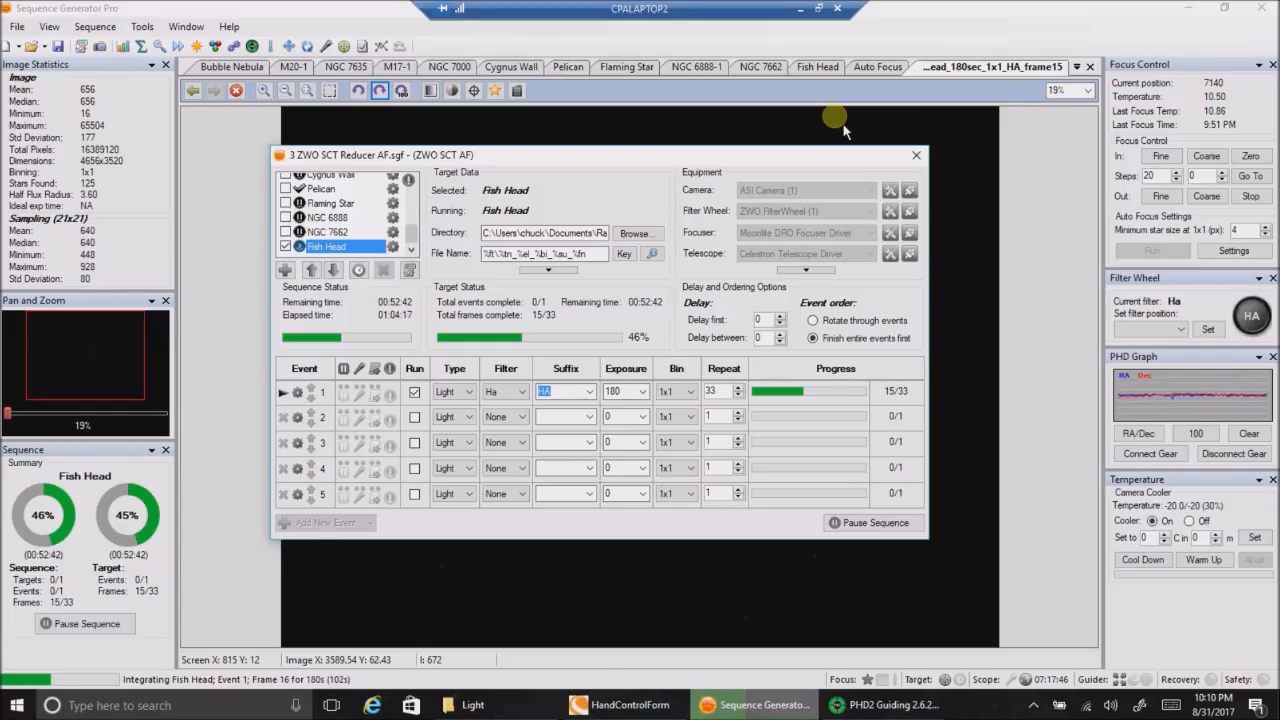
mouse_move(565, 391)
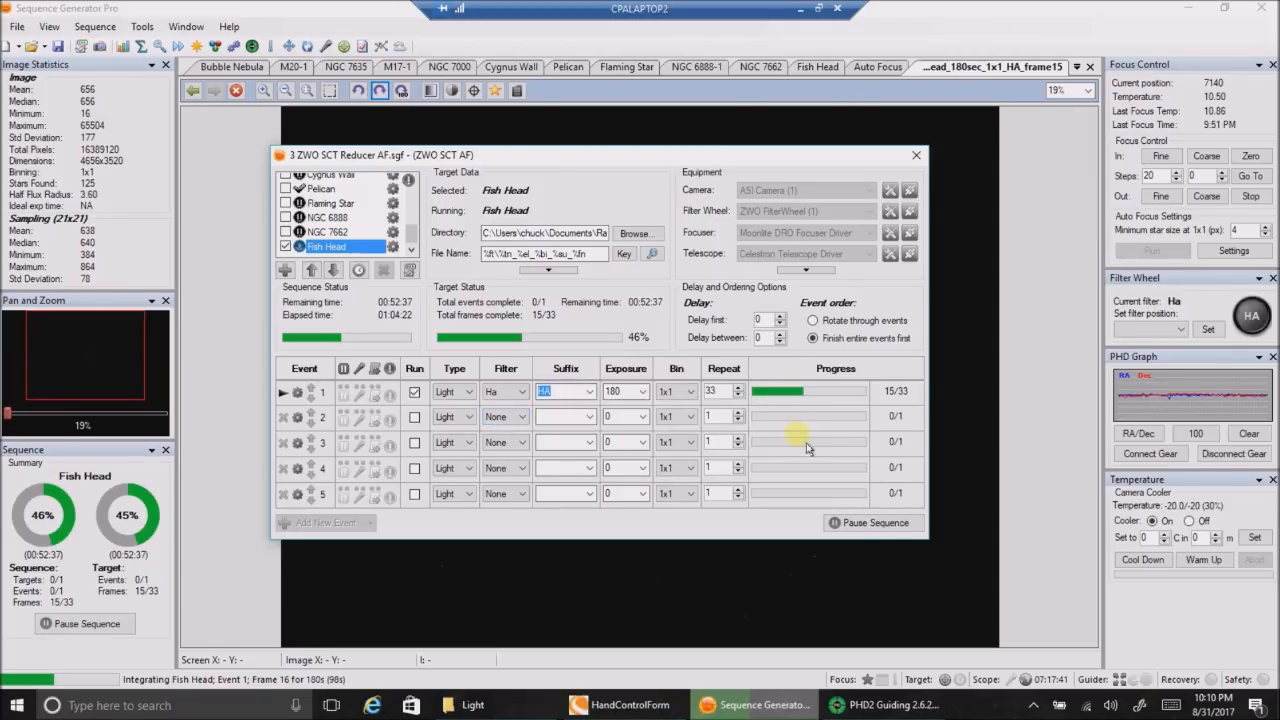
mouse_move(815, 440)
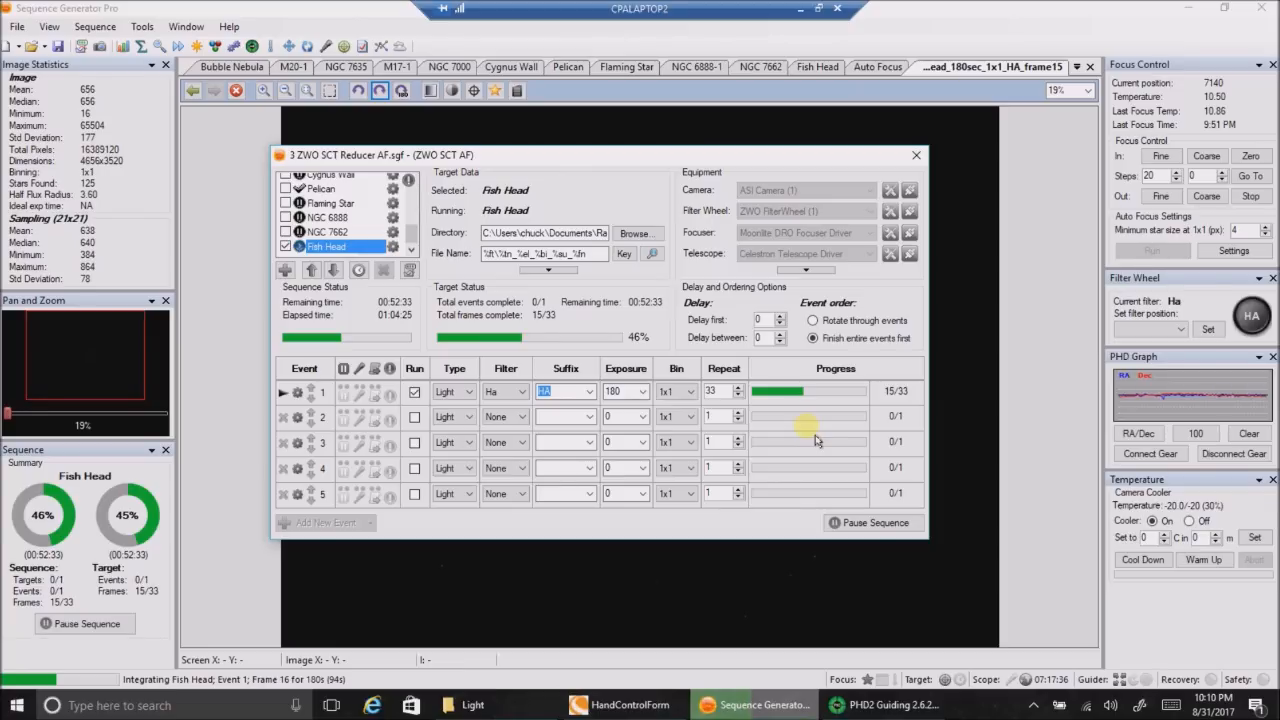
mouse_move(130, 150)
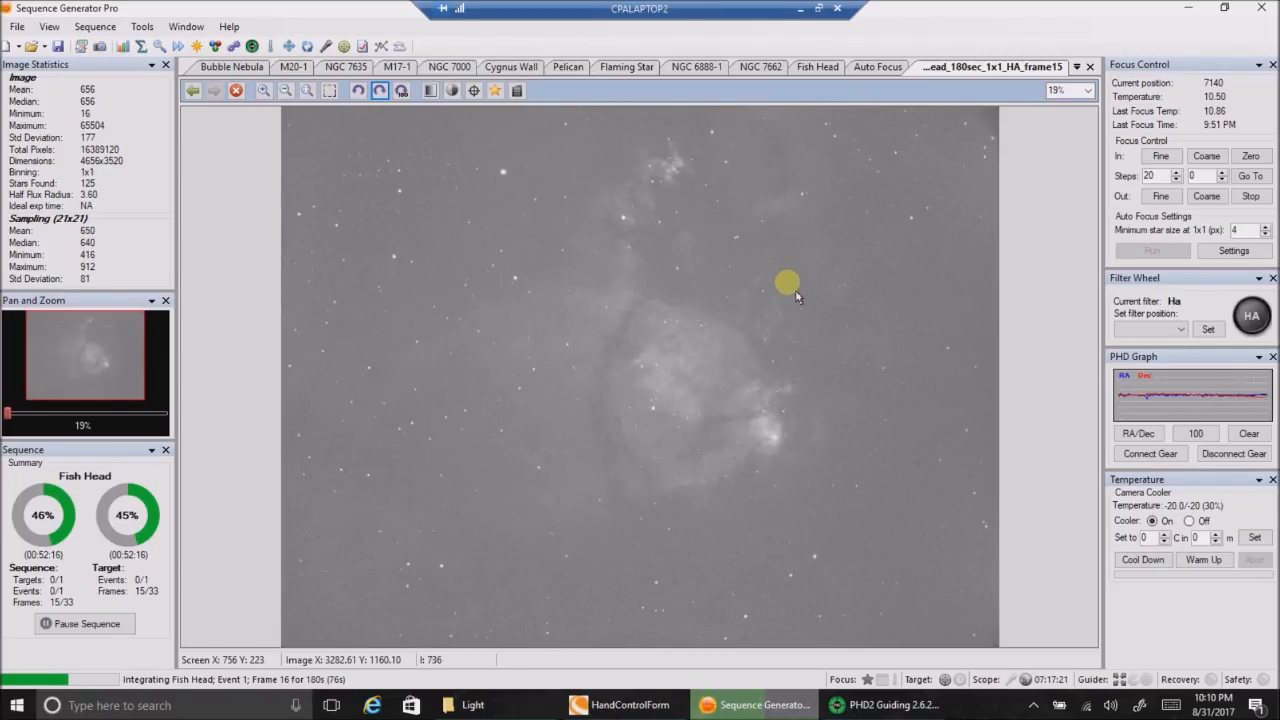
mouse_move(763, 230)
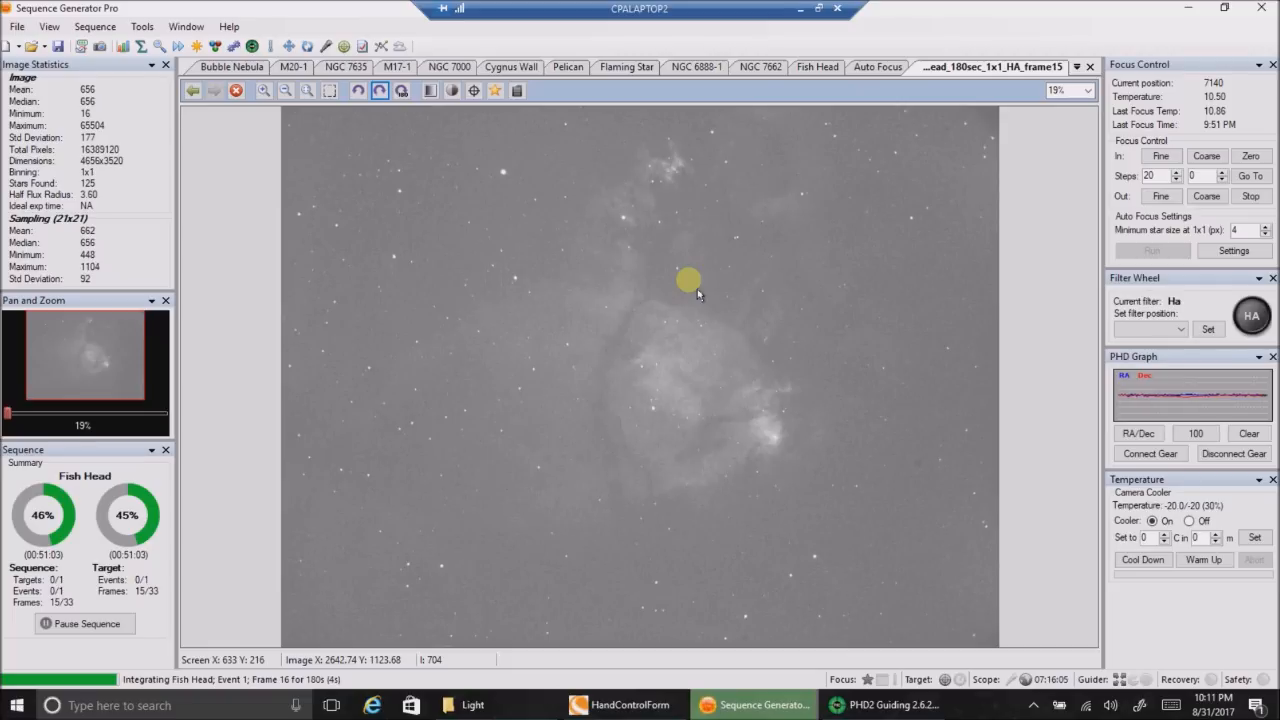
mouse_move(865, 473)
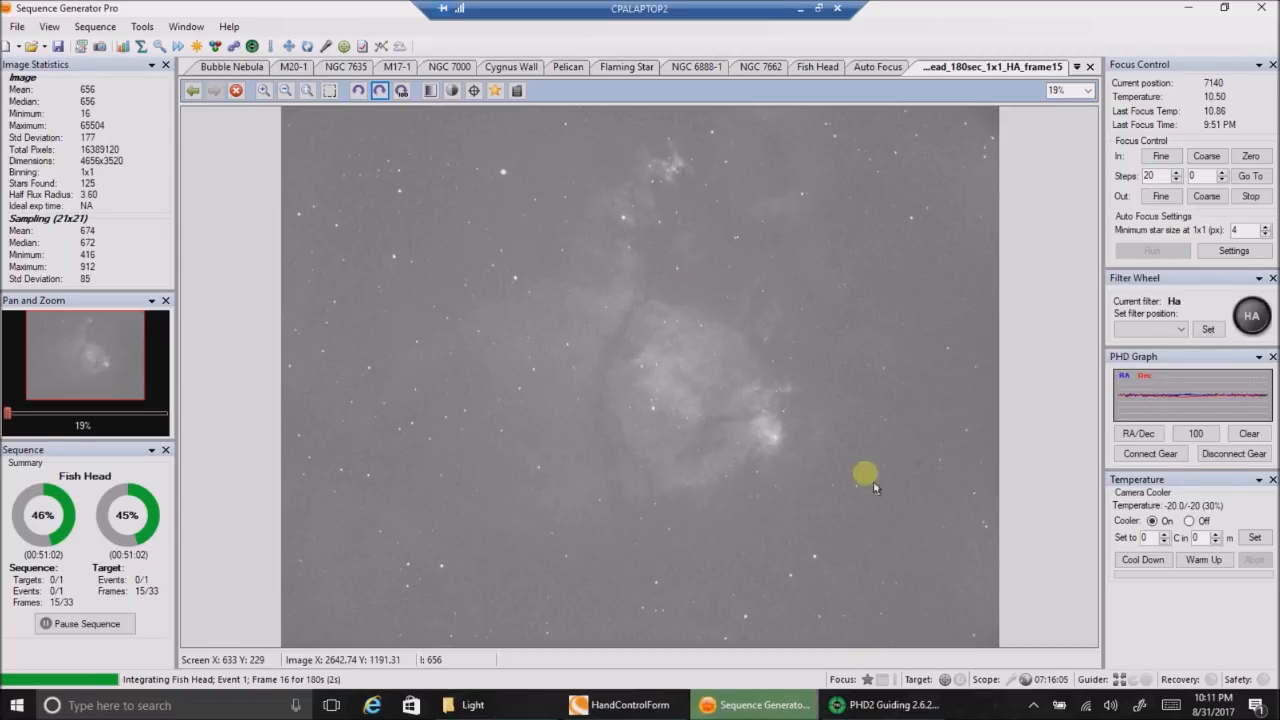
Step: Show PHD2's guiding error graph alongside the Star Profile and Target windows
click(883, 705)
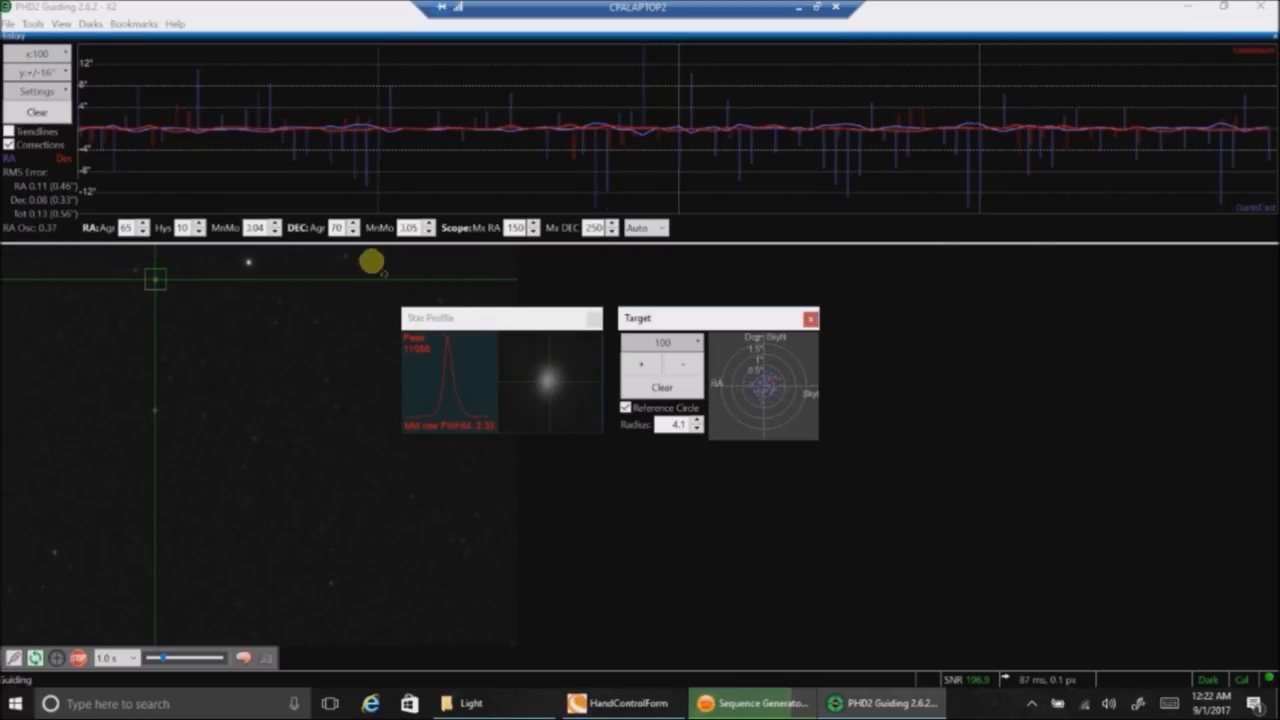
click(710, 704)
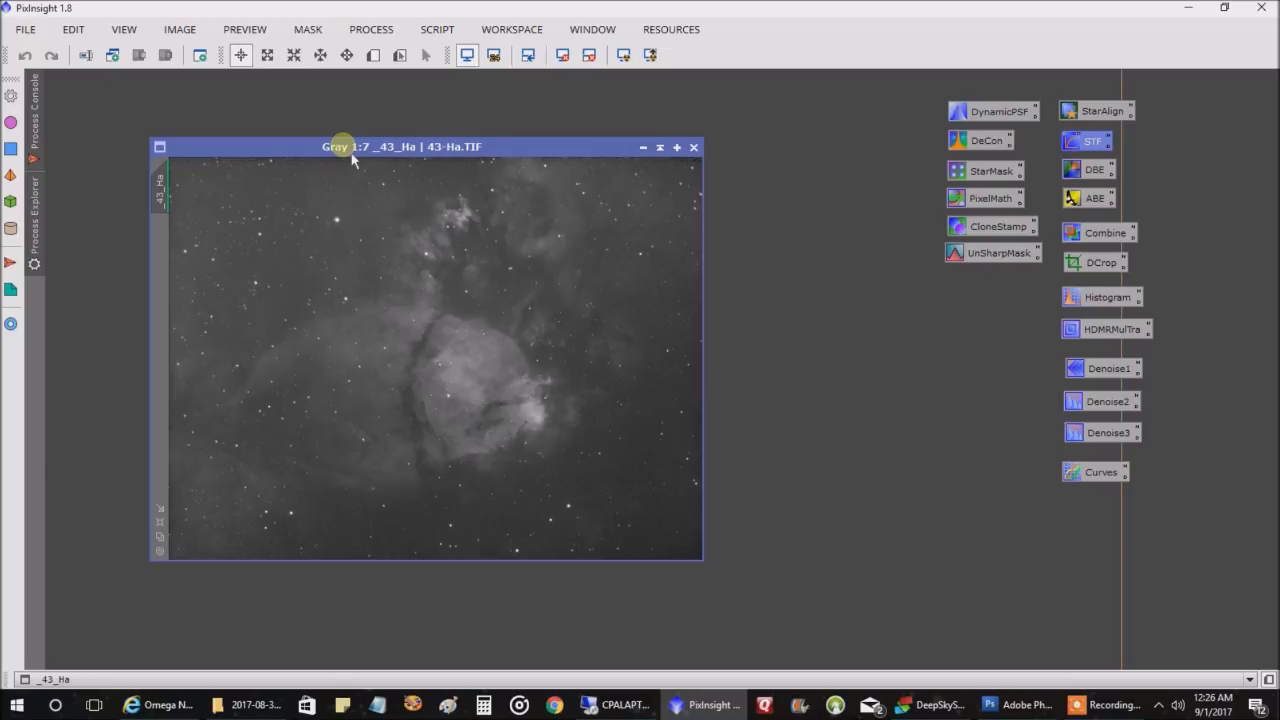
mouse_move(387, 364)
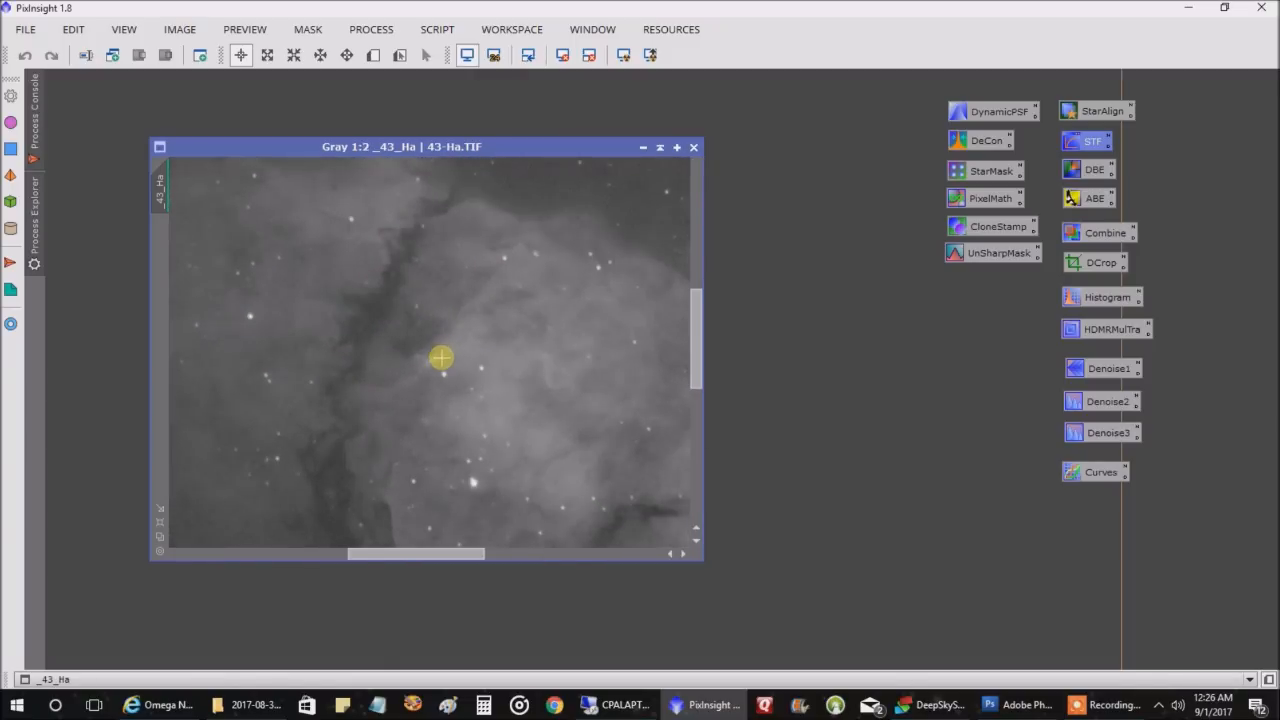
mouse_move(449, 371)
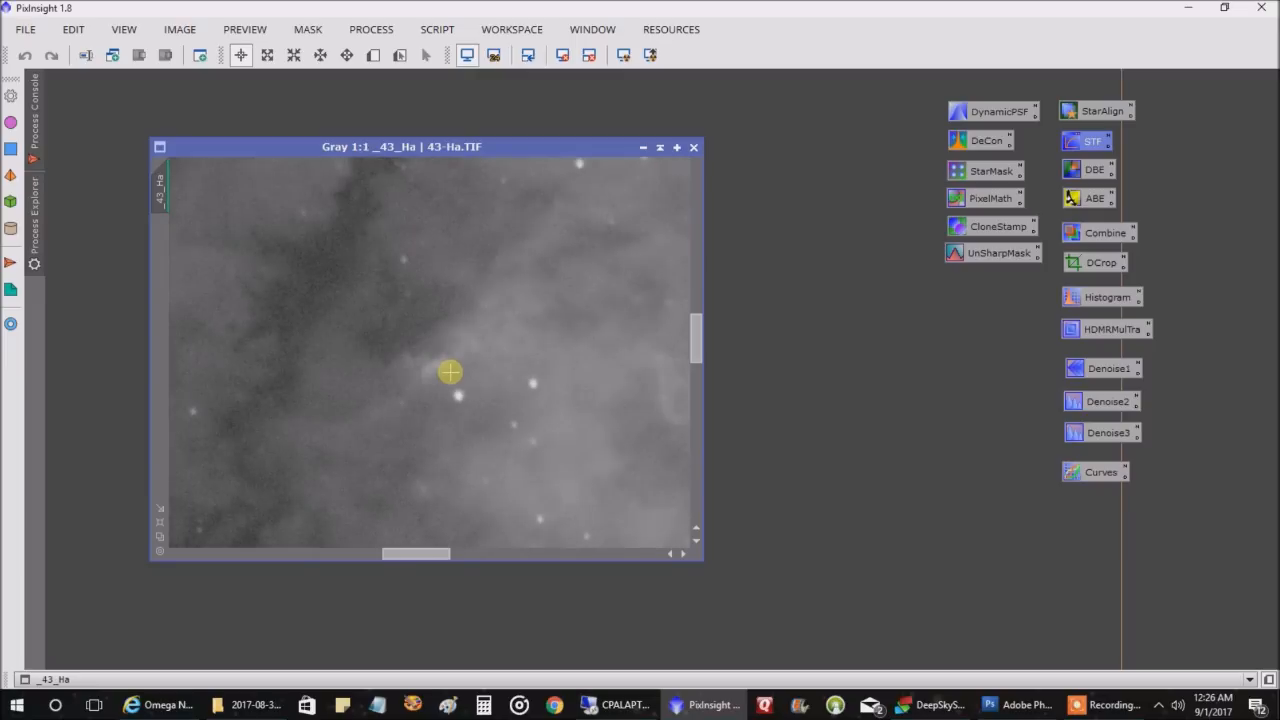
mouse_move(436, 372)
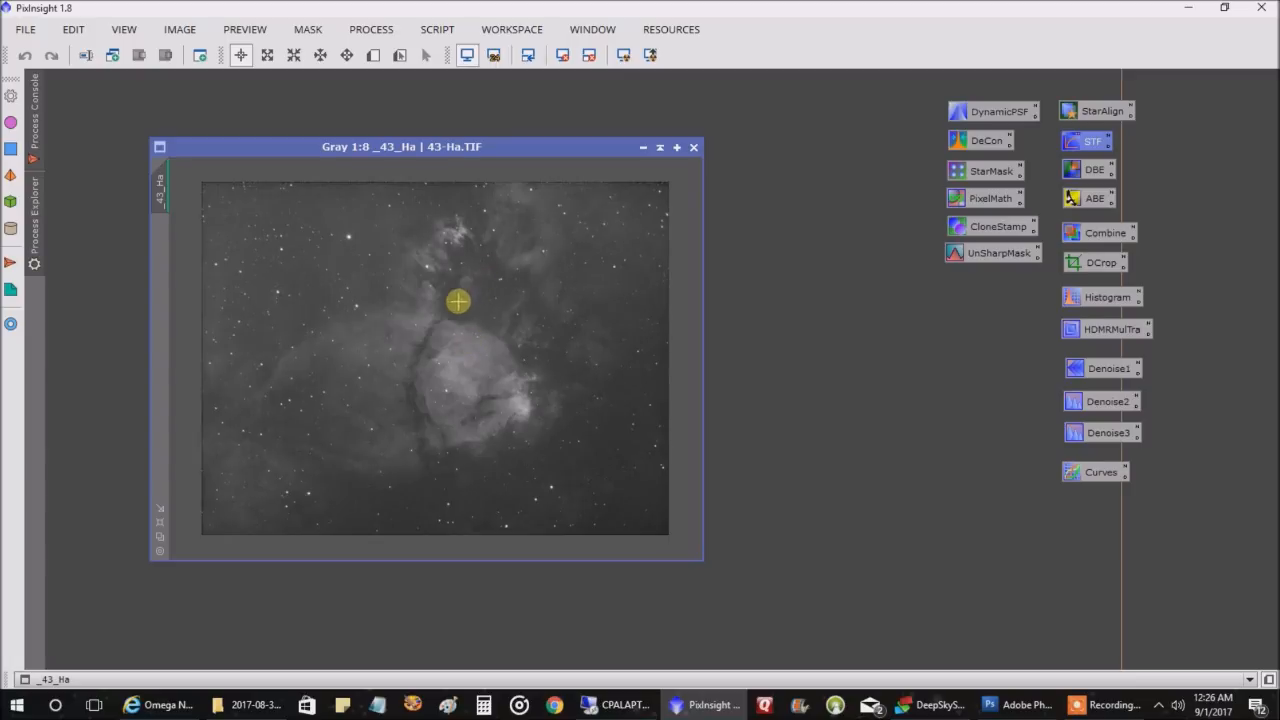
mouse_move(399, 321)
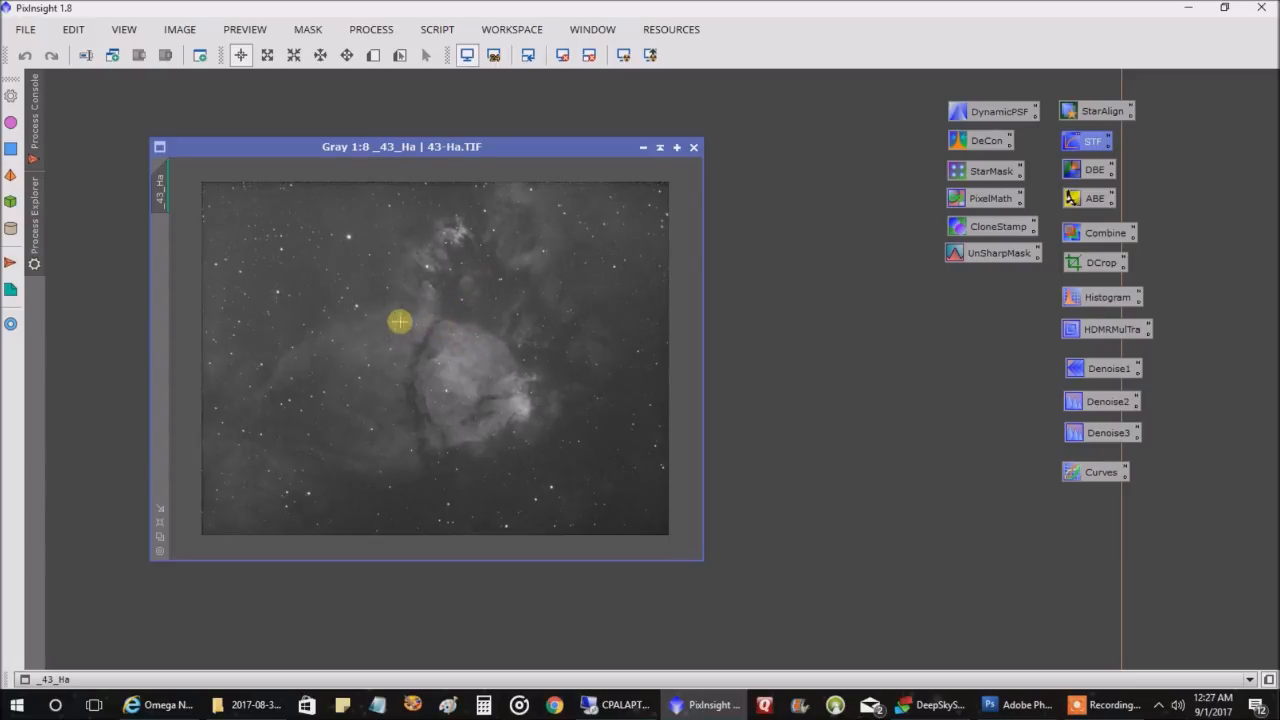
mouse_move(400, 476)
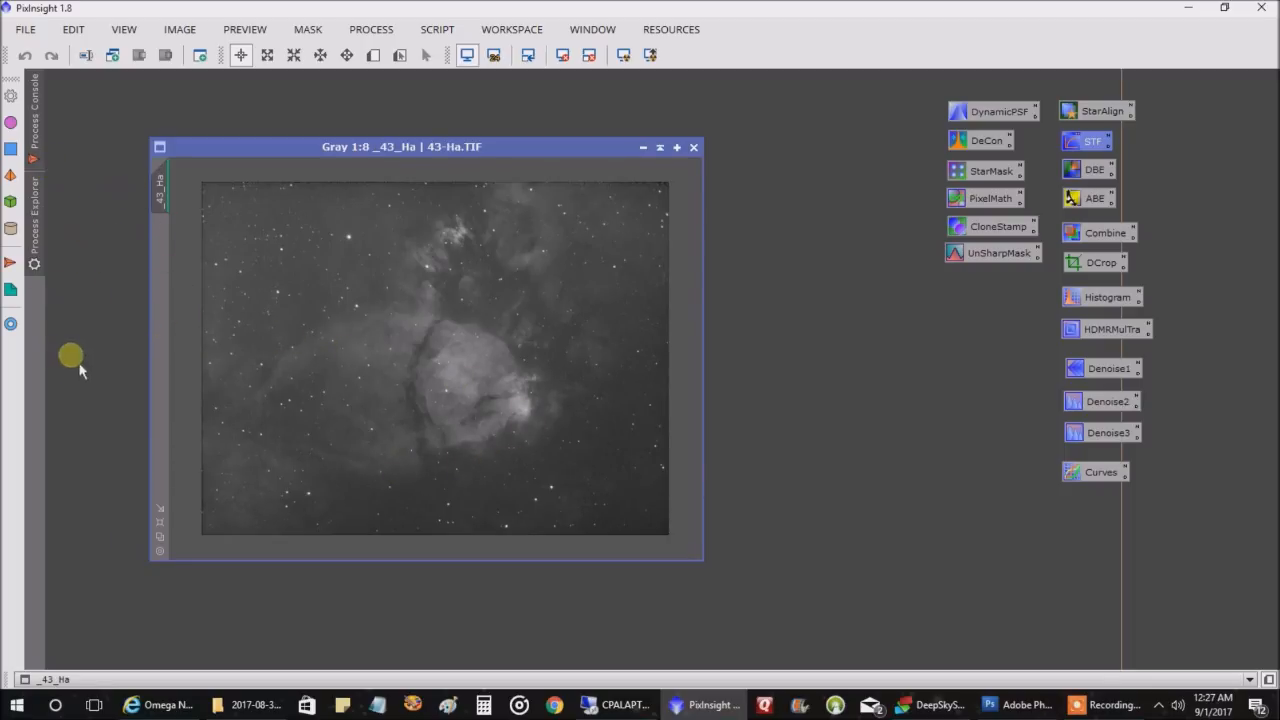
mouse_move(128, 478)
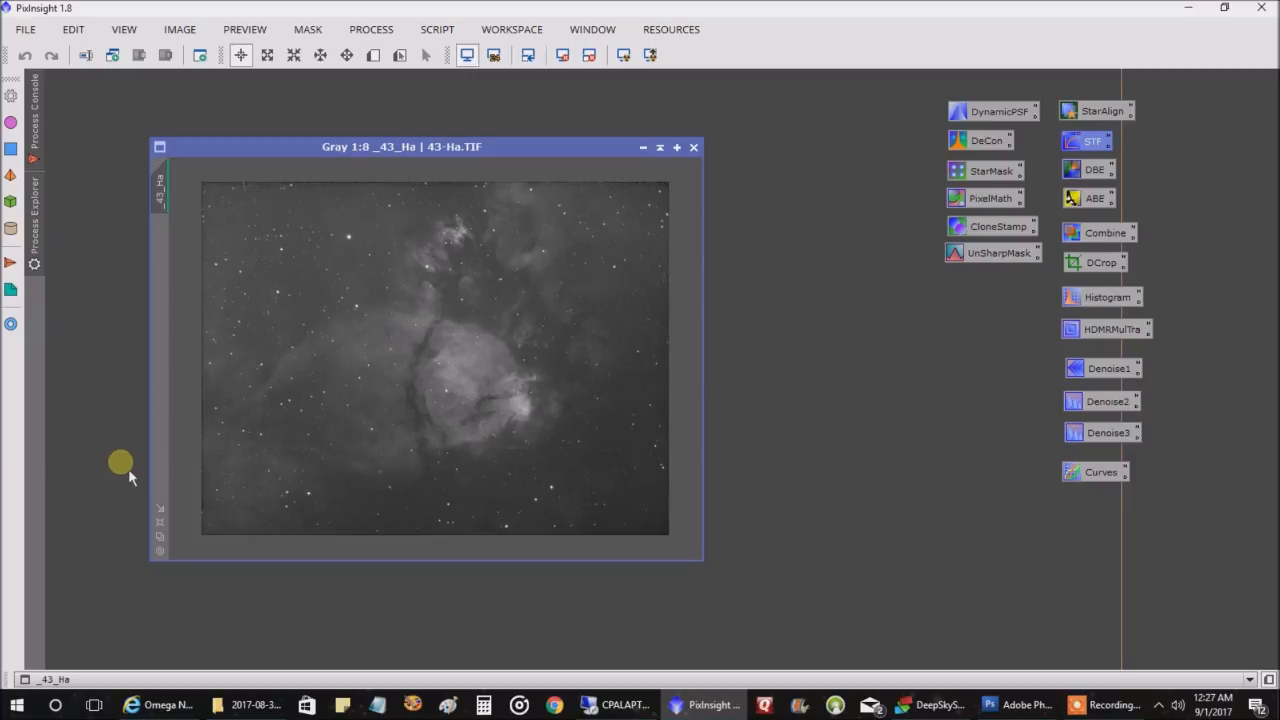
mouse_move(808, 414)
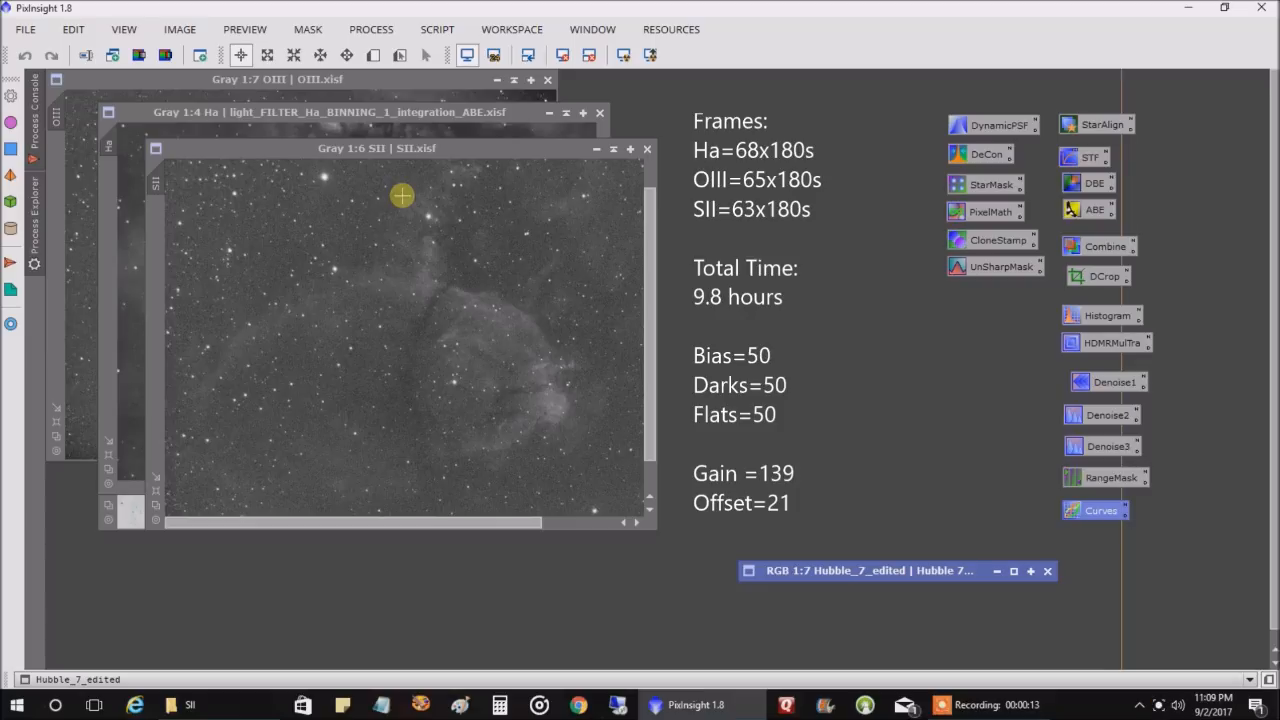
mouse_move(395, 196)
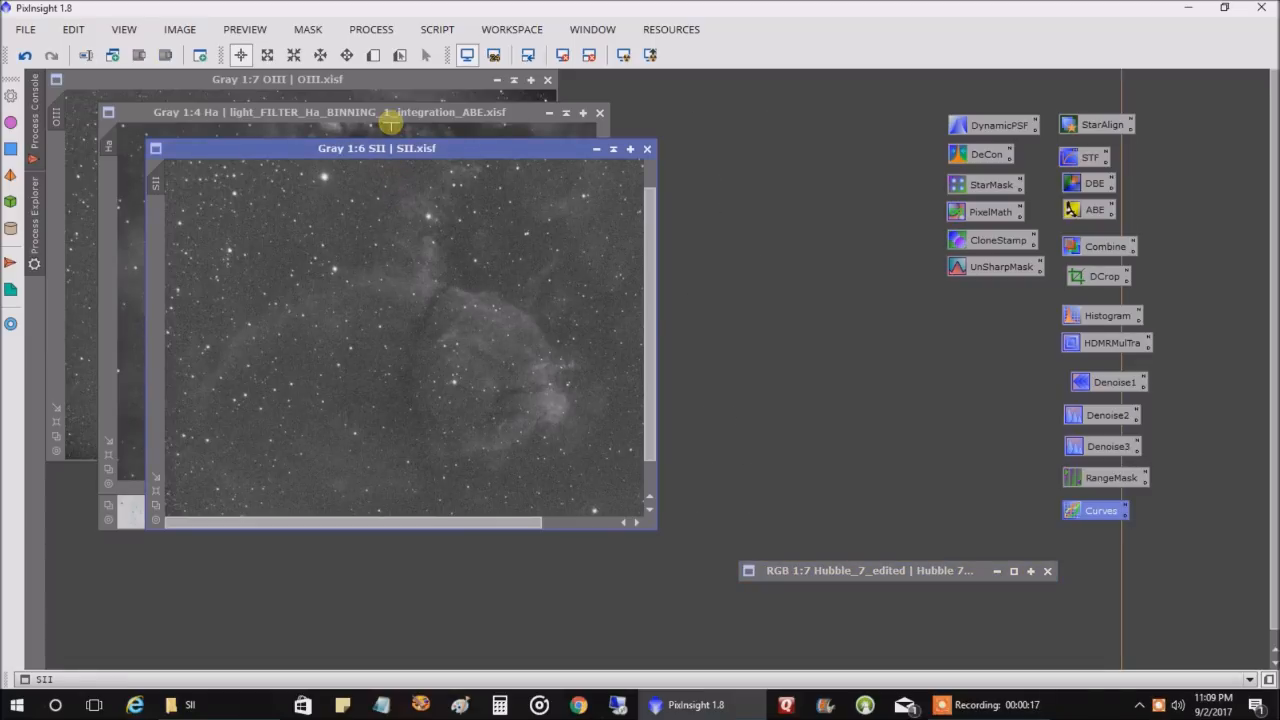
Step: Bring the OIII.xisf window in front of the SII and Ha windows
click(330, 111)
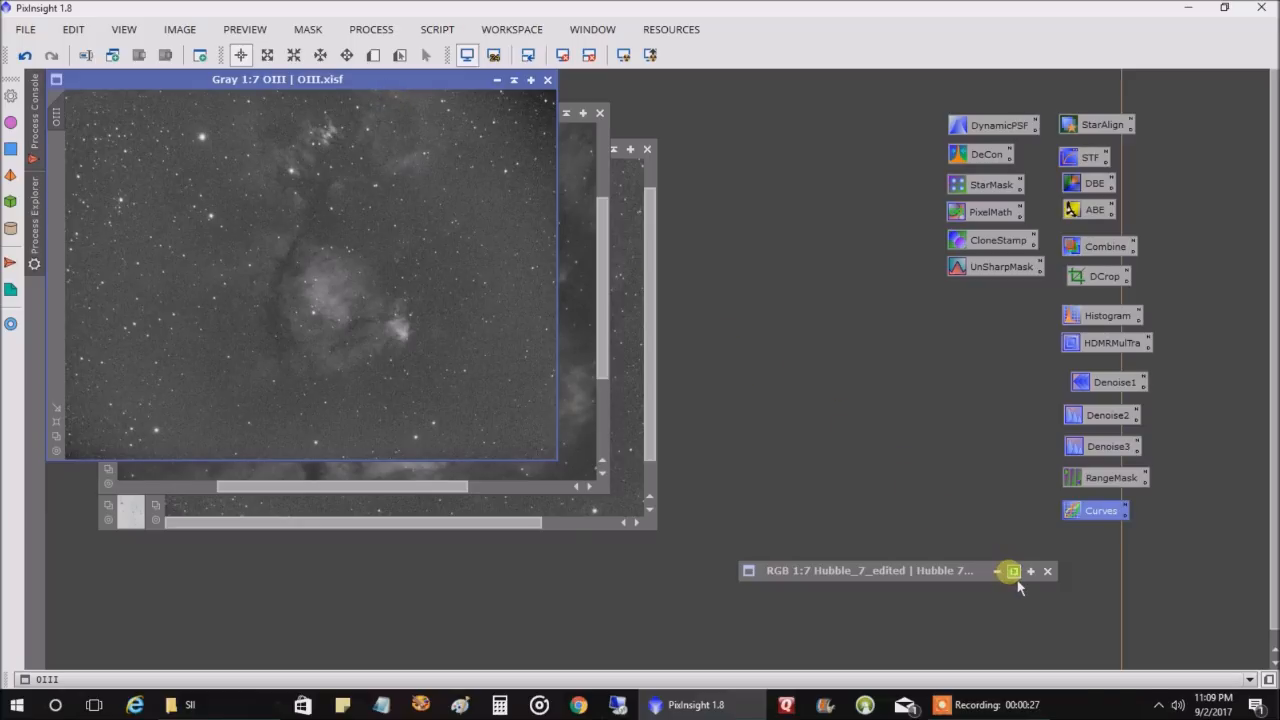
click(1012, 571)
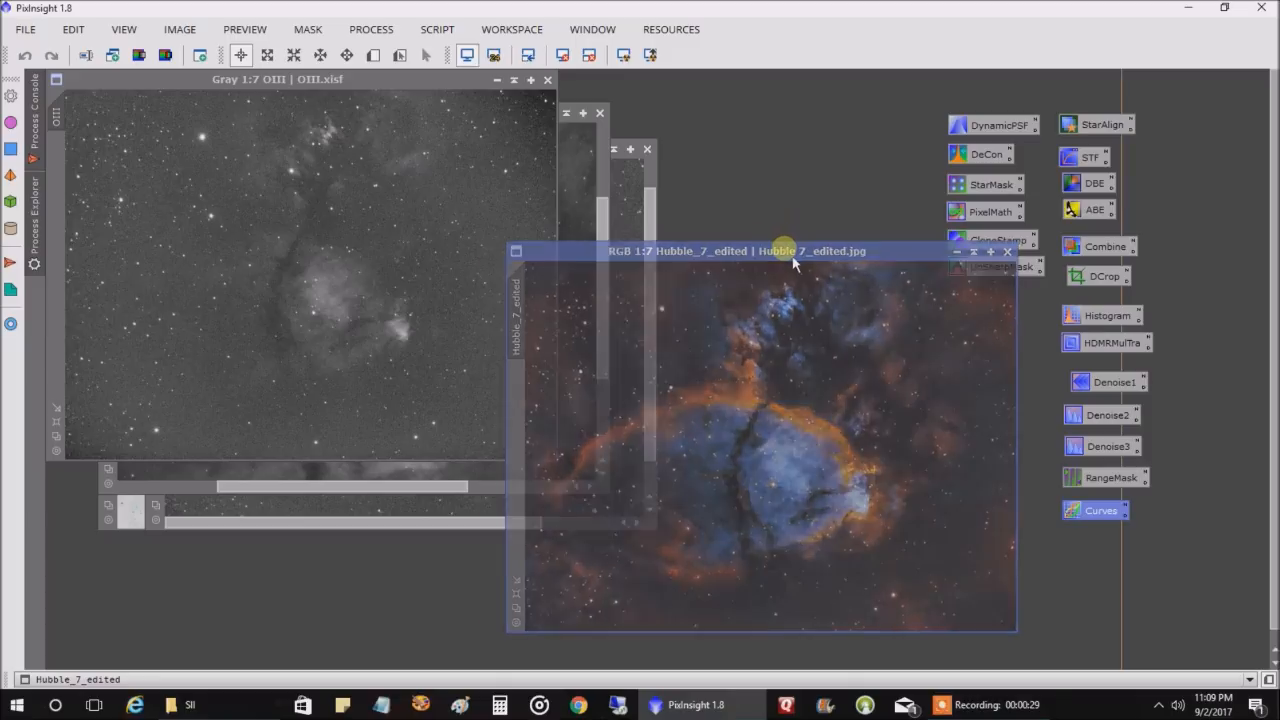
drag(780, 250, 412, 192)
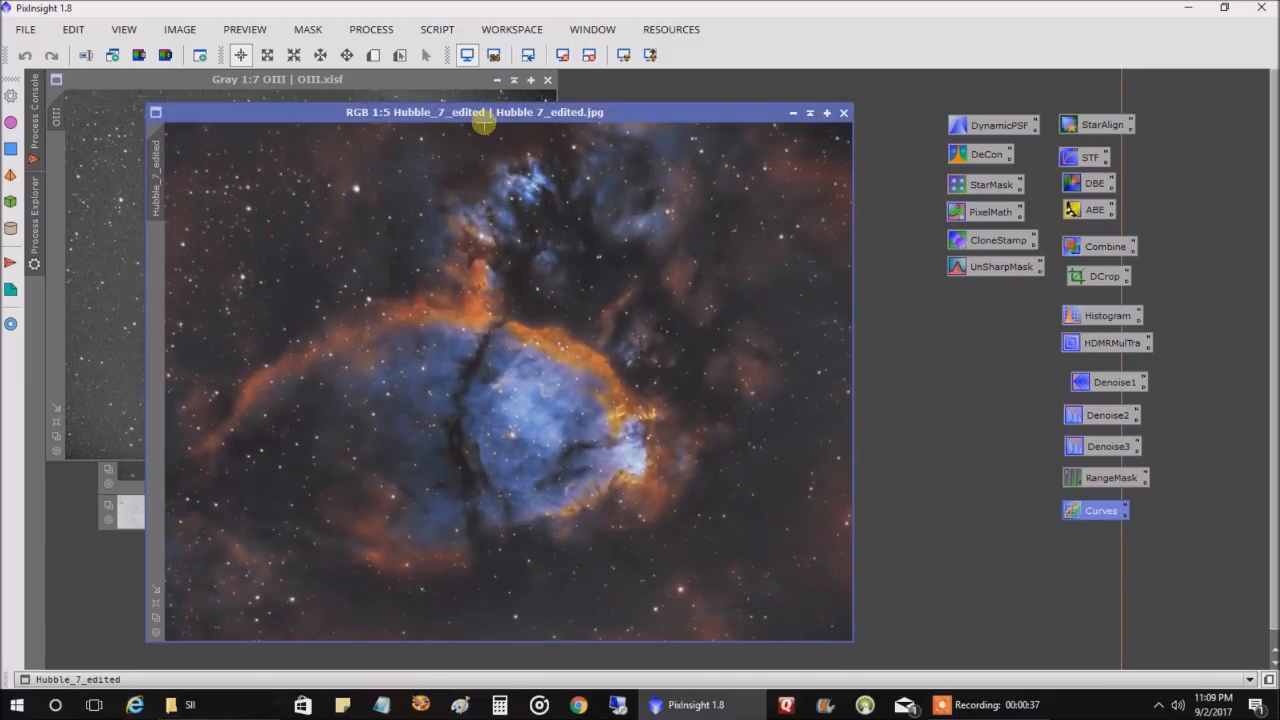
mouse_move(595, 382)
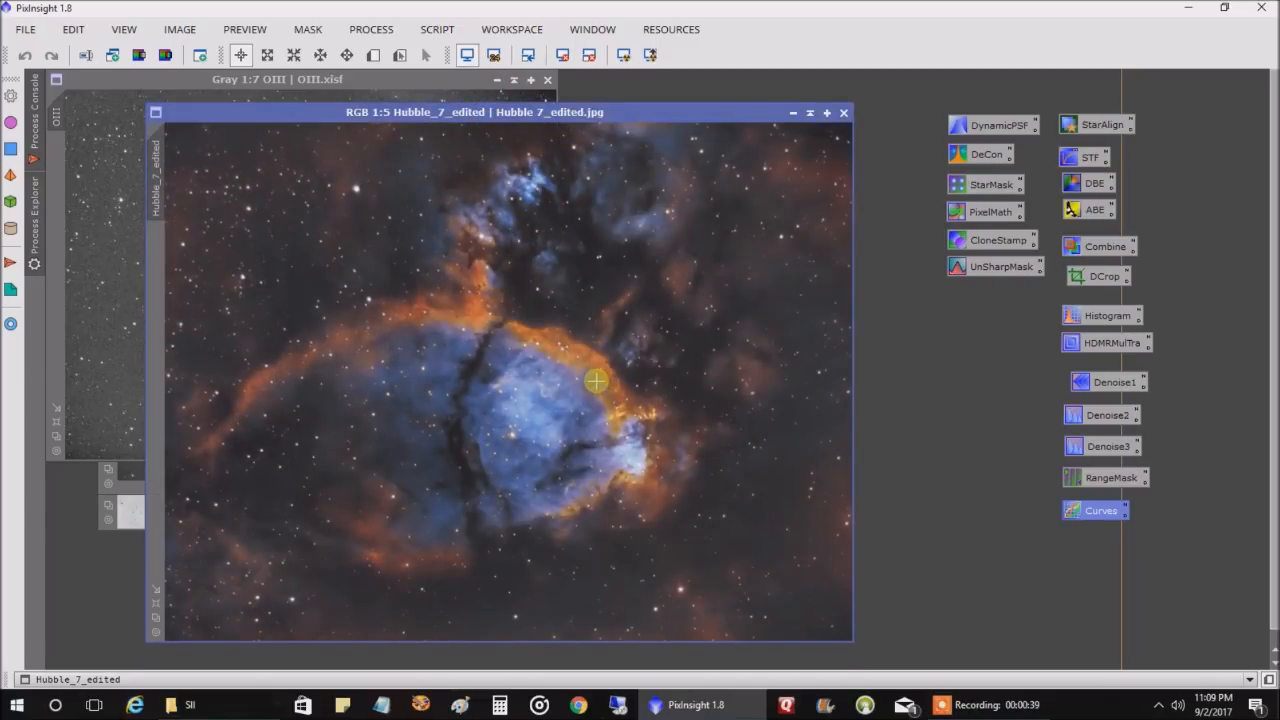
mouse_move(232, 476)
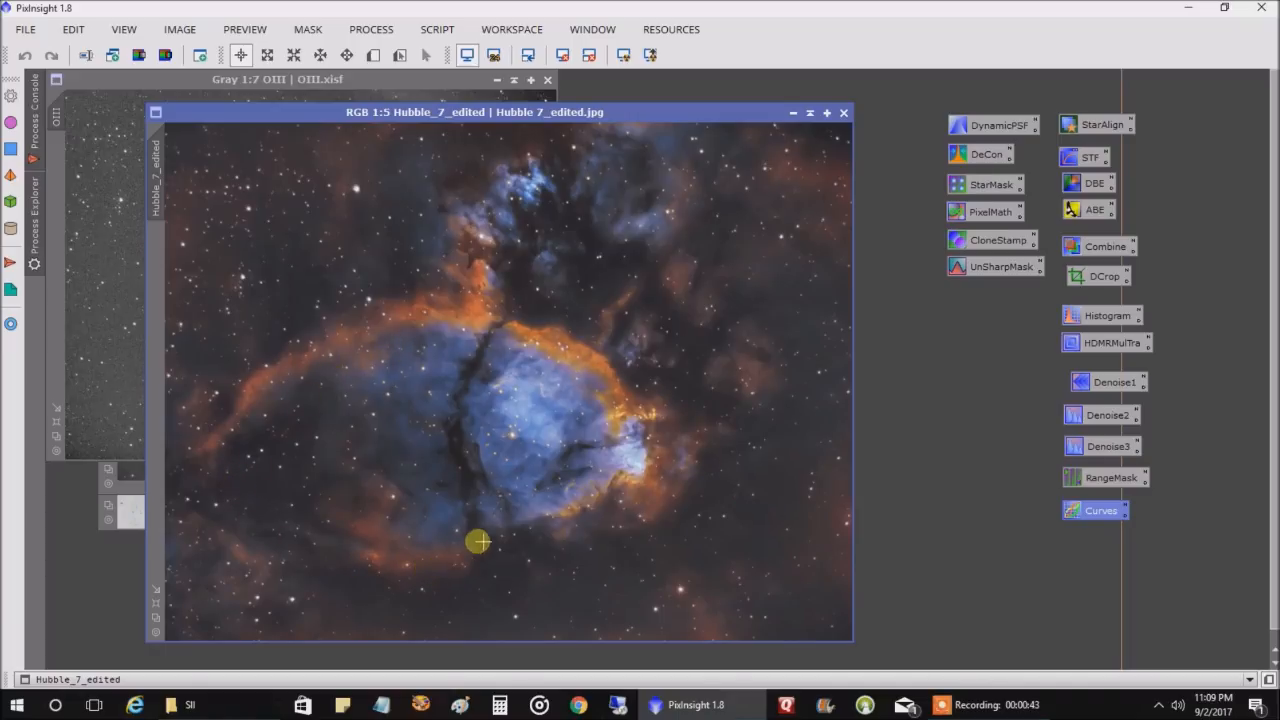
mouse_move(612, 424)
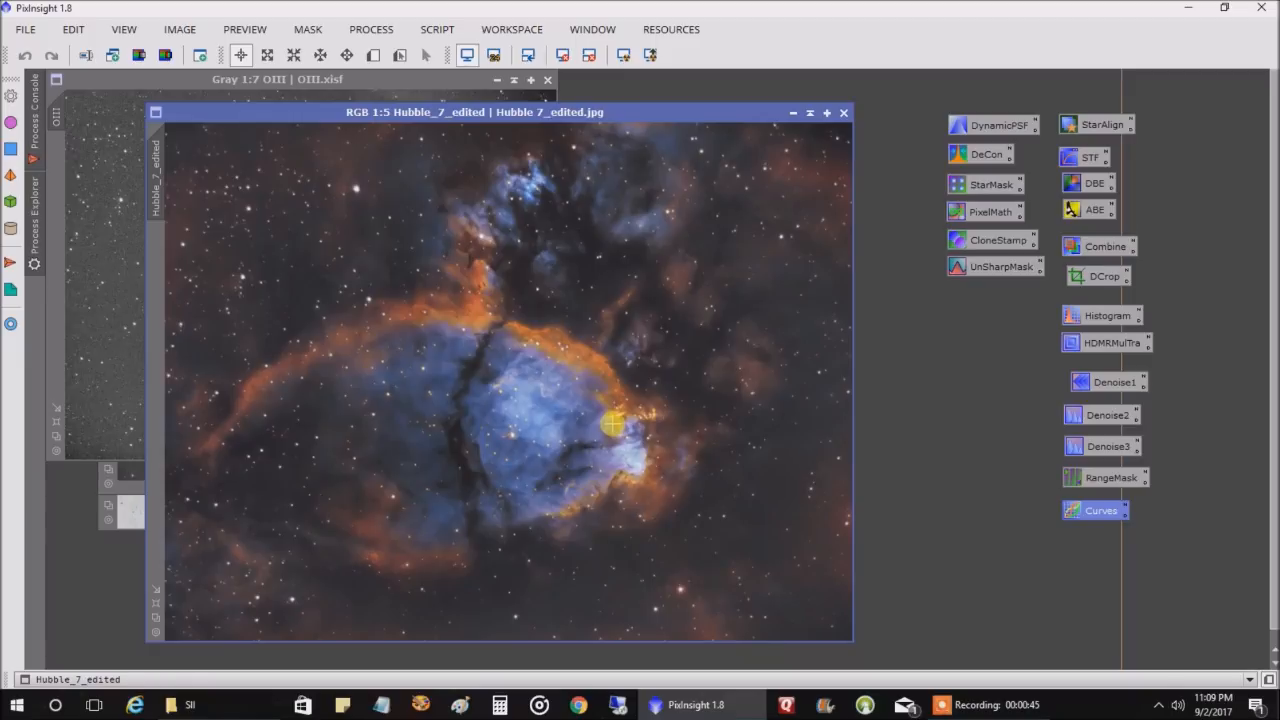
mouse_move(518, 563)
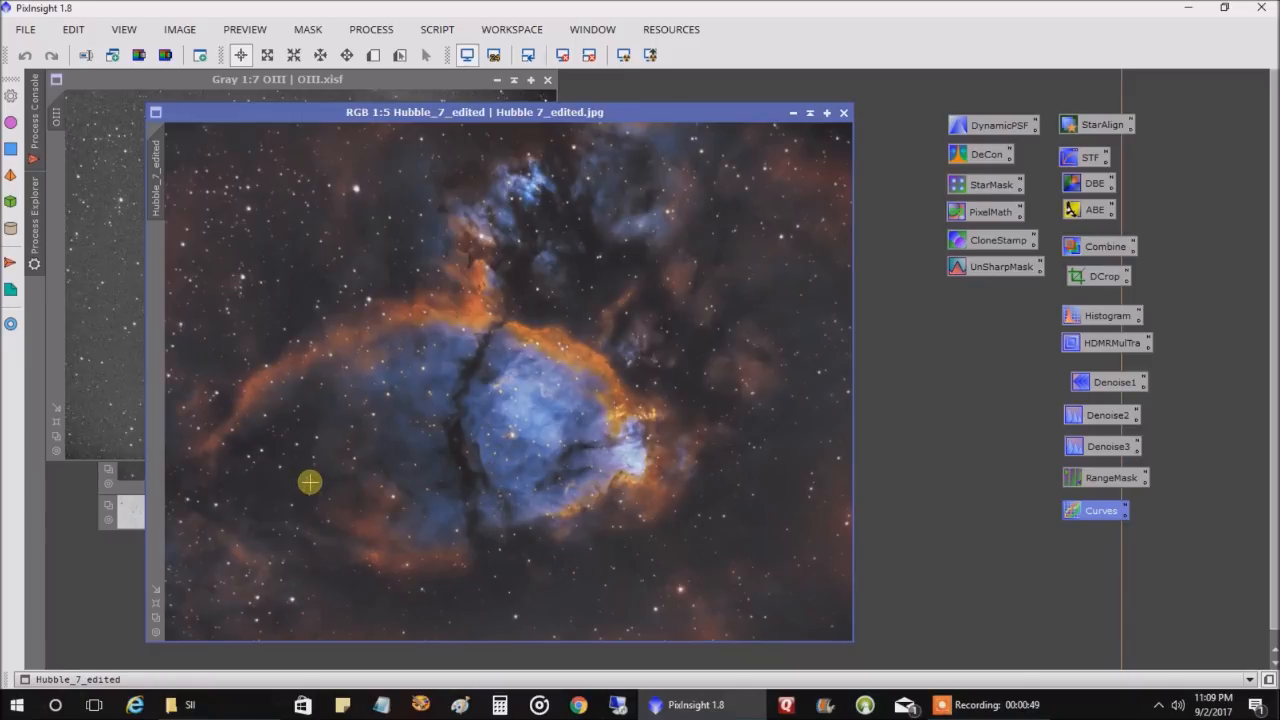
mouse_move(645, 387)
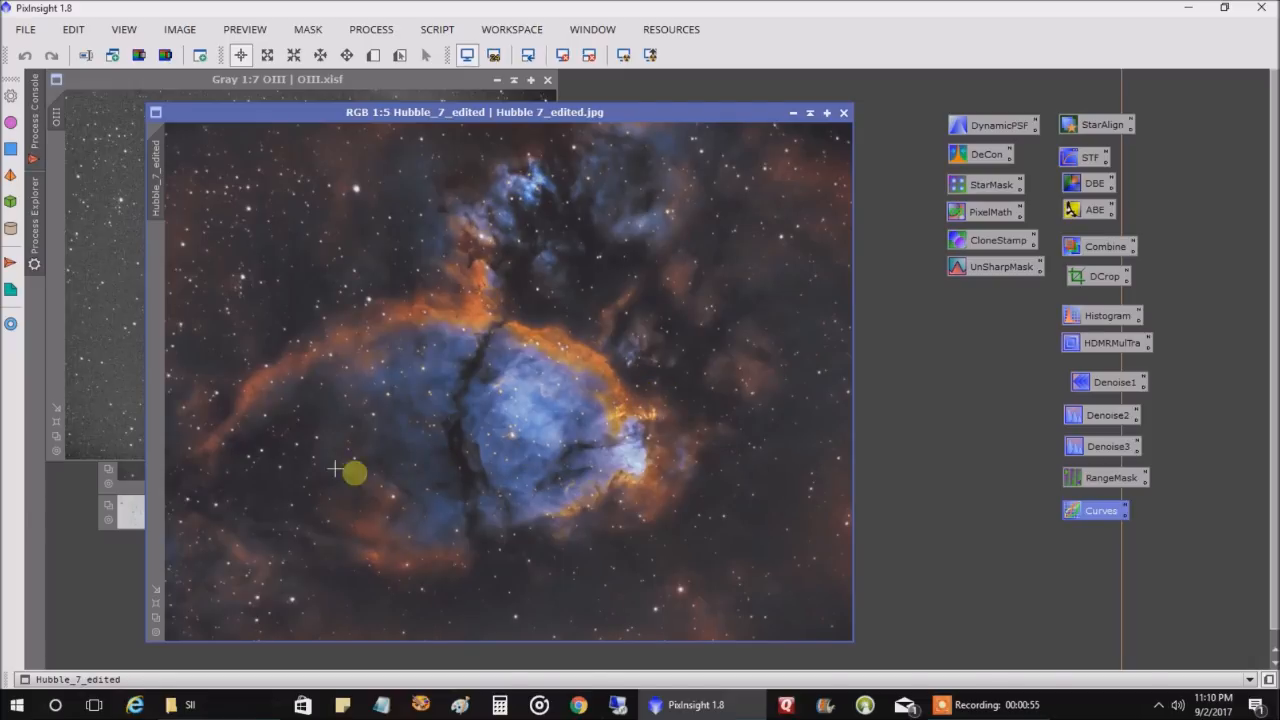
mouse_move(385, 435)
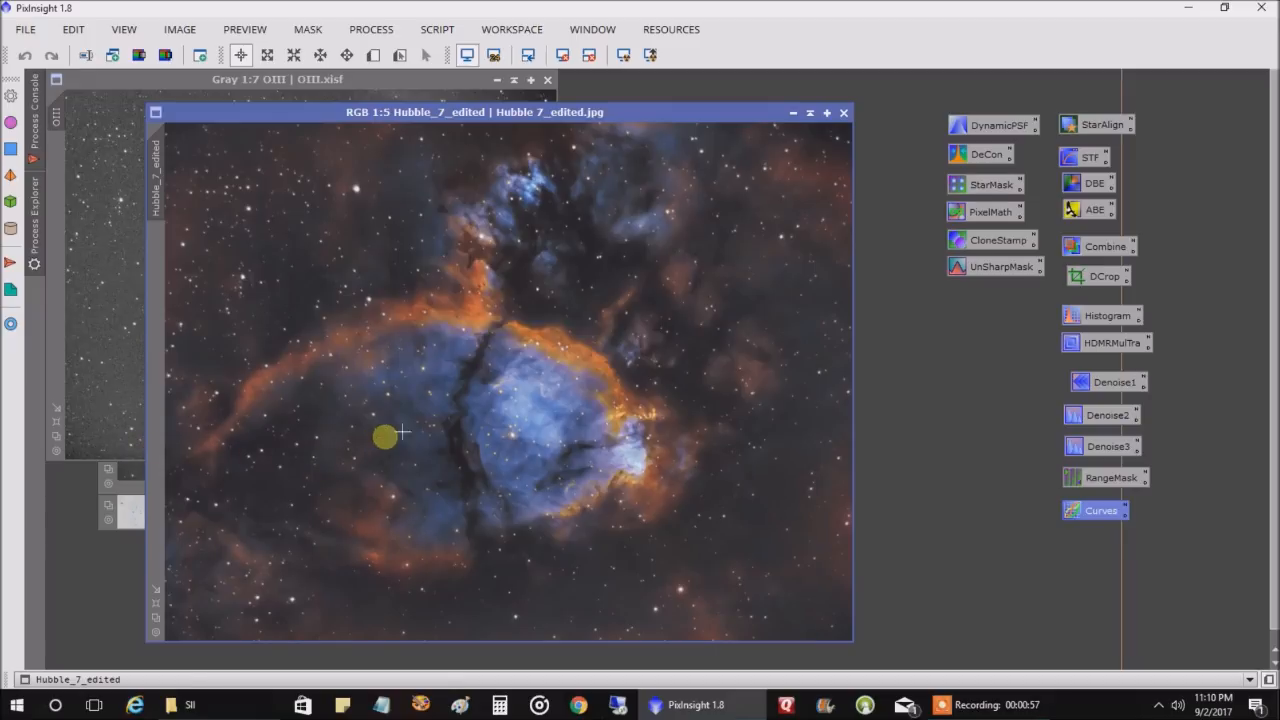
mouse_move(620, 377)
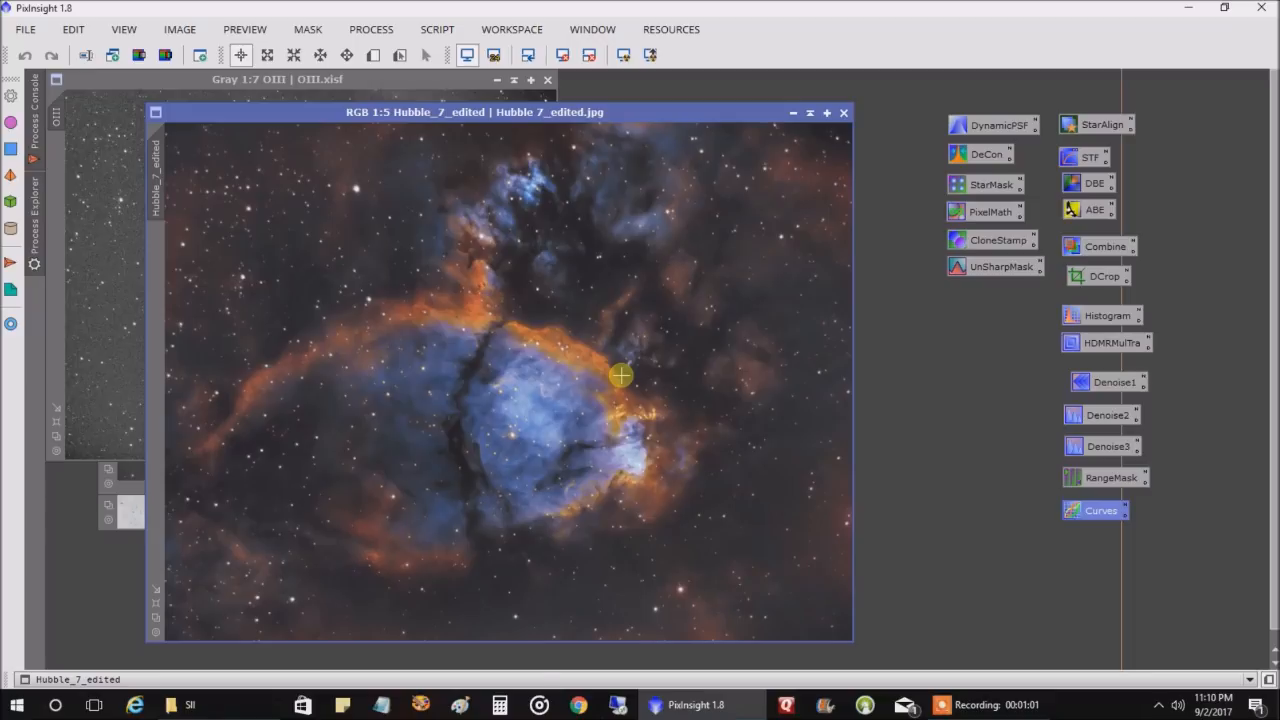
mouse_move(650, 340)
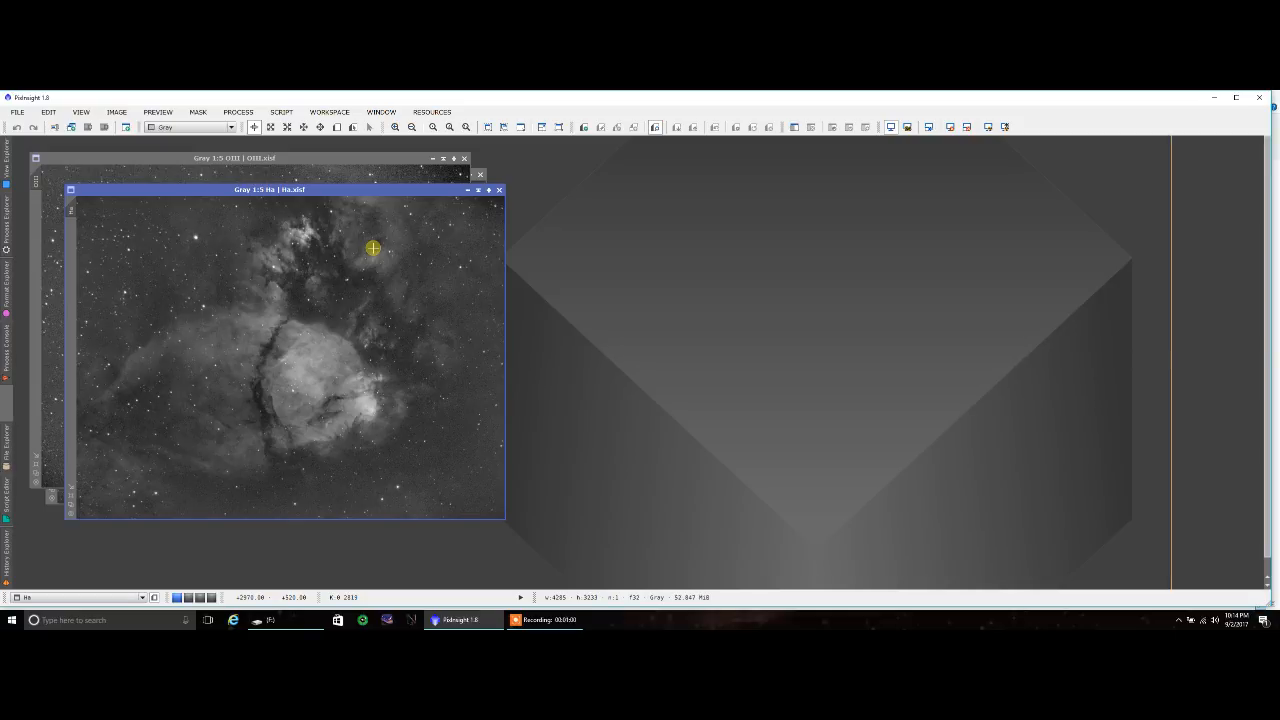
mouse_move(409, 202)
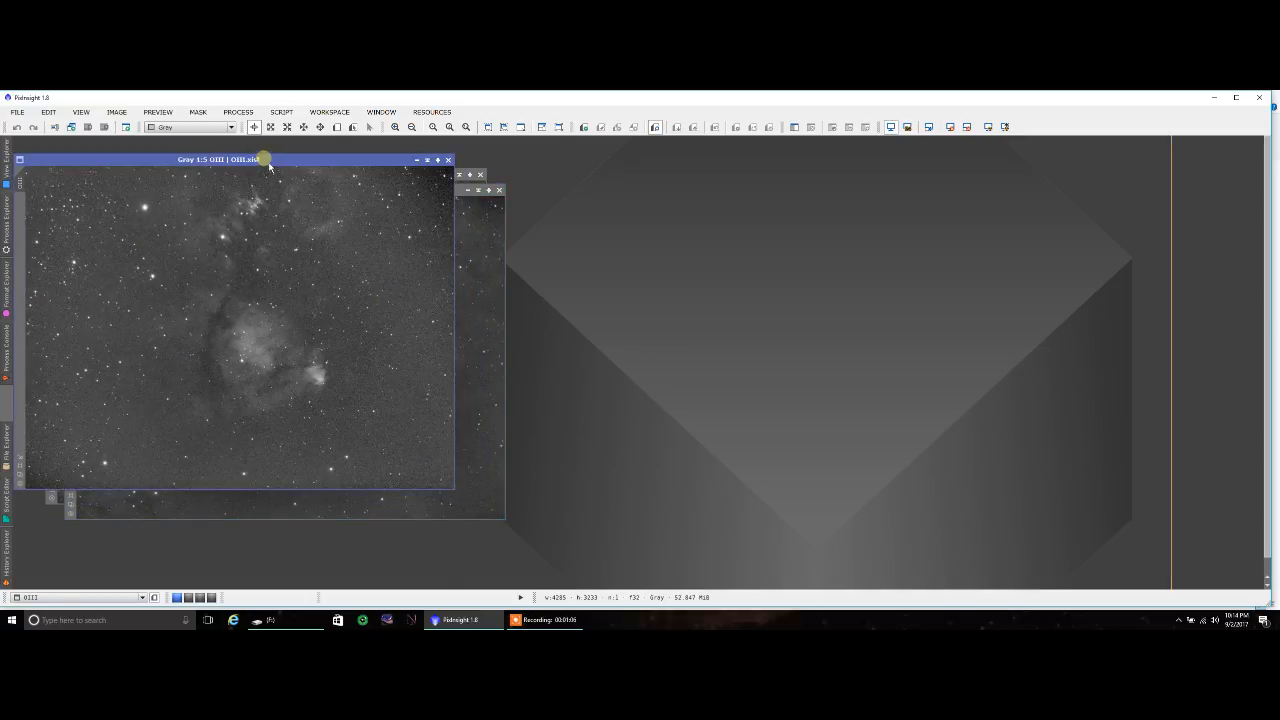
Step: Open the PROCESS menu listing processing tools, with the OIII frame in front
click(238, 112)
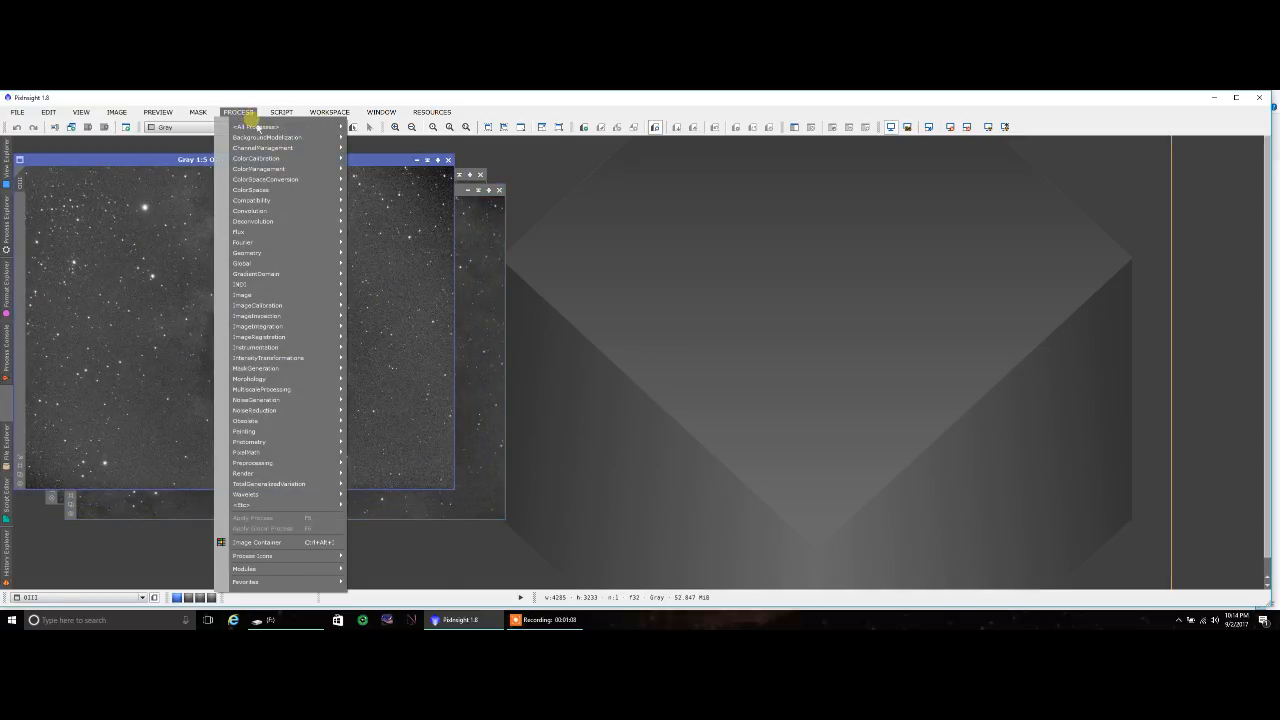
mouse_move(255, 127)
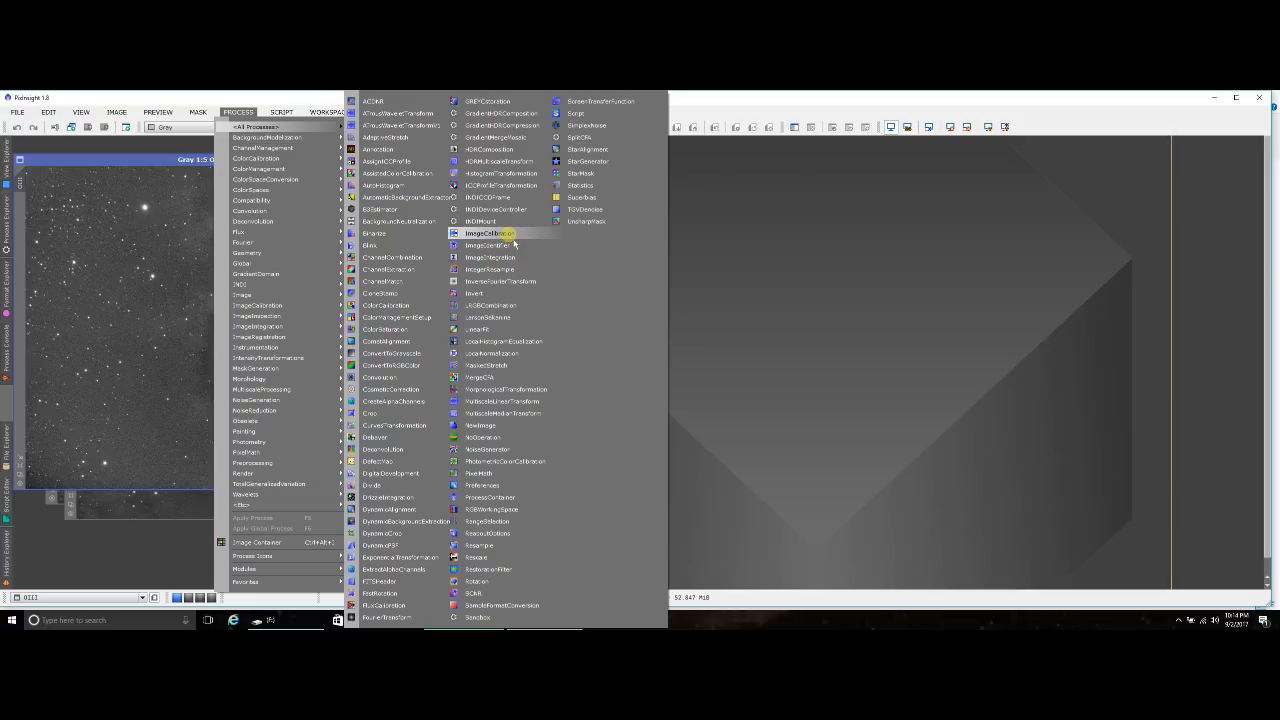
mouse_move(490, 293)
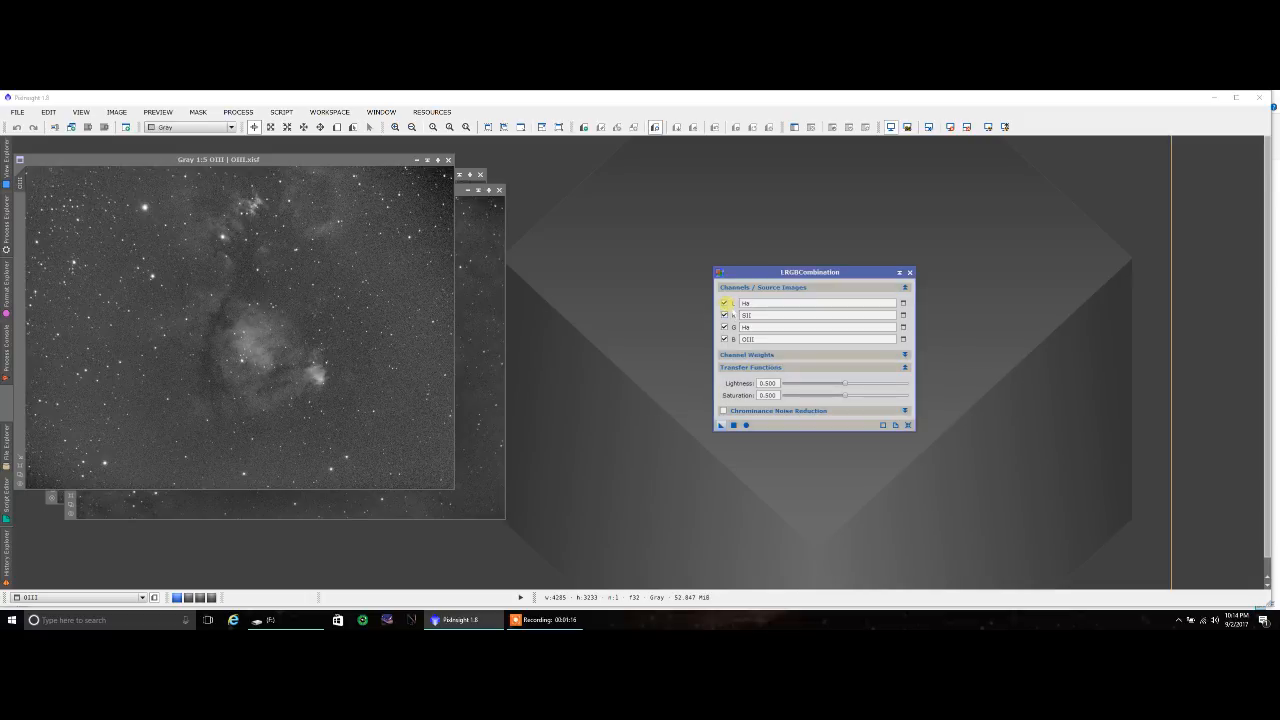
Step: Exclude luminance from LRGBCombination, keeping R=SII, G=Ha, B=OIII
click(724, 303)
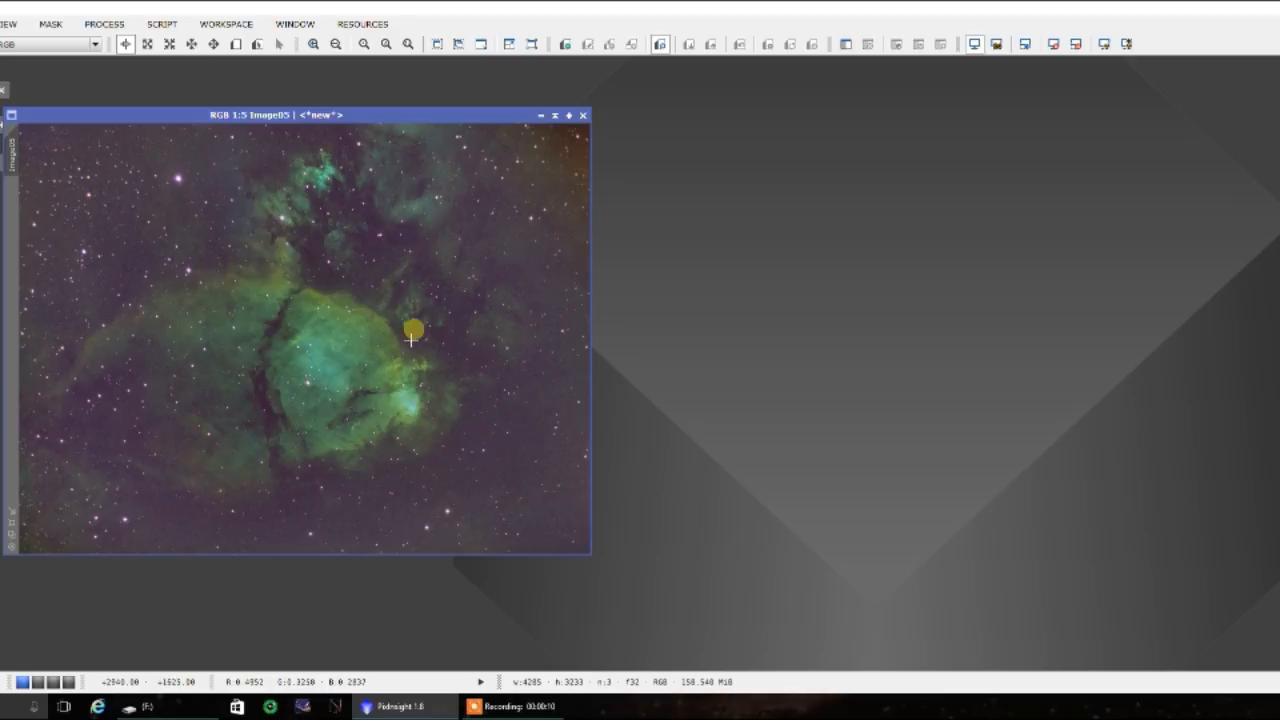
mouse_move(481, 331)
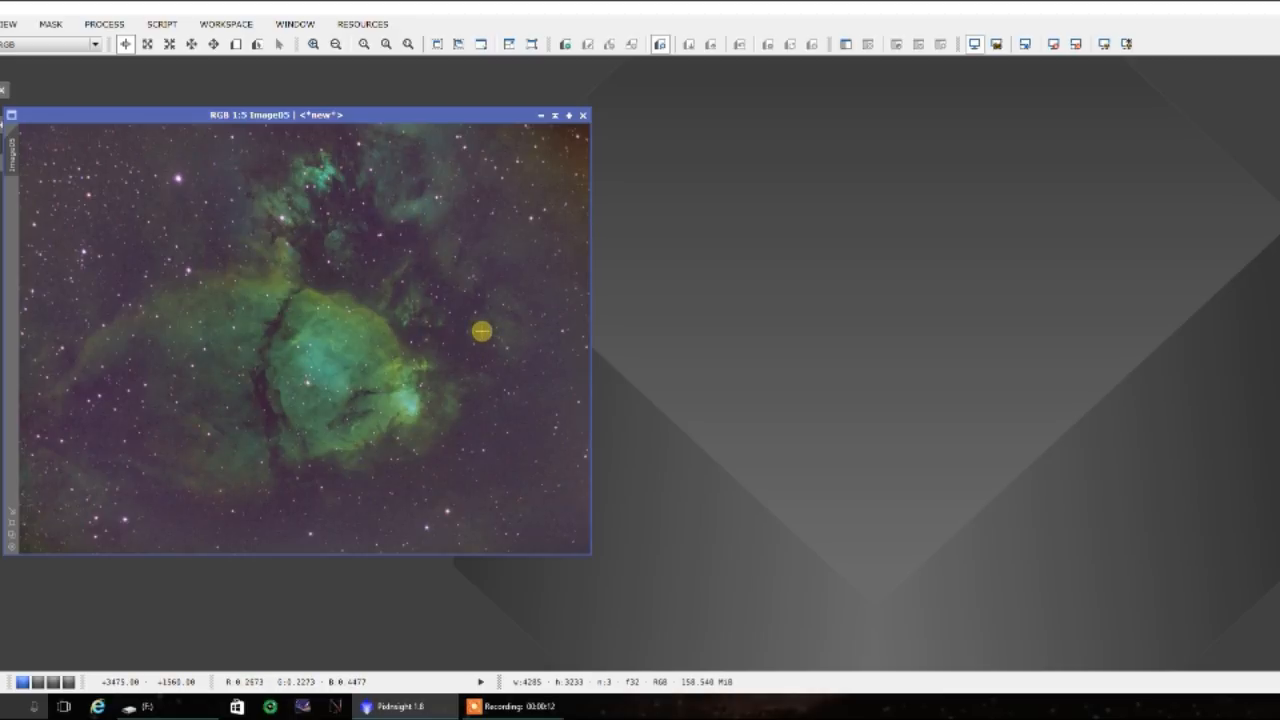
mouse_move(471, 327)
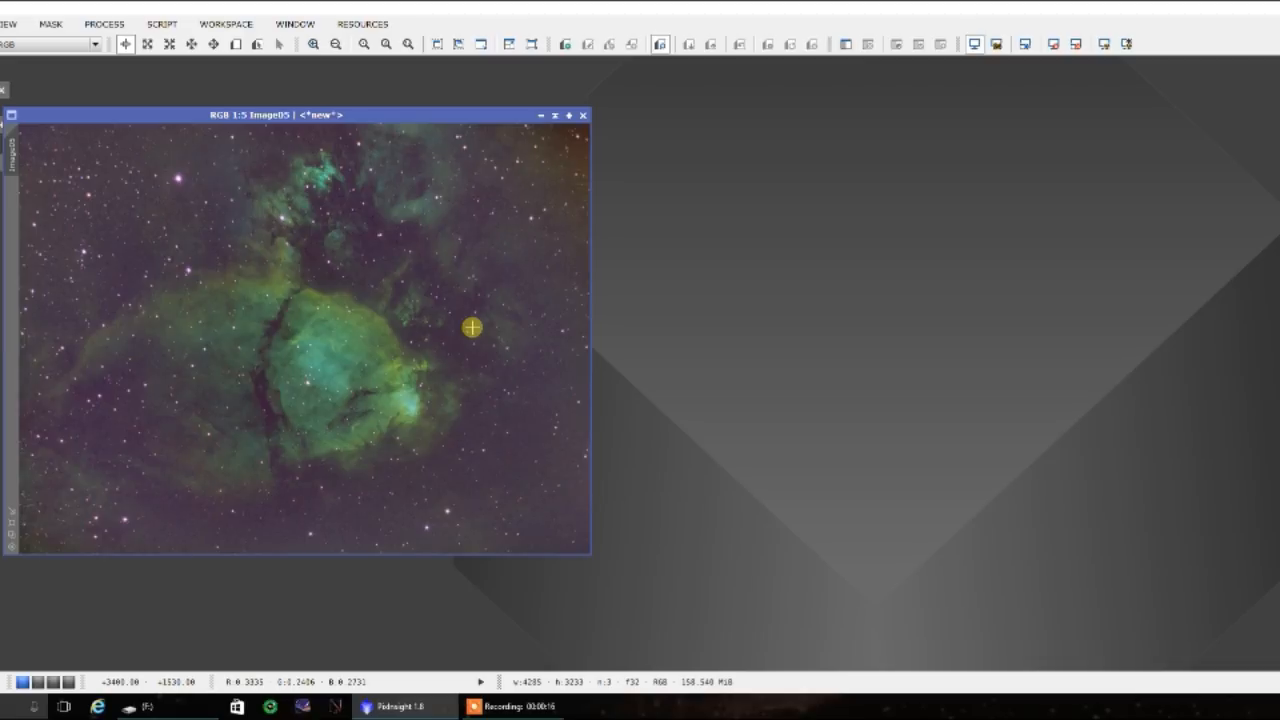
mouse_move(313, 174)
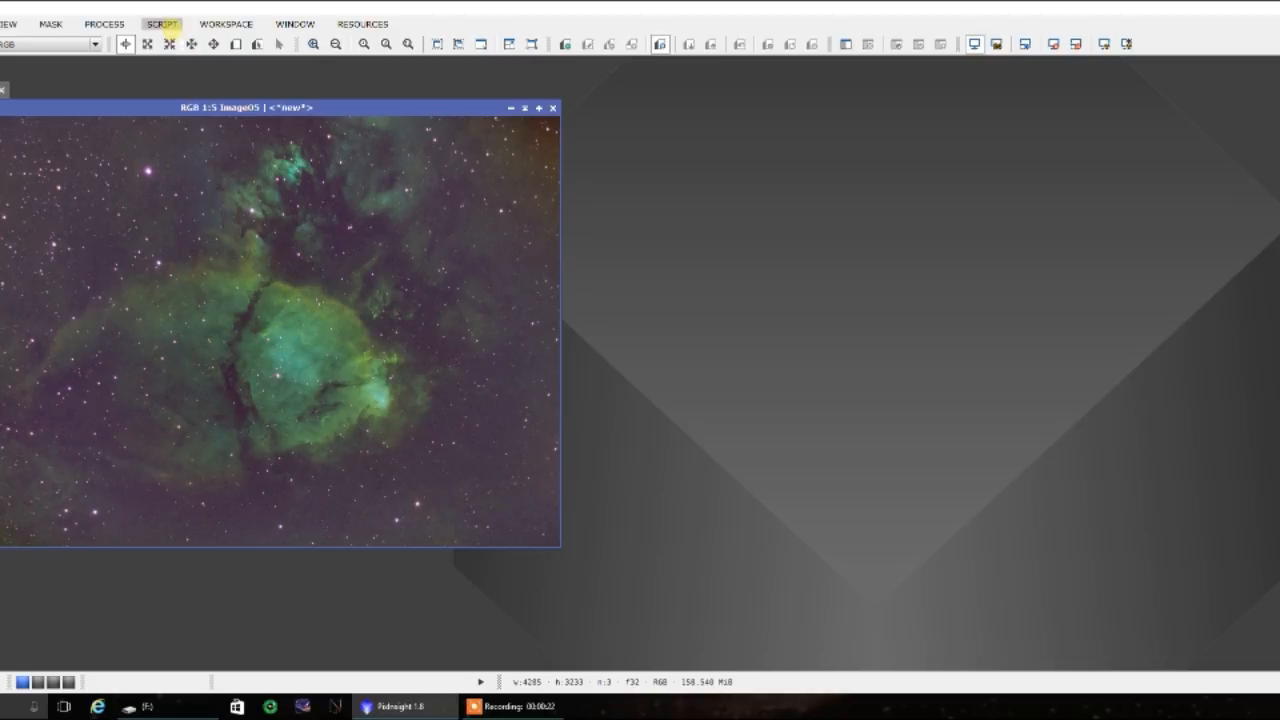
Step: Open the SCRIPT menu to reach ColorMask for Image05
click(161, 24)
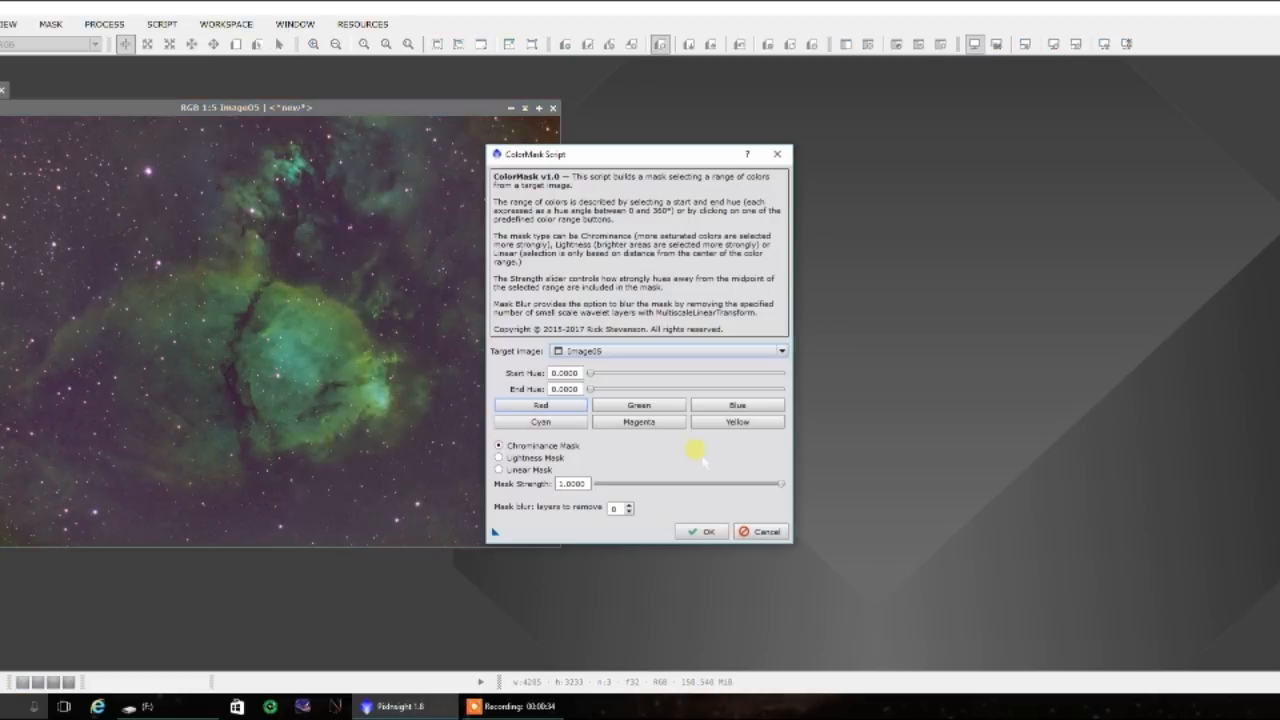
Step: Move the ColorMask dialog aside and build a Magenta mask with 3 blur layers removed
drag(635, 153, 756, 104)
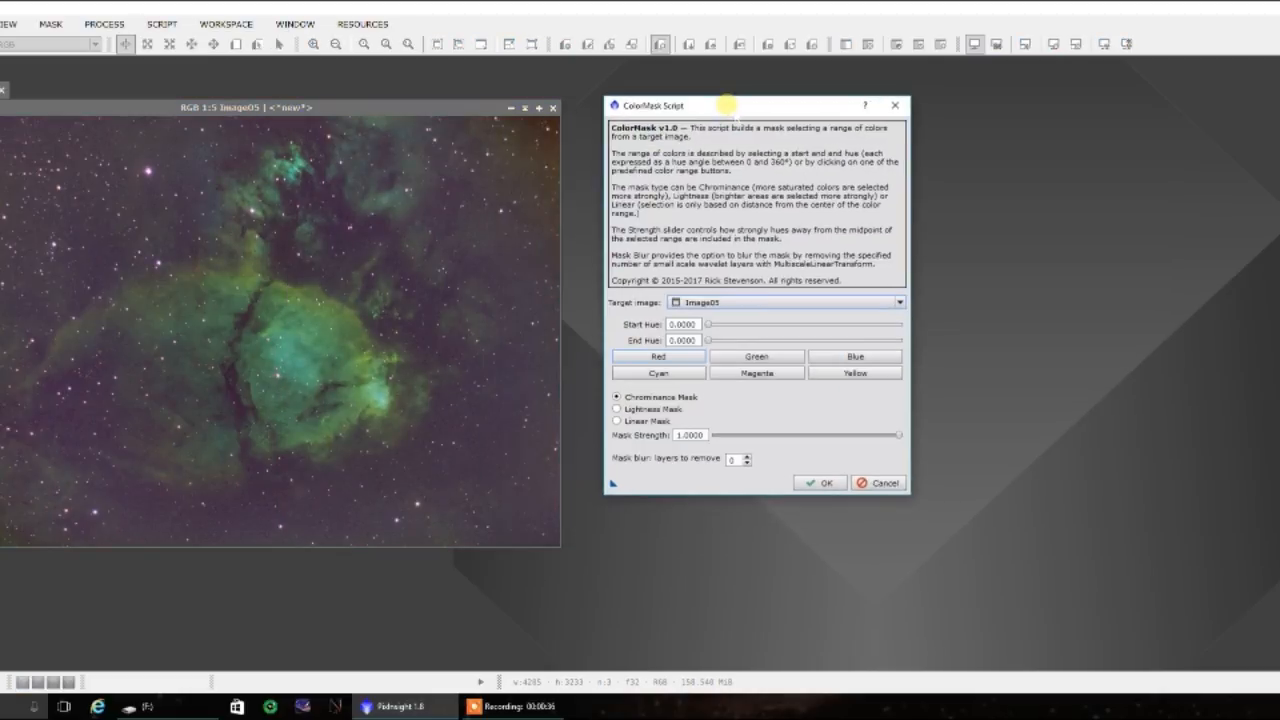
drag(700, 105, 718, 96)
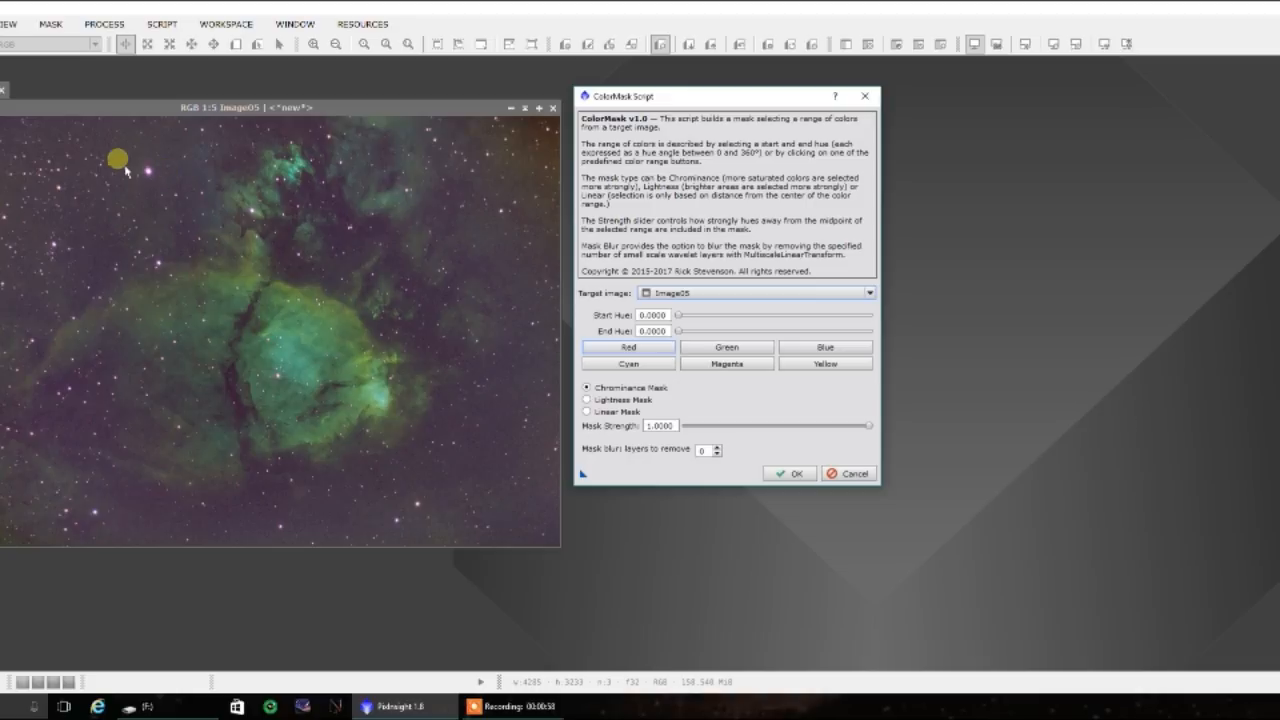
mouse_move(549, 318)
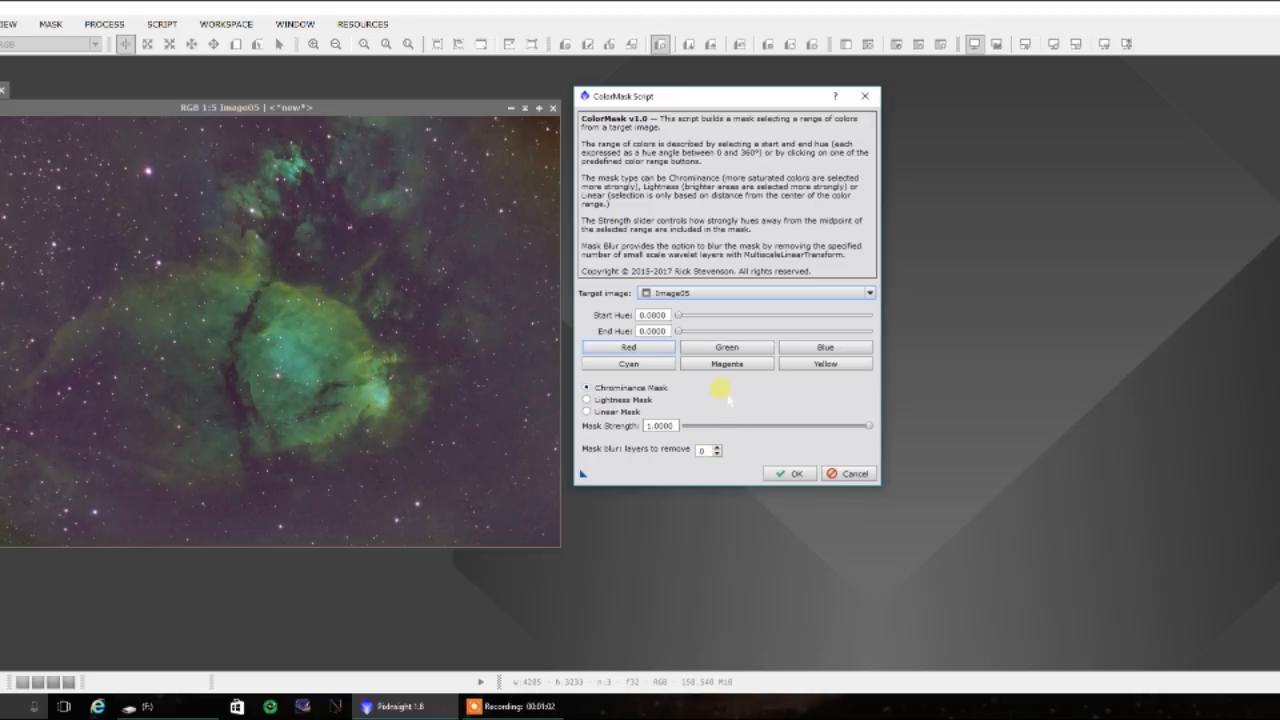
click(726, 370)
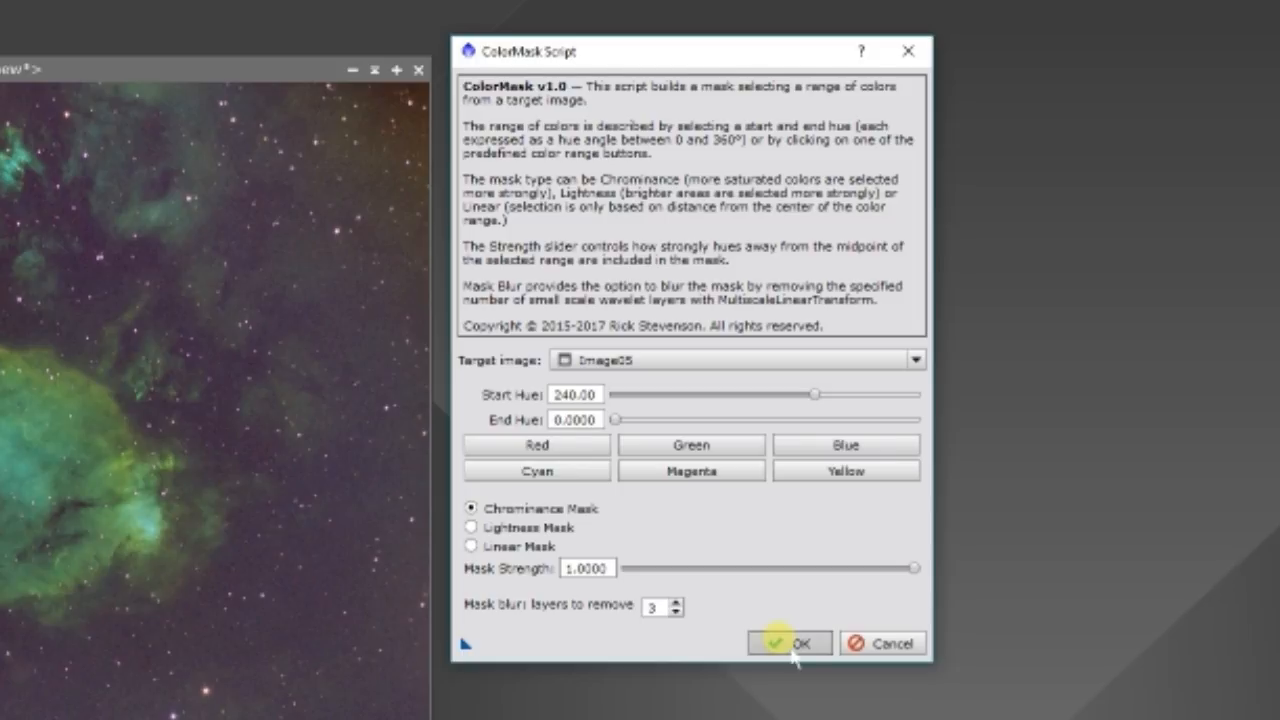
click(789, 643)
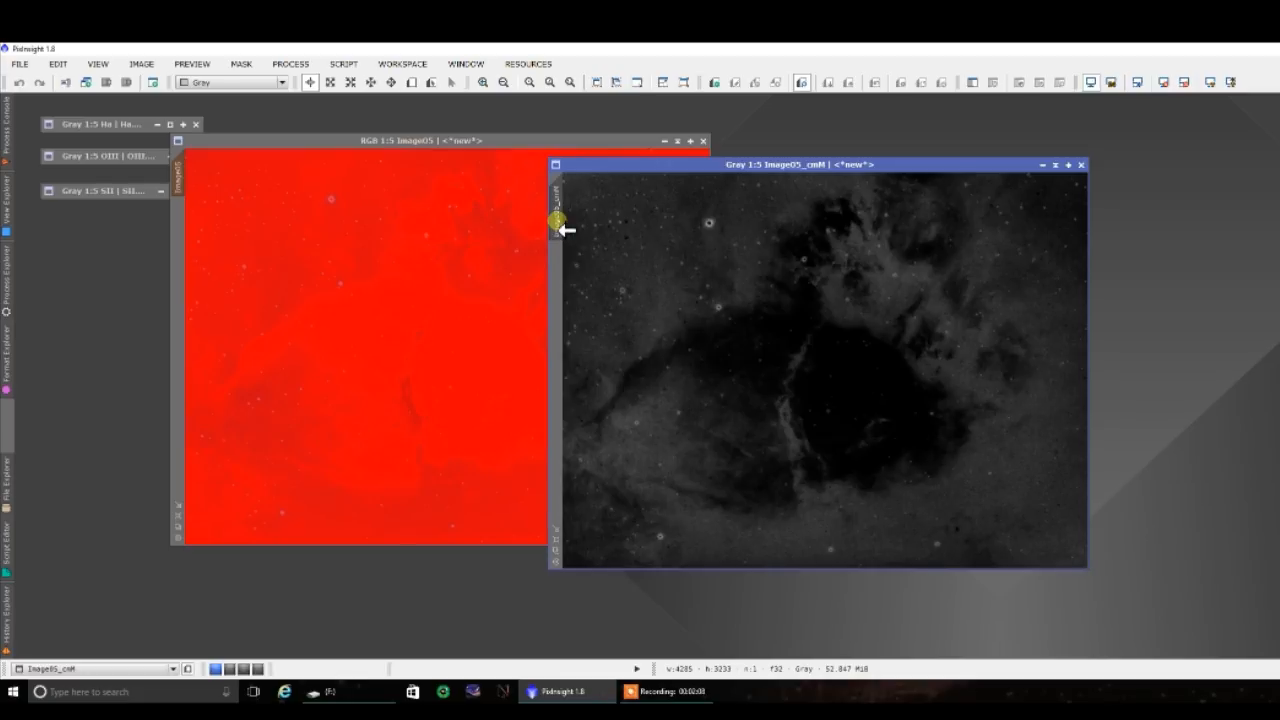
Step: Change the mask view's identifier to Magenta_Mask and set its window aside
click(557, 220)
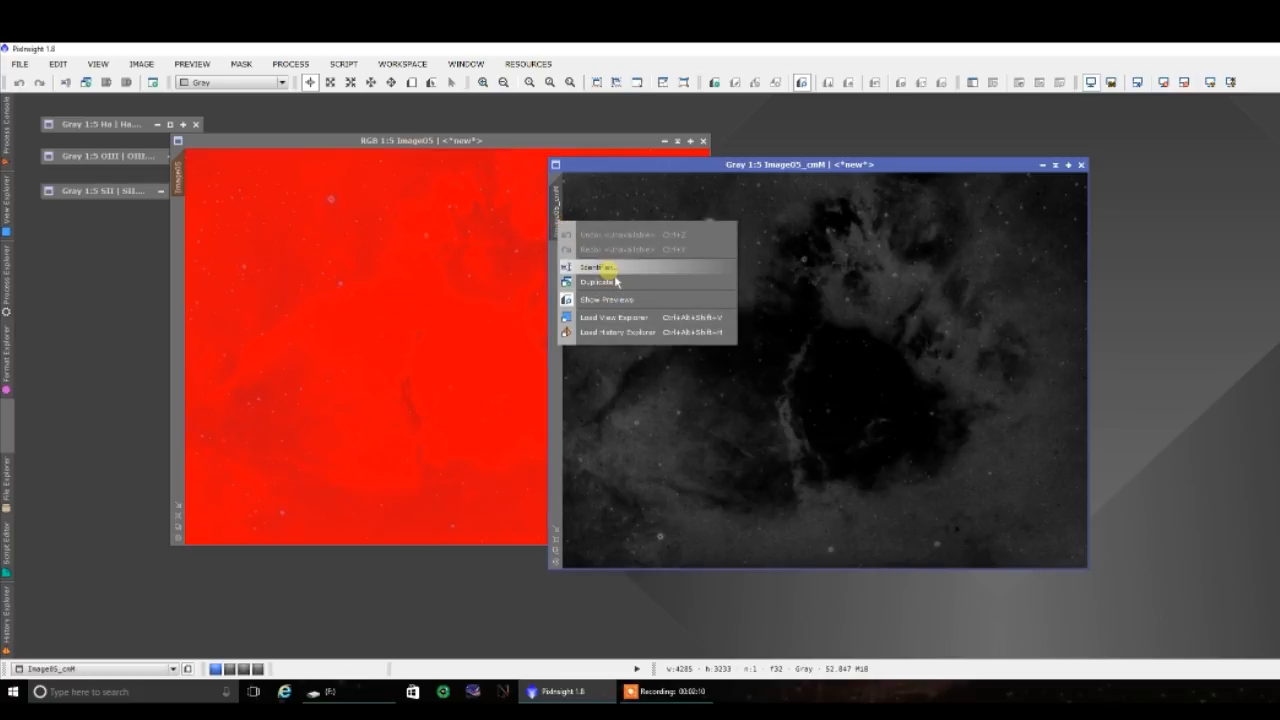
click(596, 267)
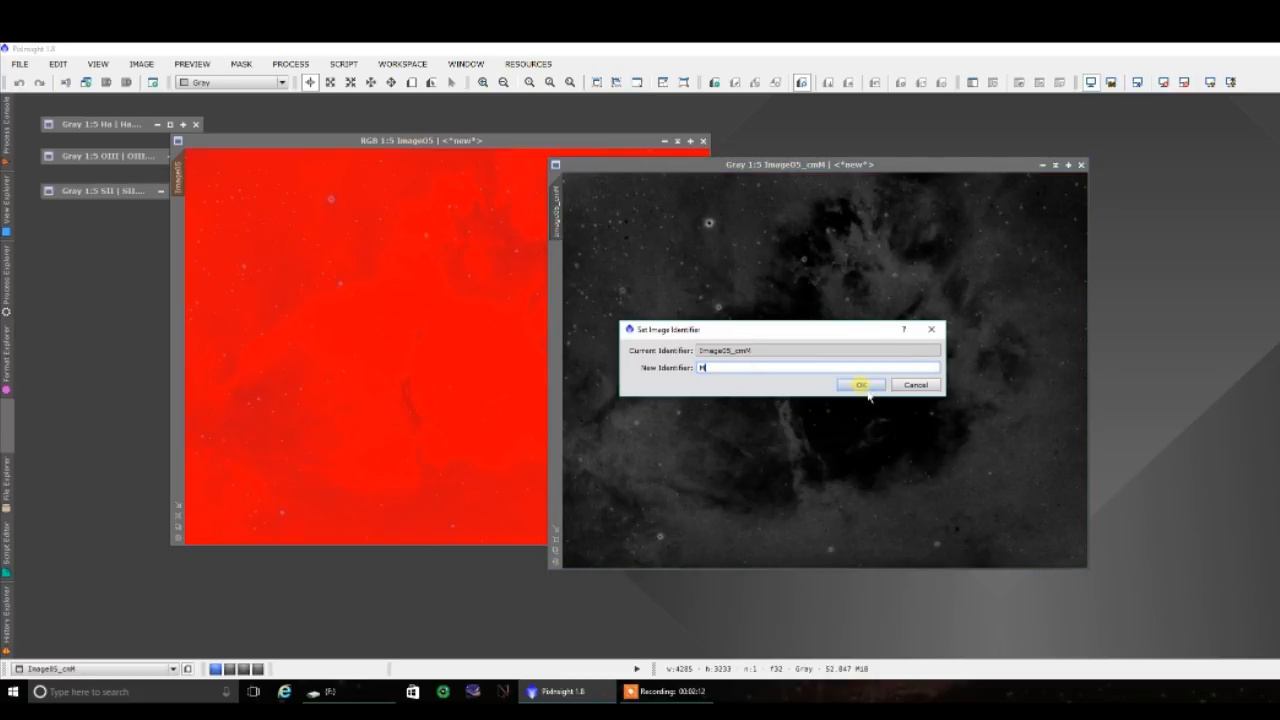
text(agenta_)
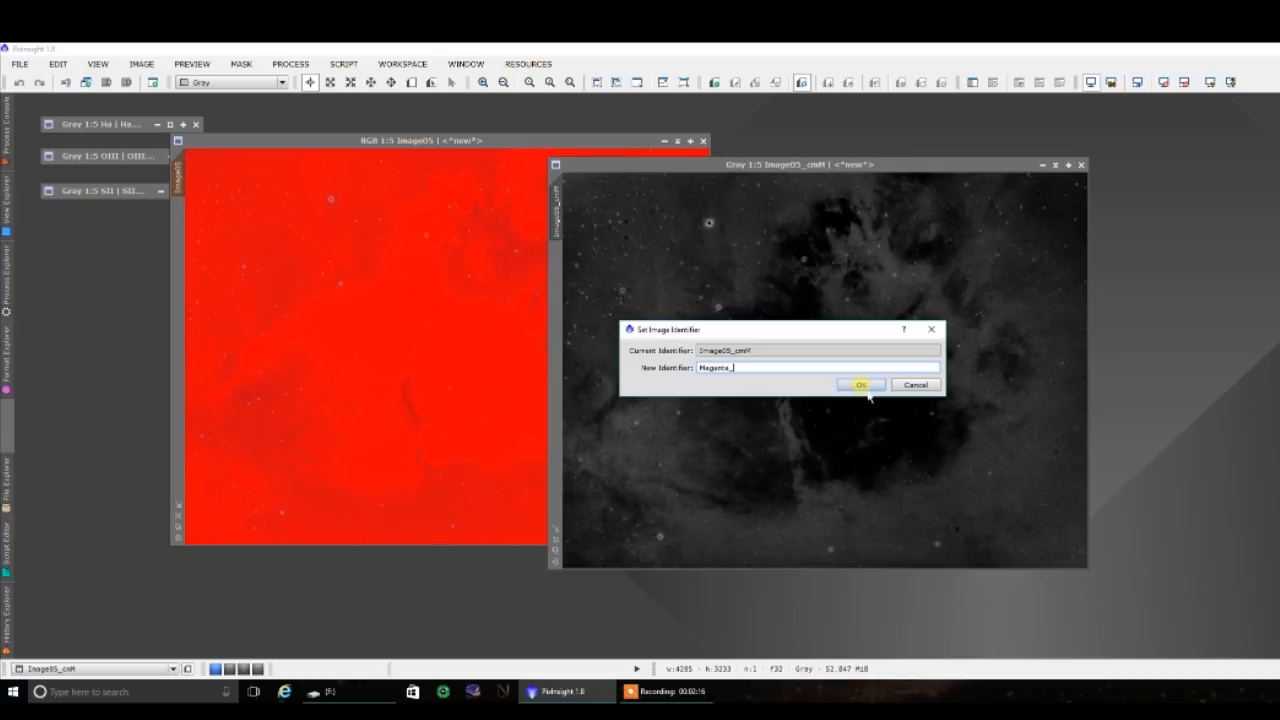
click(860, 385)
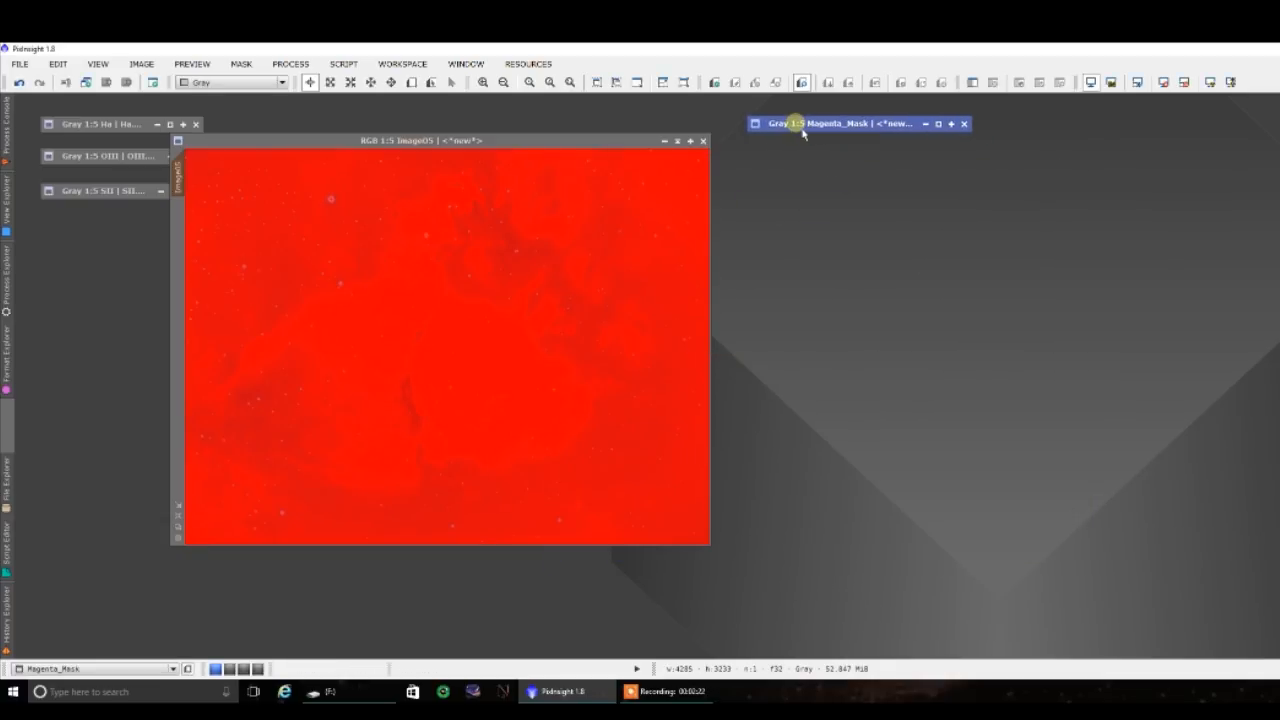
click(240, 63)
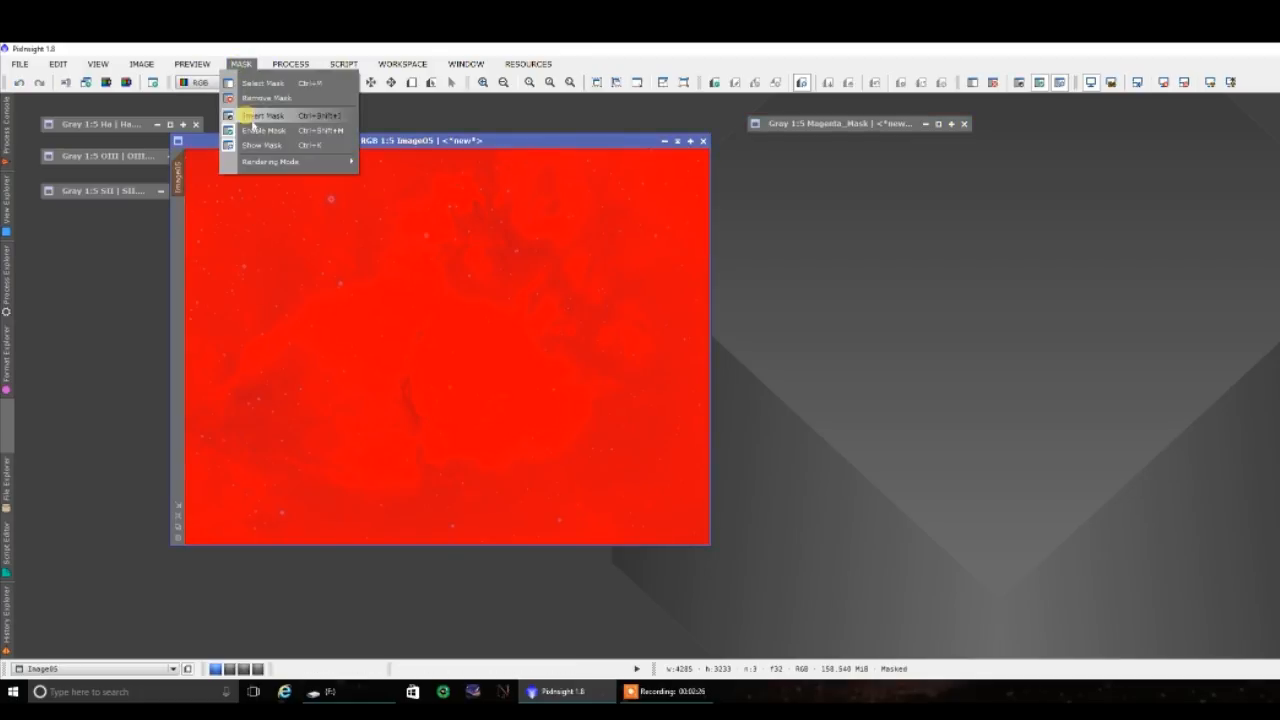
Step: Hide the mask overlay and apply curves to Image05 with the top end dropped near zero
click(290, 63)
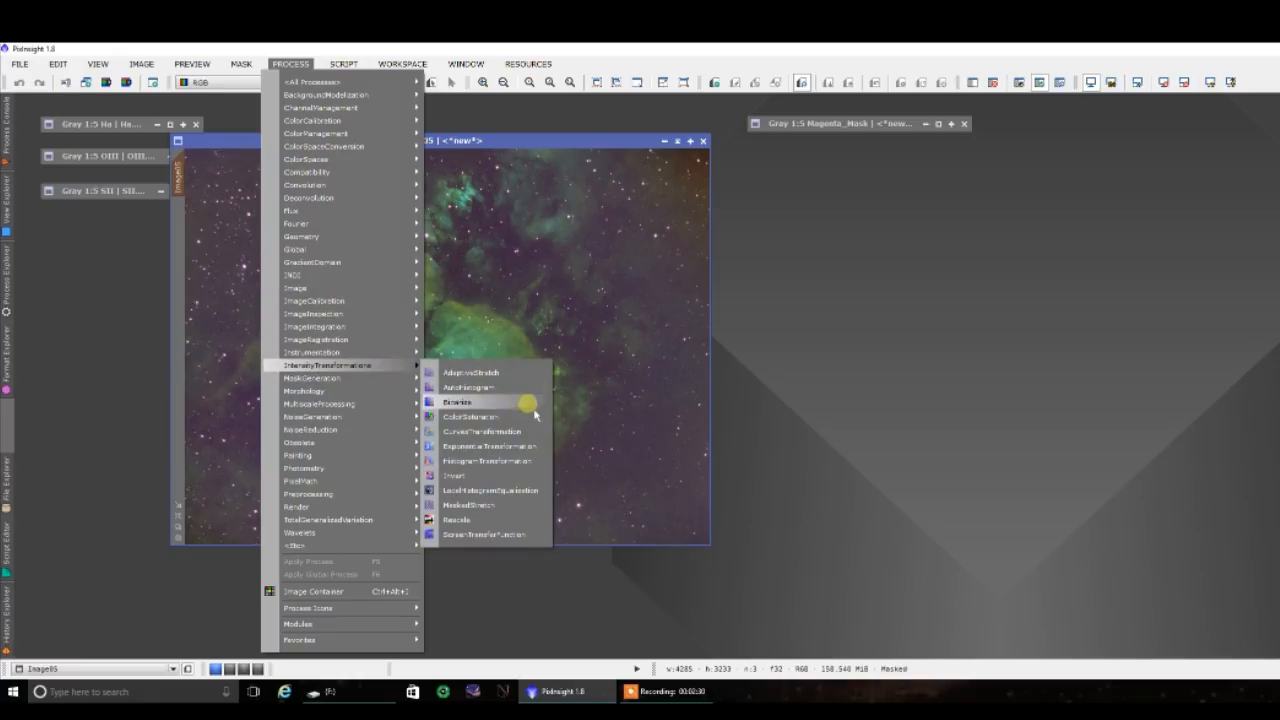
click(483, 431)
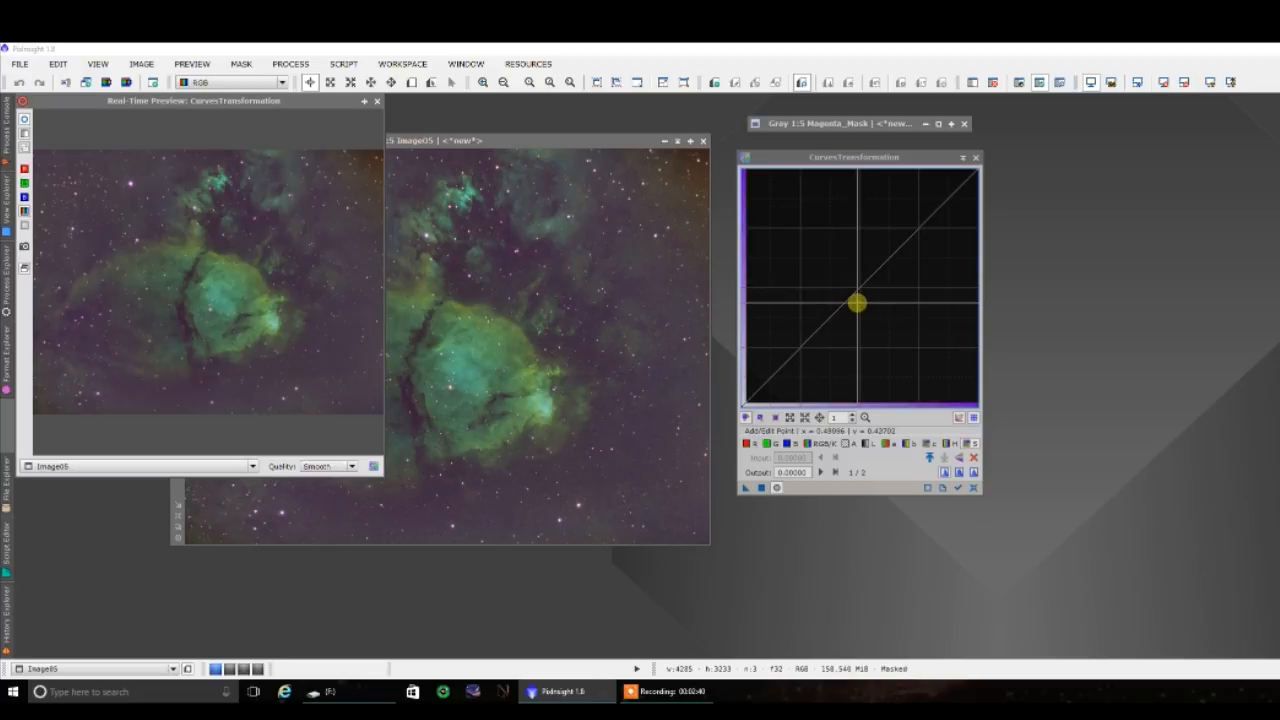
drag(855, 305, 1003, 406)
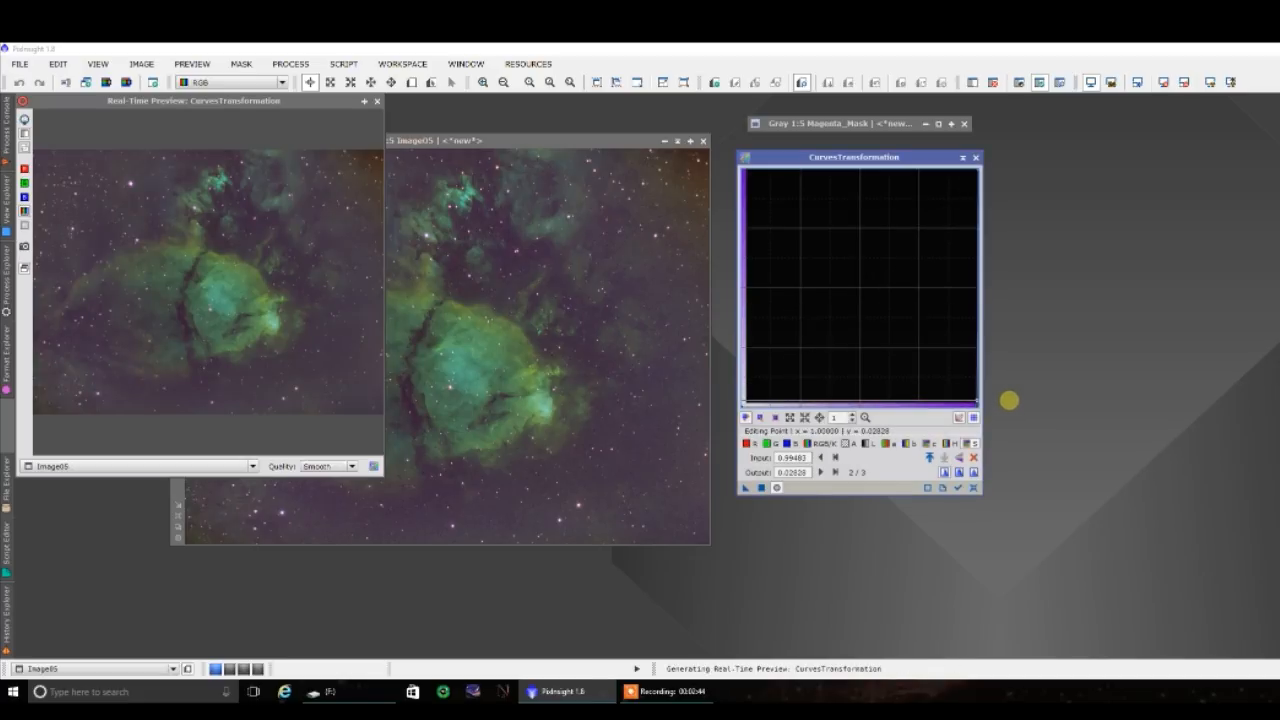
click(746, 487)
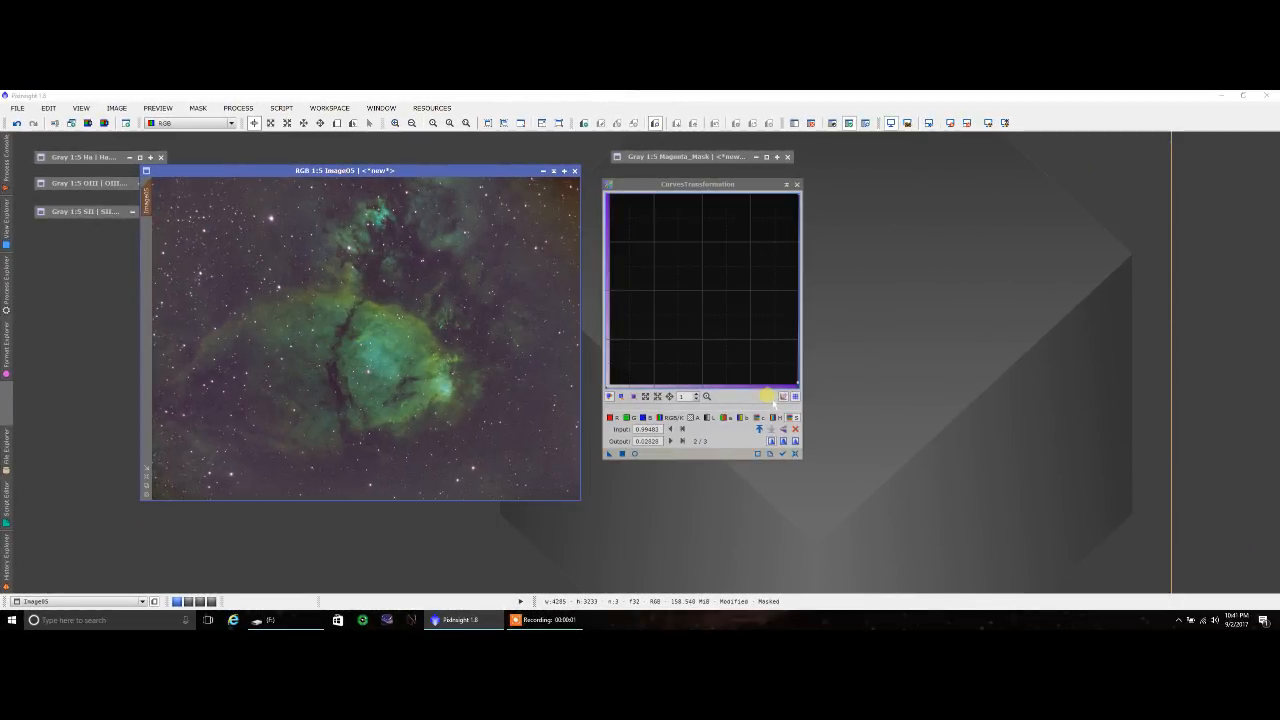
mouse_move(796, 453)
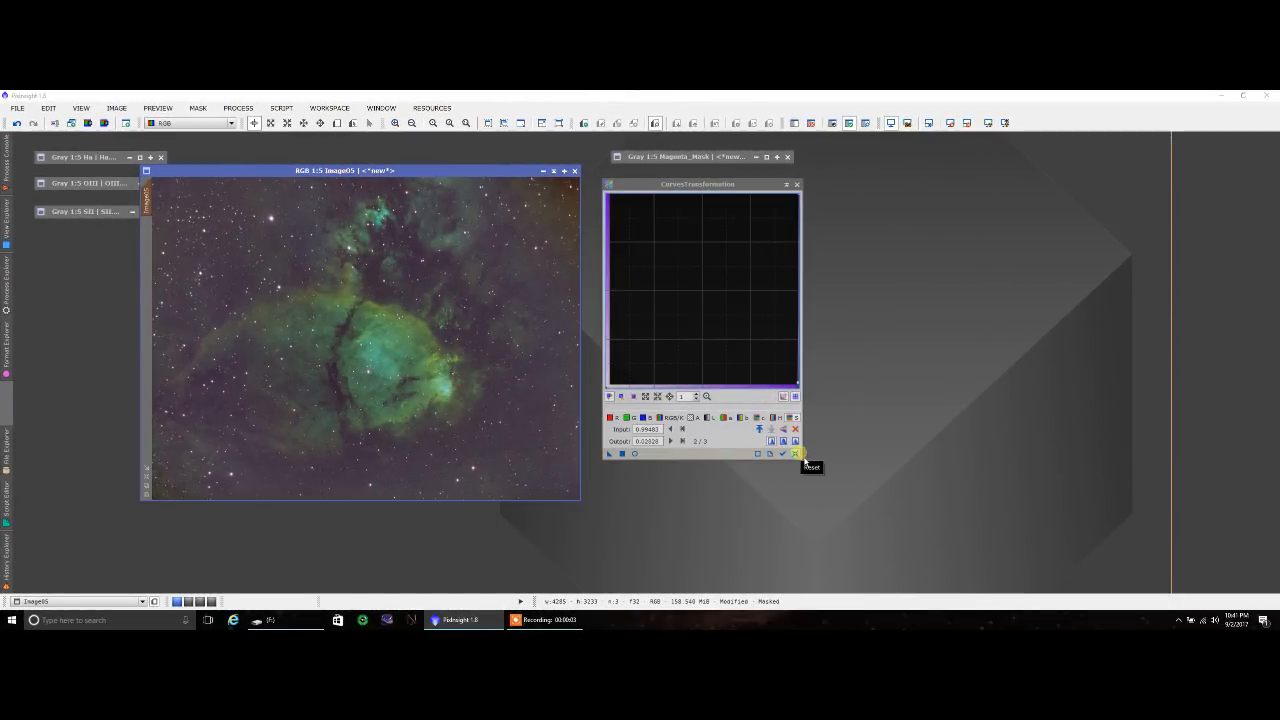
Step: Reset the curve to a straight line, move the tool aside, and start ColorMask
click(795, 453)
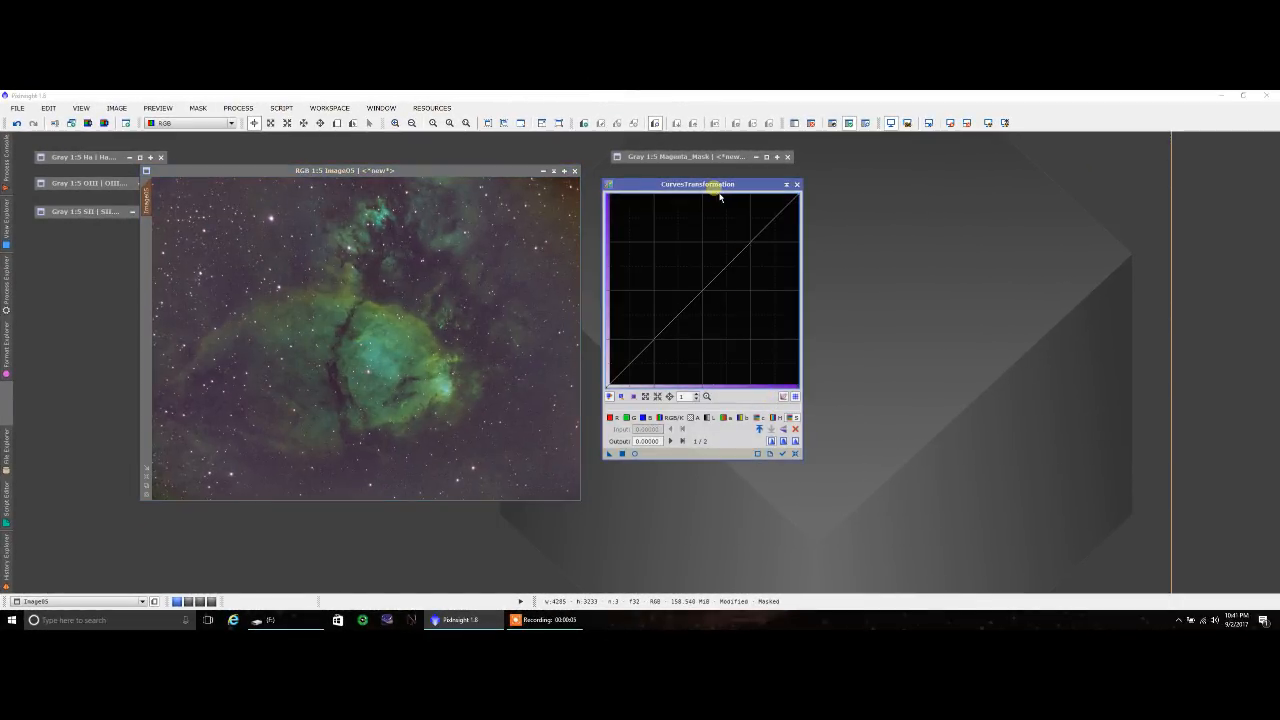
drag(698, 184, 916, 261)
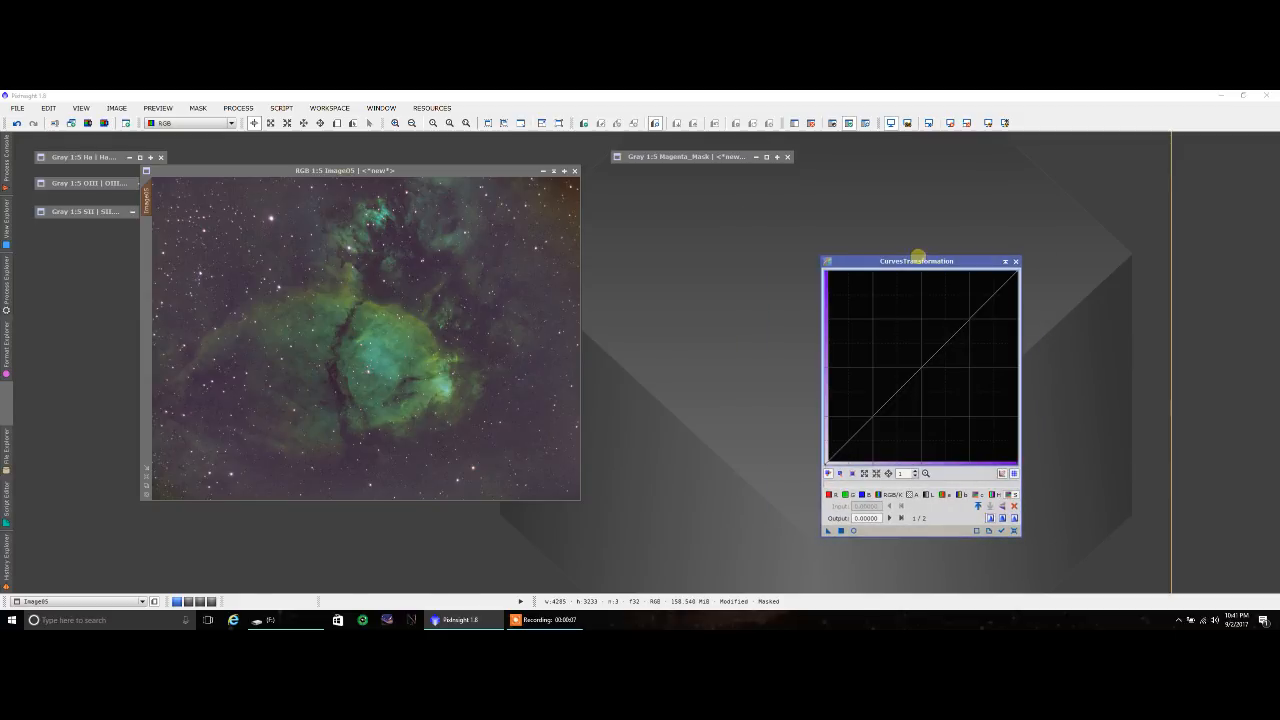
click(282, 108)
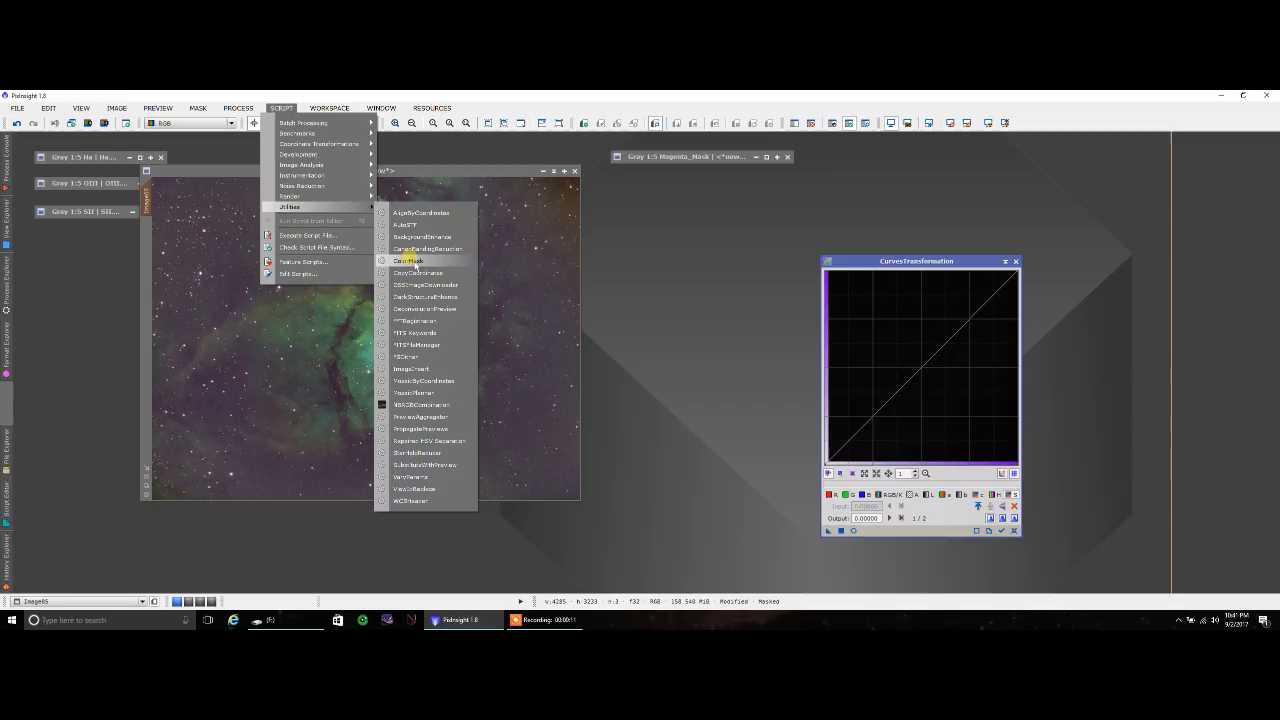
click(408, 260)
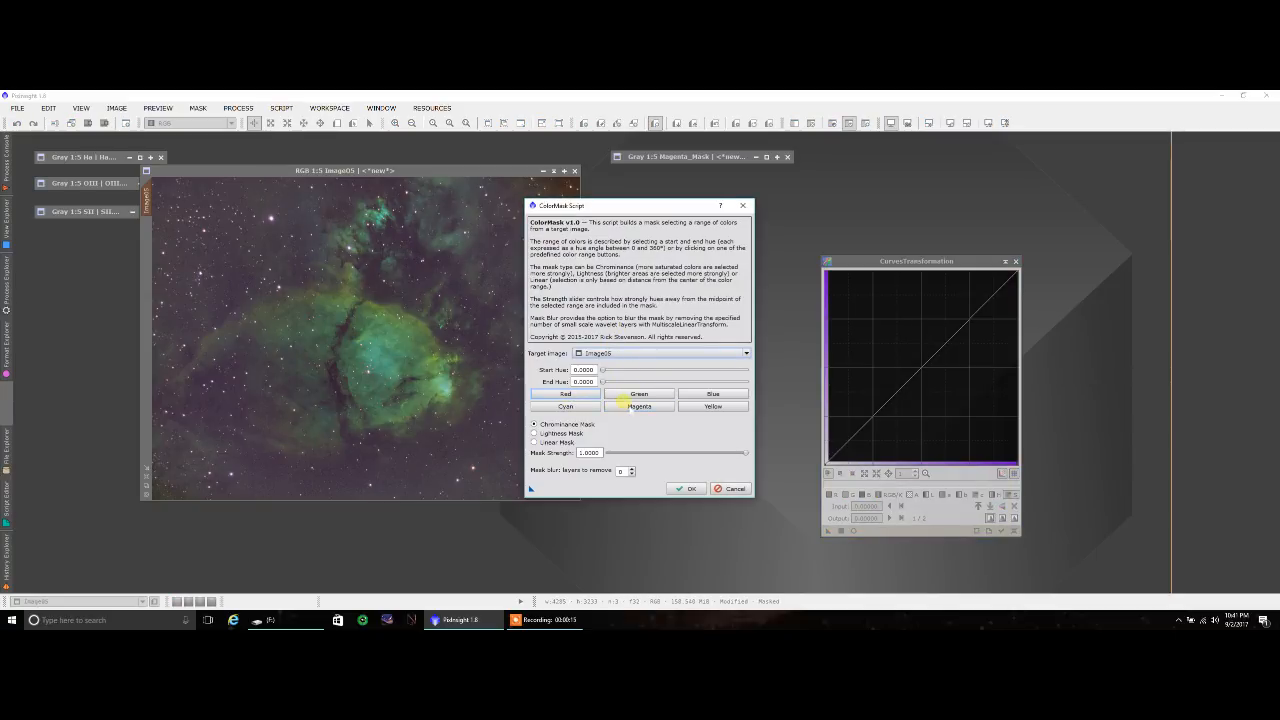
Step: Run ColorMask on Image05 with Green (hue 60–180) and 3 blur layers removed
click(638, 393)
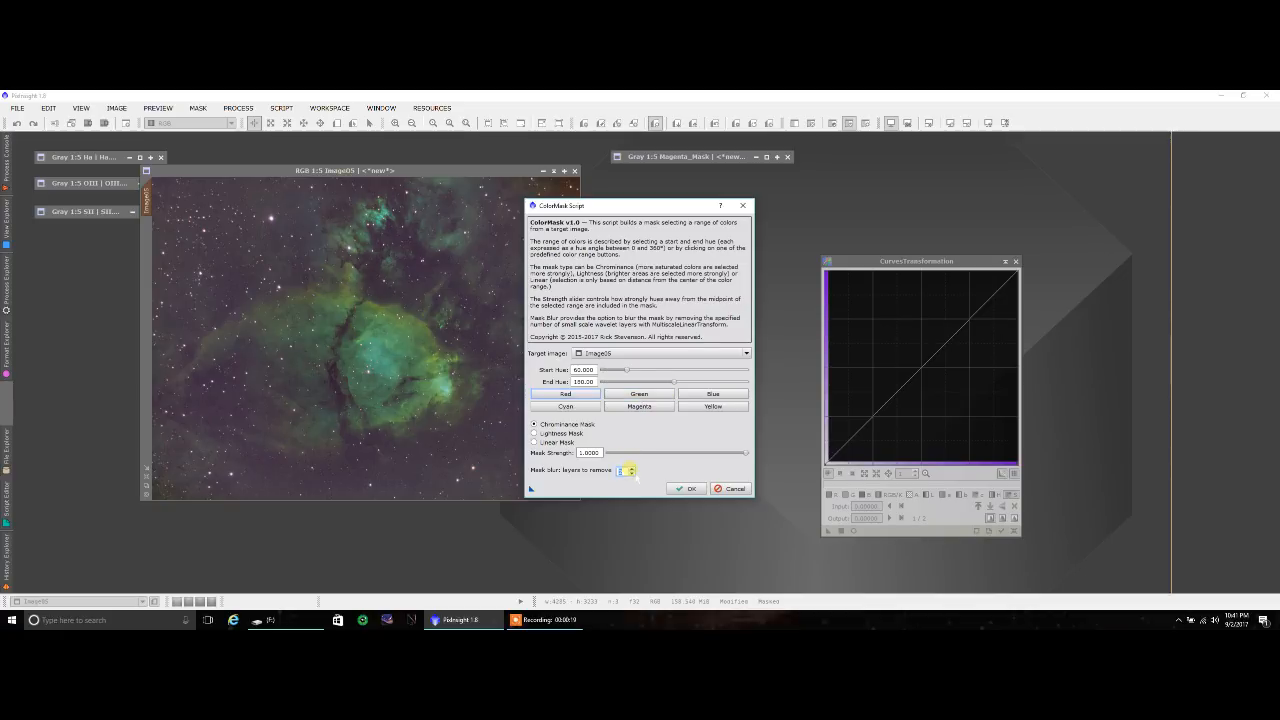
click(631, 468)
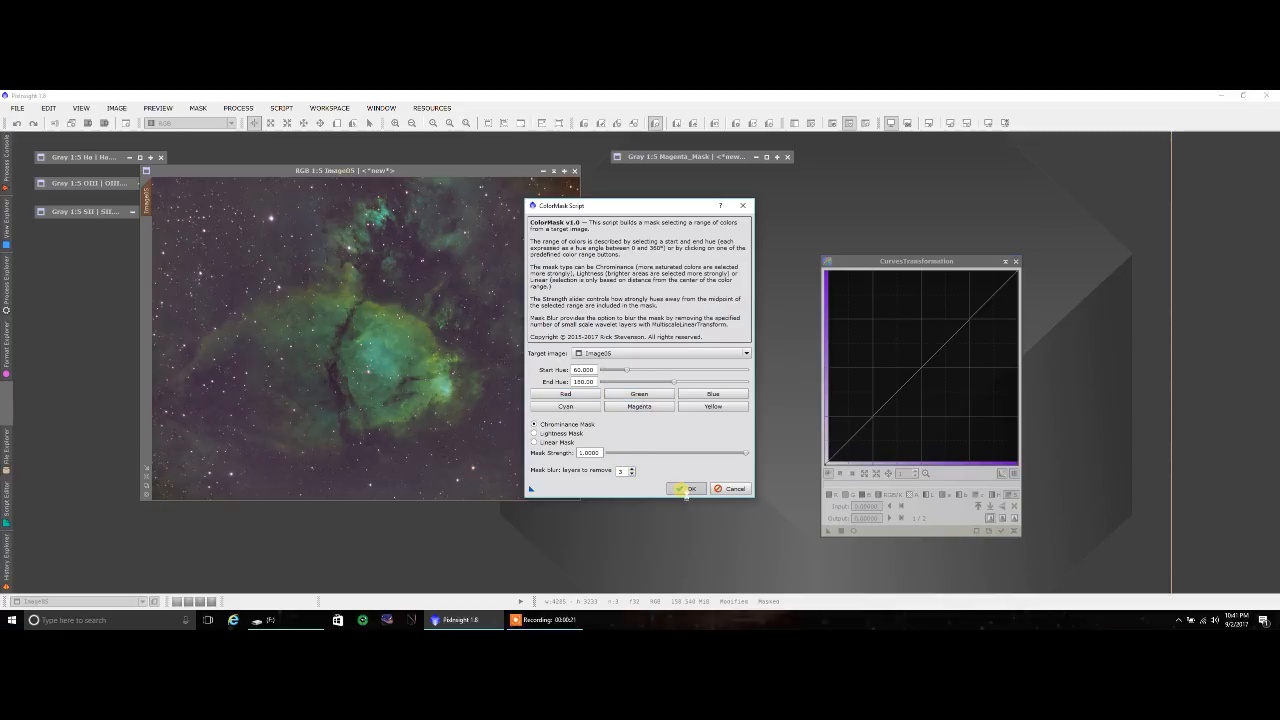
click(687, 489)
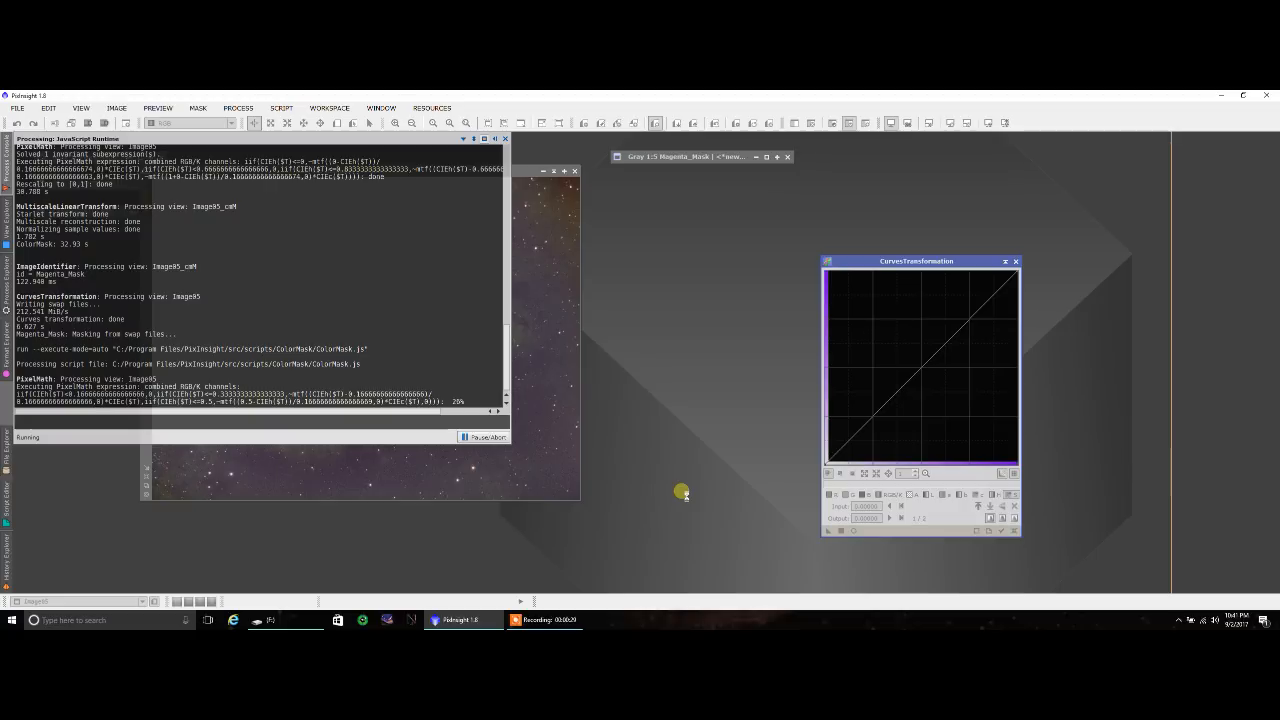
mouse_move(491, 519)
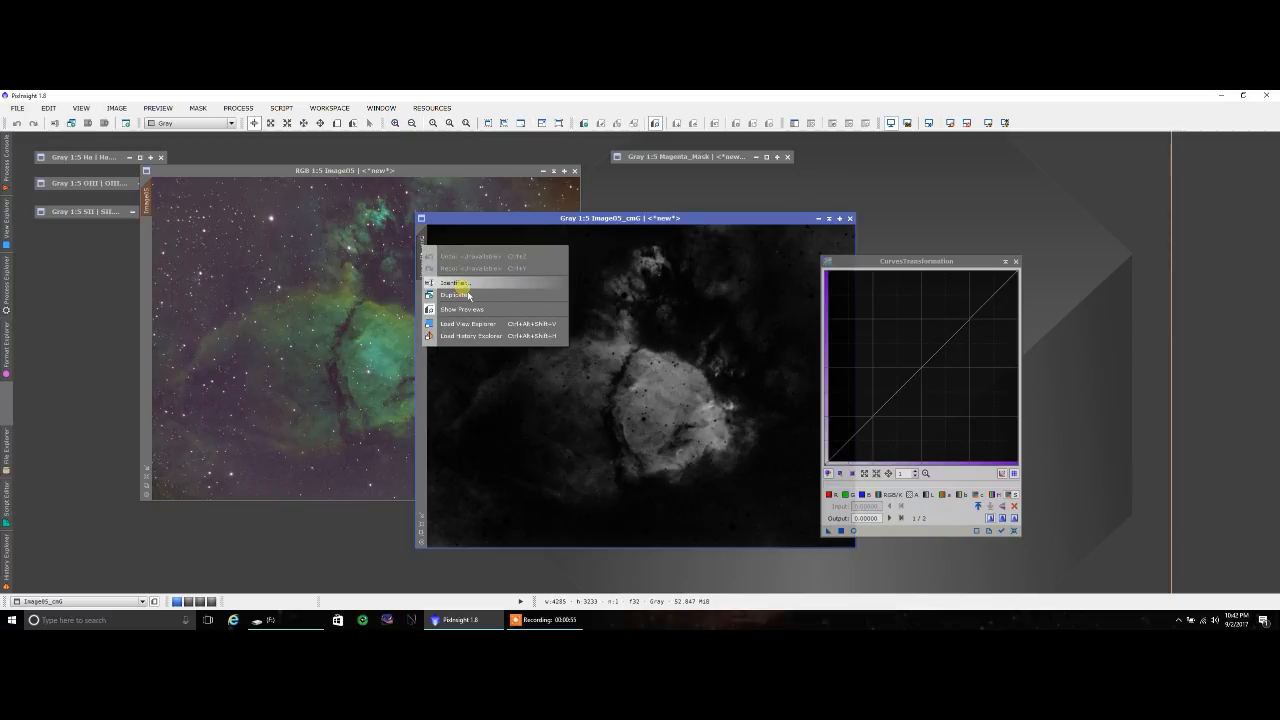
Step: Rename the green mask image to Green_Mask and iconify its window
click(454, 282)
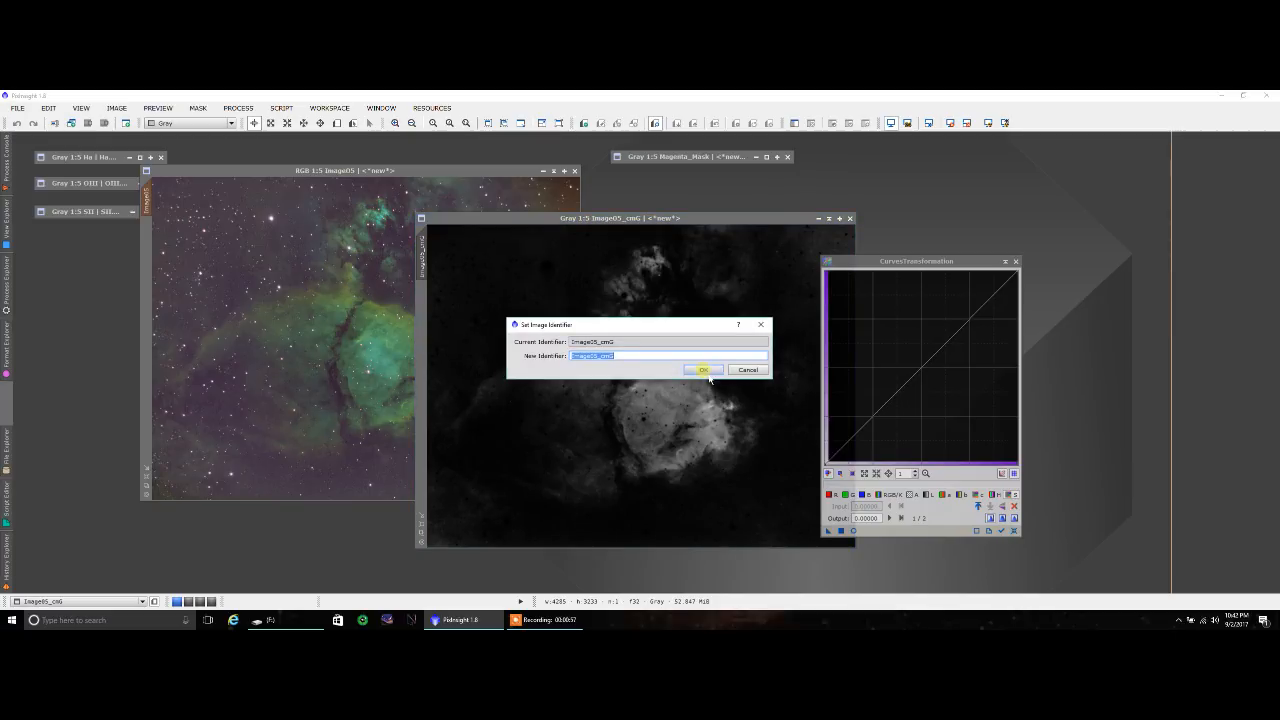
text(Green_Mask)
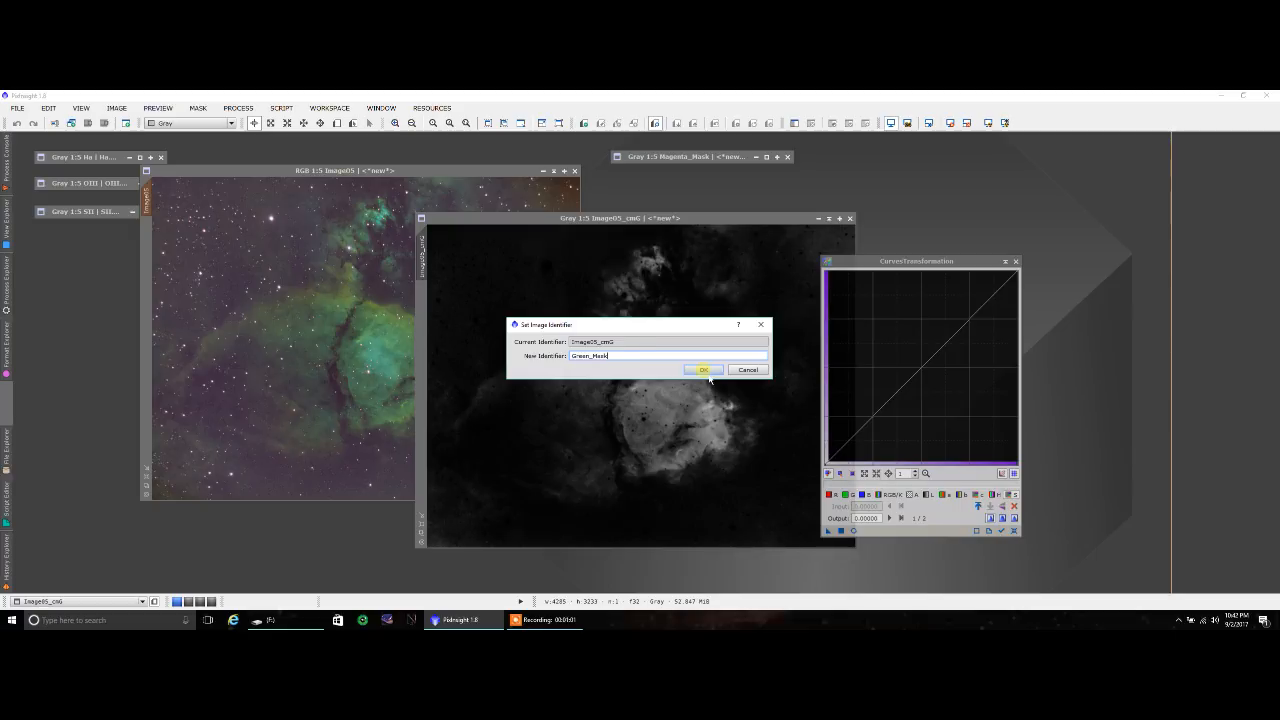
click(703, 370)
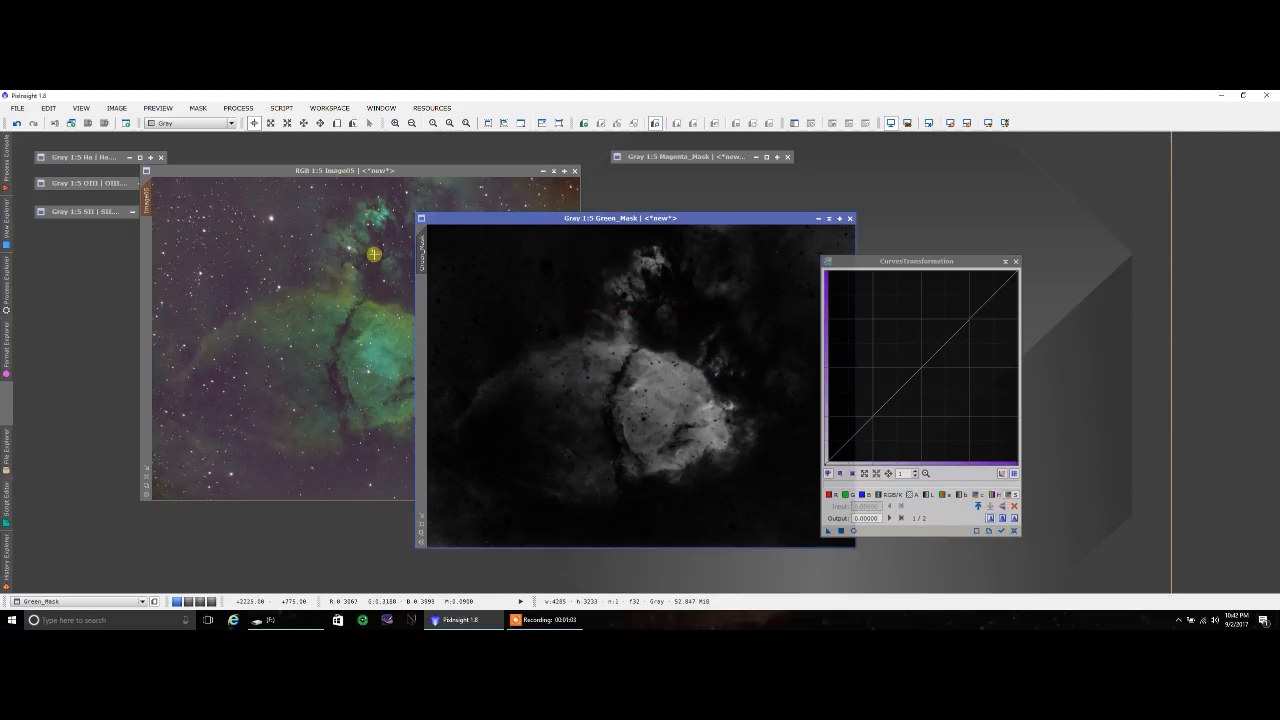
mouse_move(143, 240)
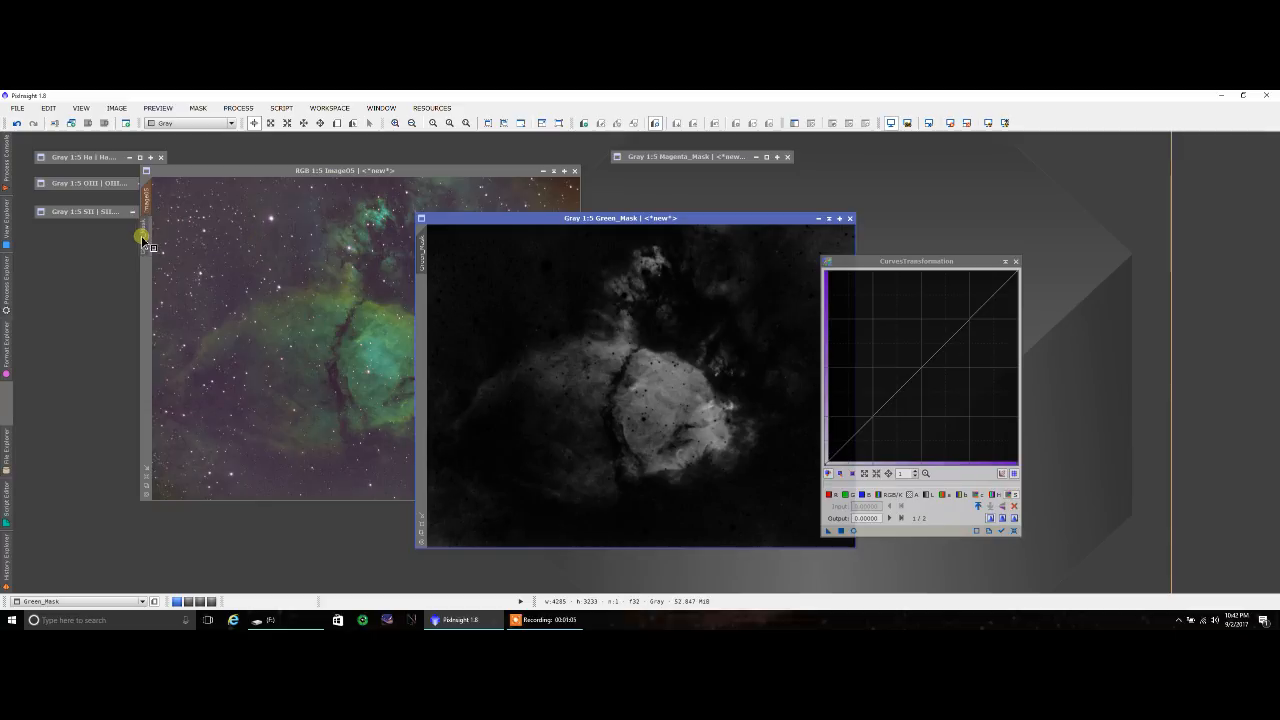
mouse_move(158, 242)
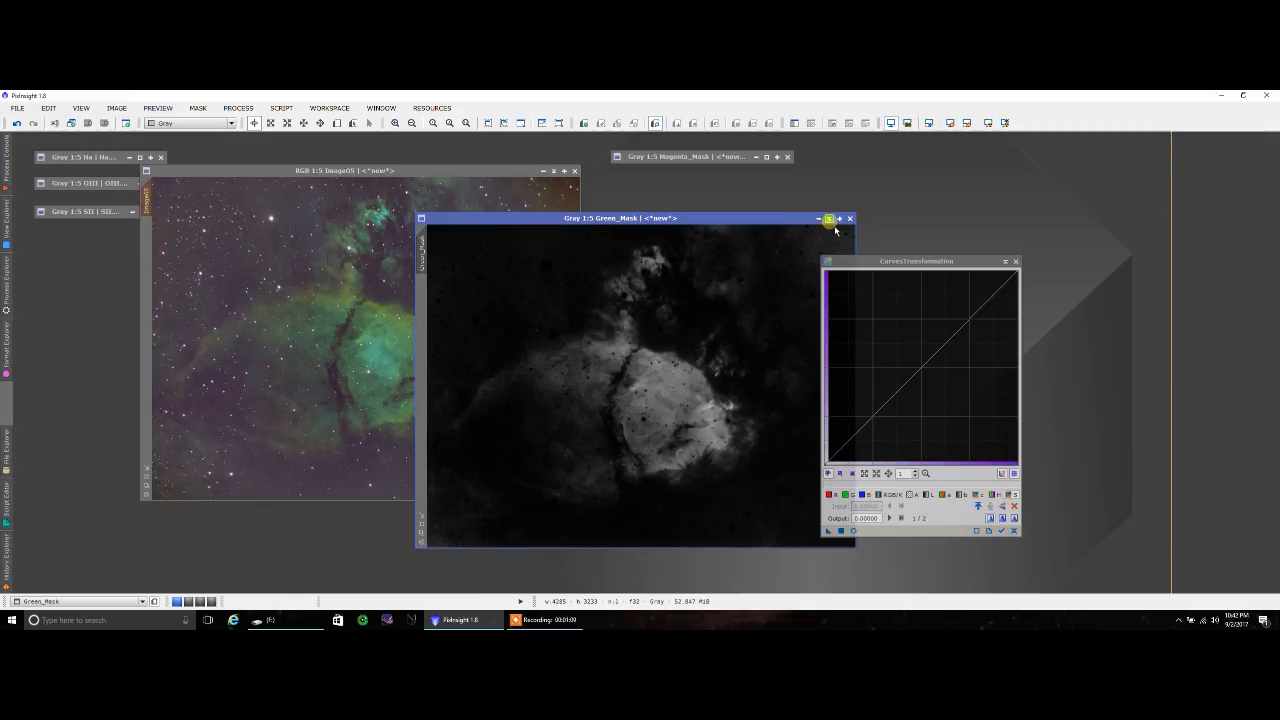
click(828, 218)
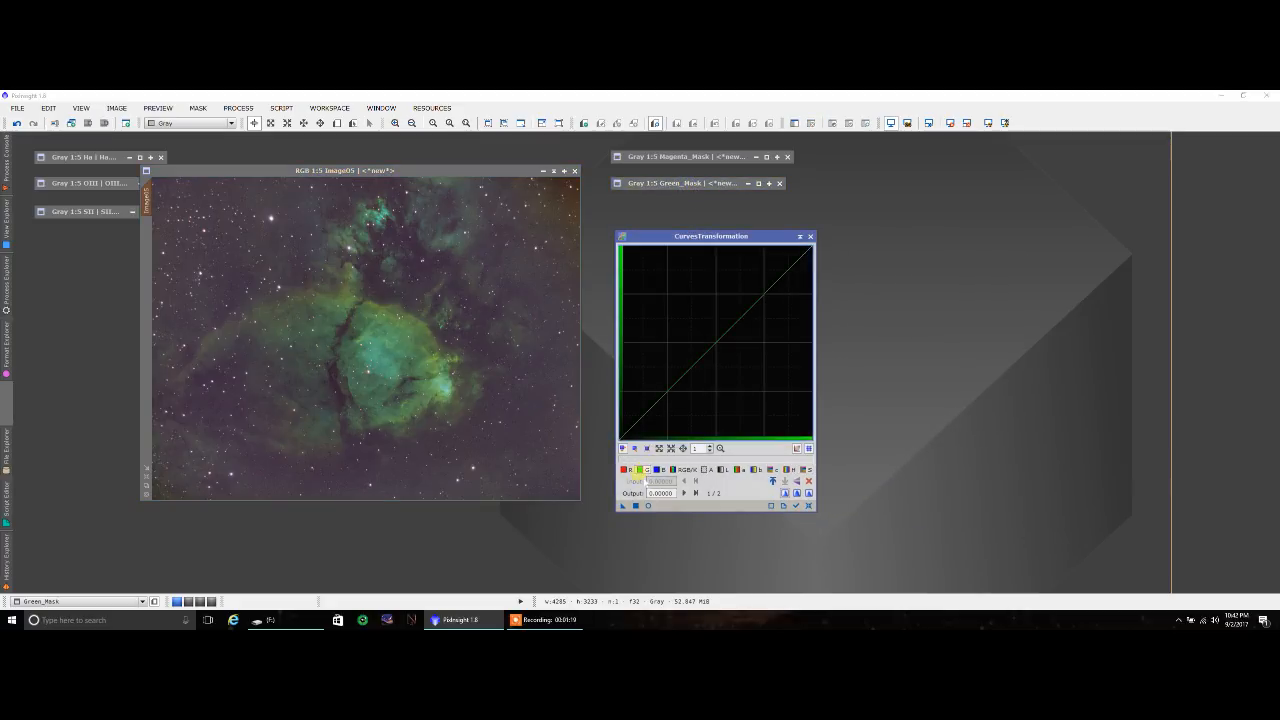
Step: With real-time preview, pull the G curve midpoint down and apply it to Image05
click(693, 377)
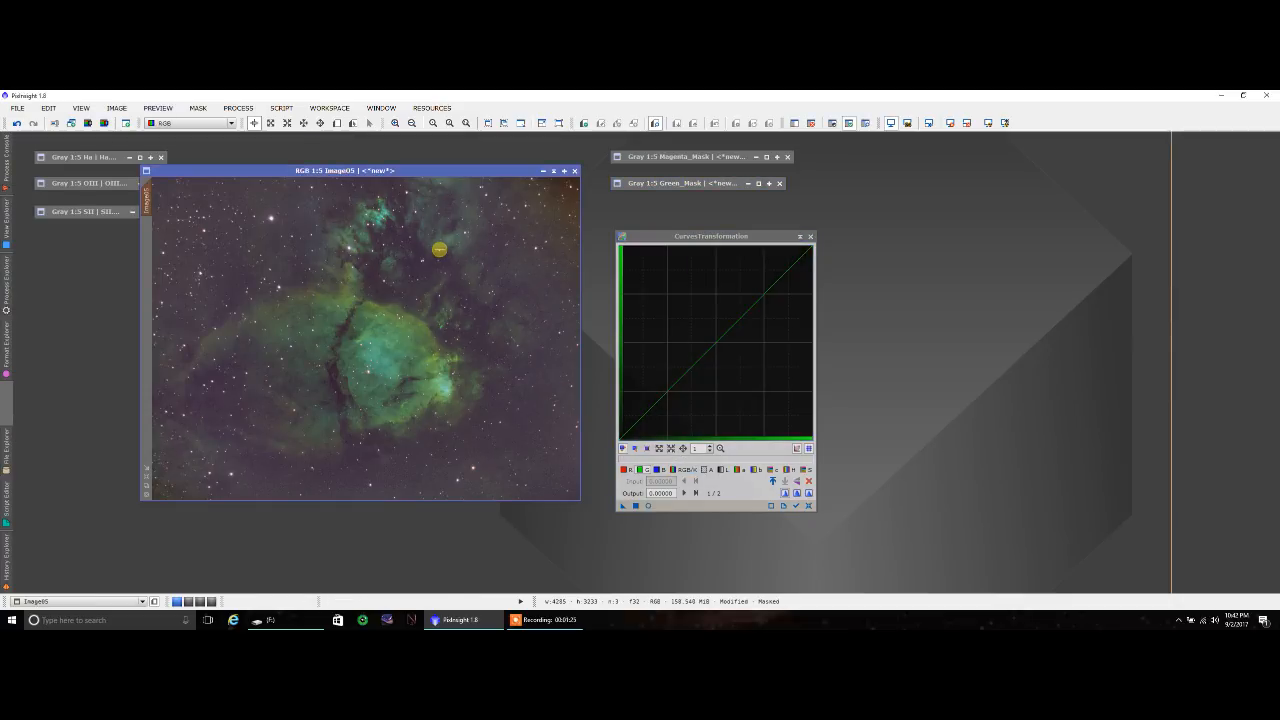
click(648, 506)
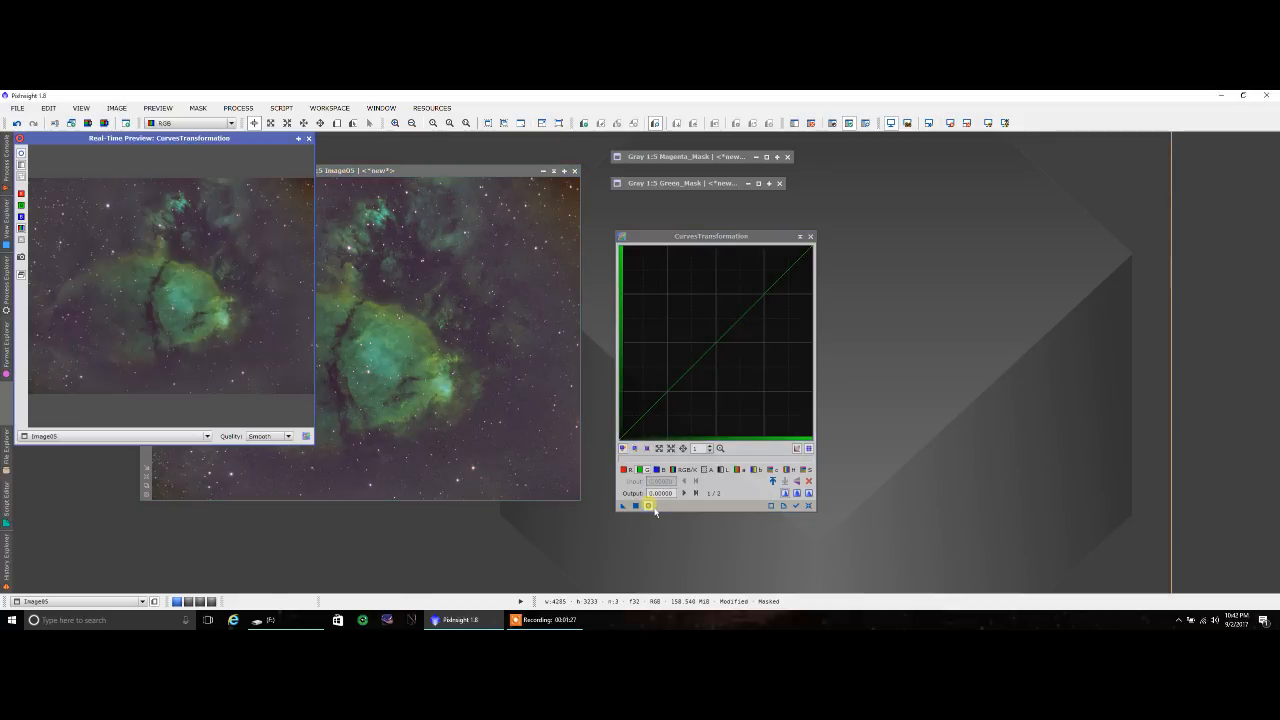
click(705, 361)
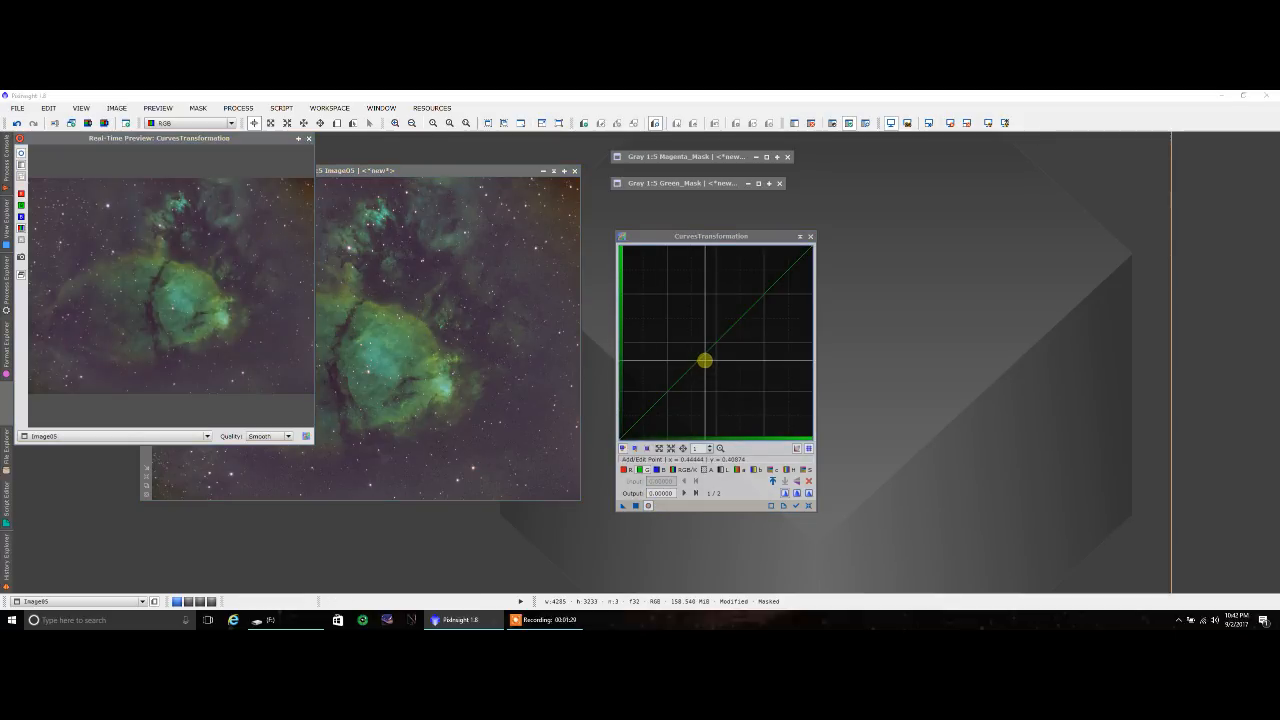
drag(704, 361, 713, 362)
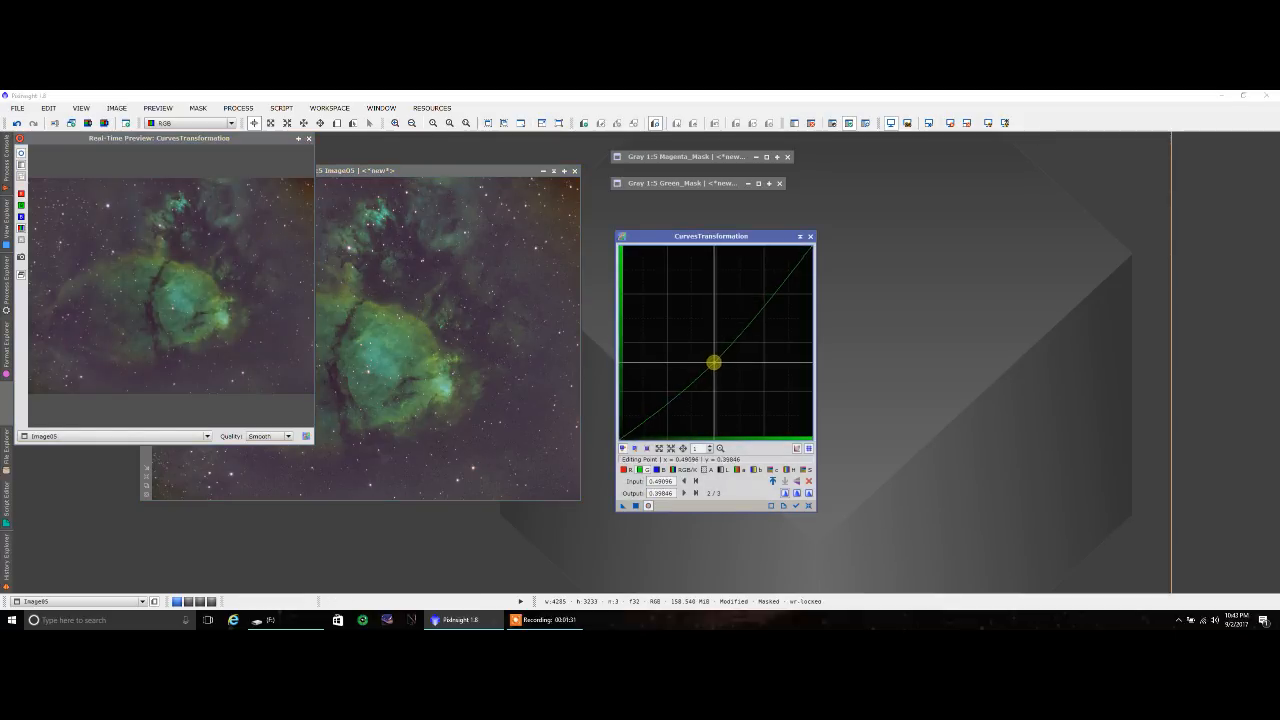
drag(713, 362, 720, 370)
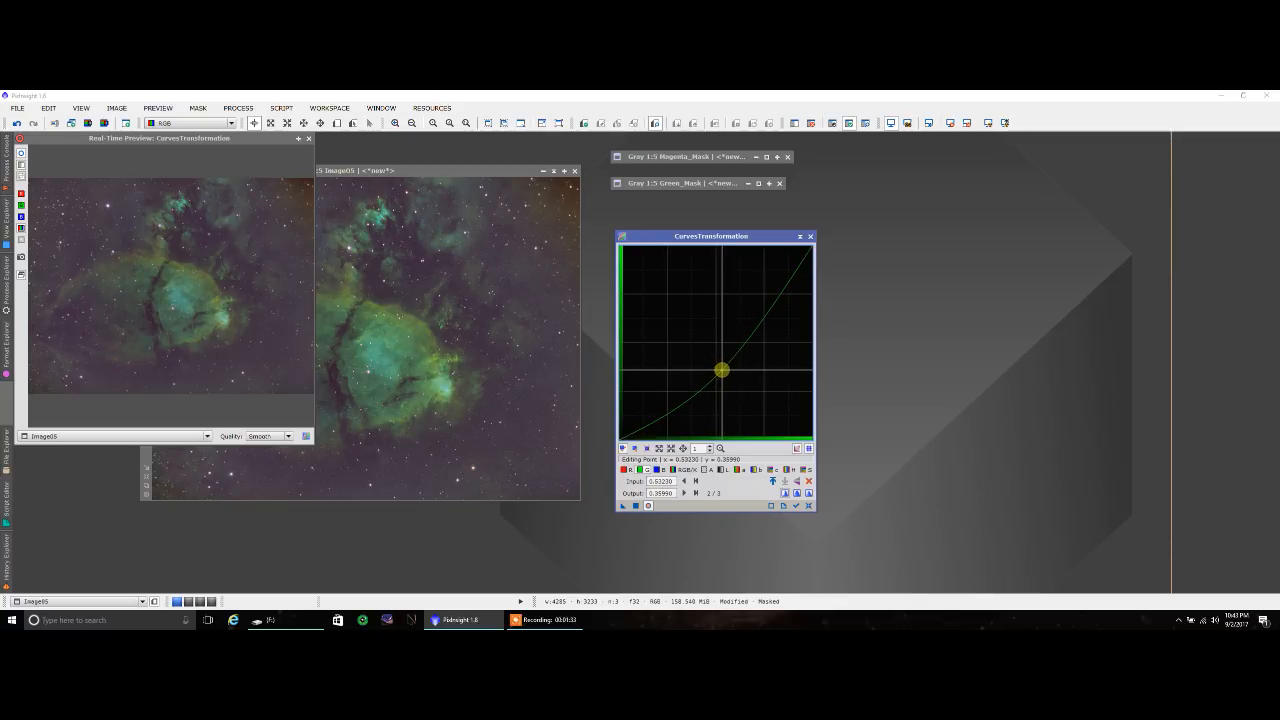
drag(720, 369, 700, 371)
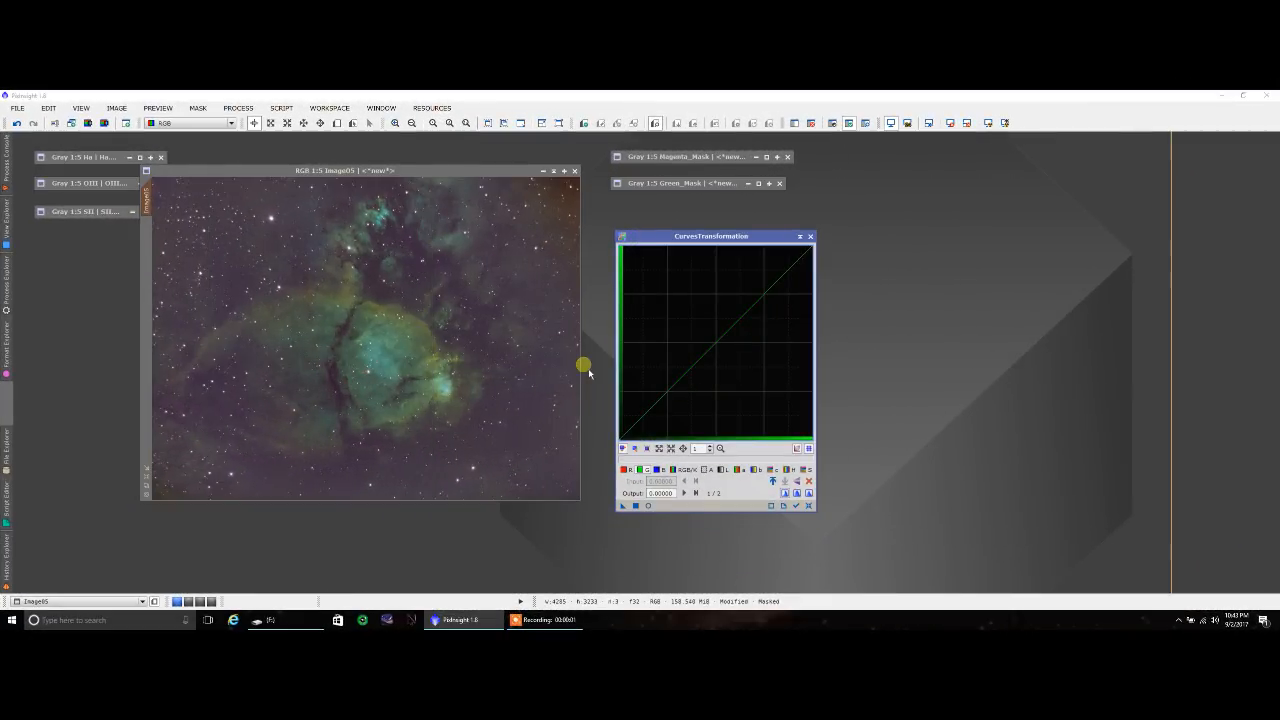
Step: Run ColorMask with the Cyan (120–240) hue range to create Image05_cmC
click(281, 108)
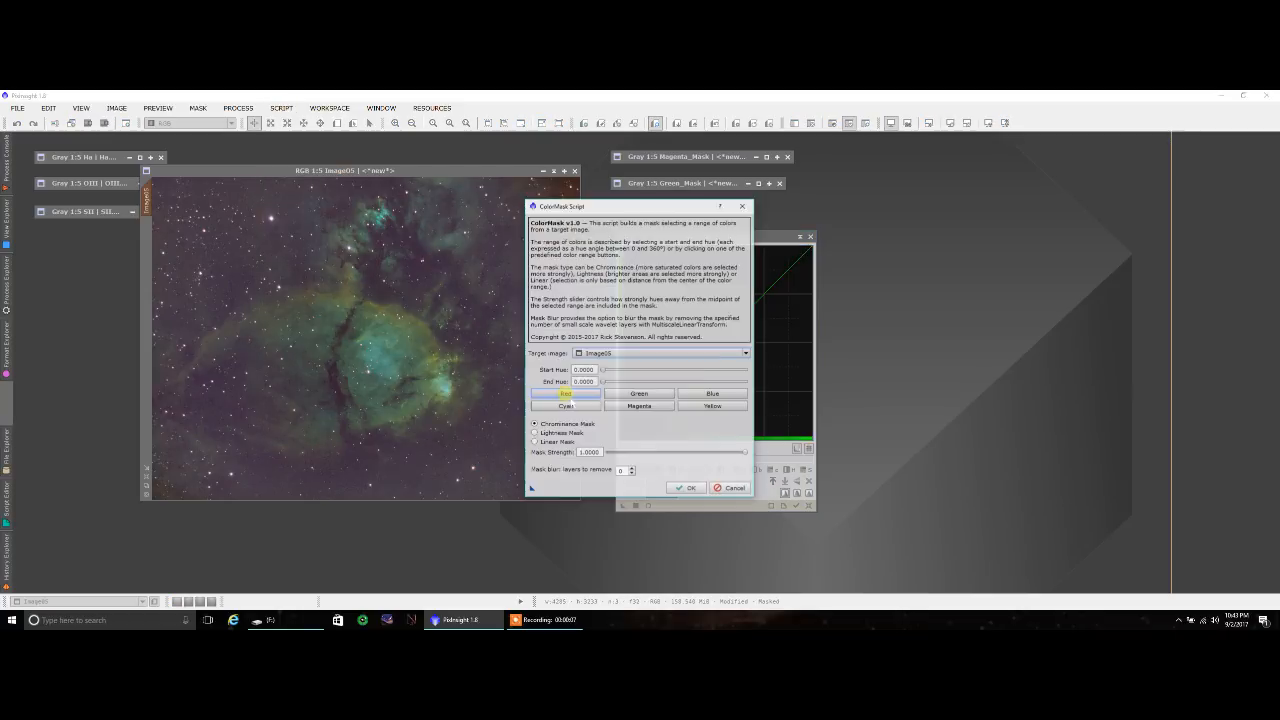
click(566, 406)
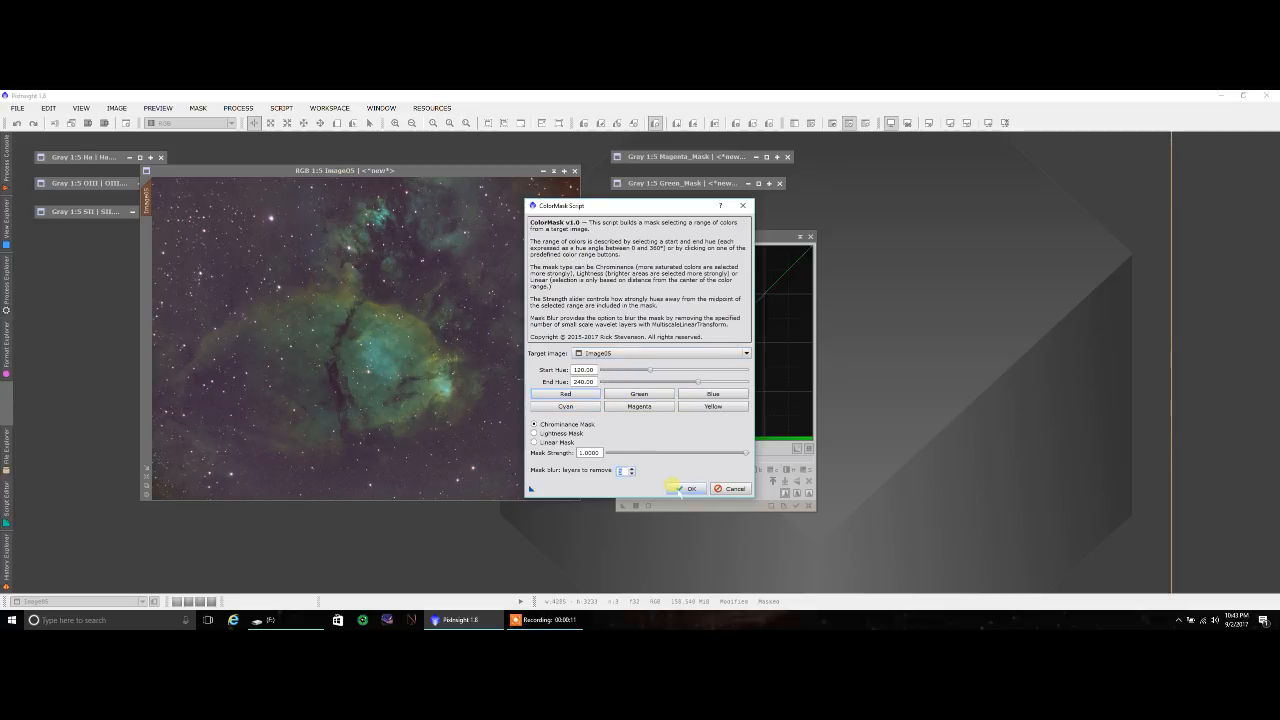
click(687, 488)
text(Cyan_Ma)
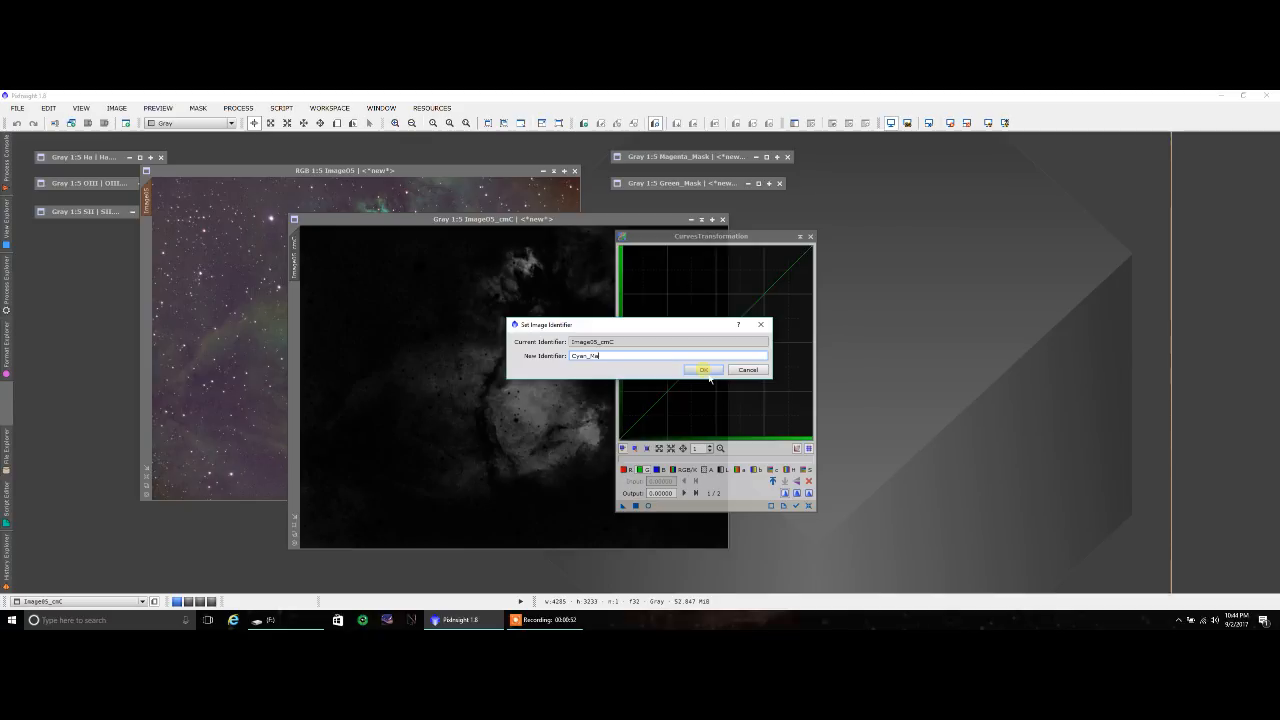
Step: Confirm the Cyan_Mask name and minimise it beside the other masks
click(704, 370)
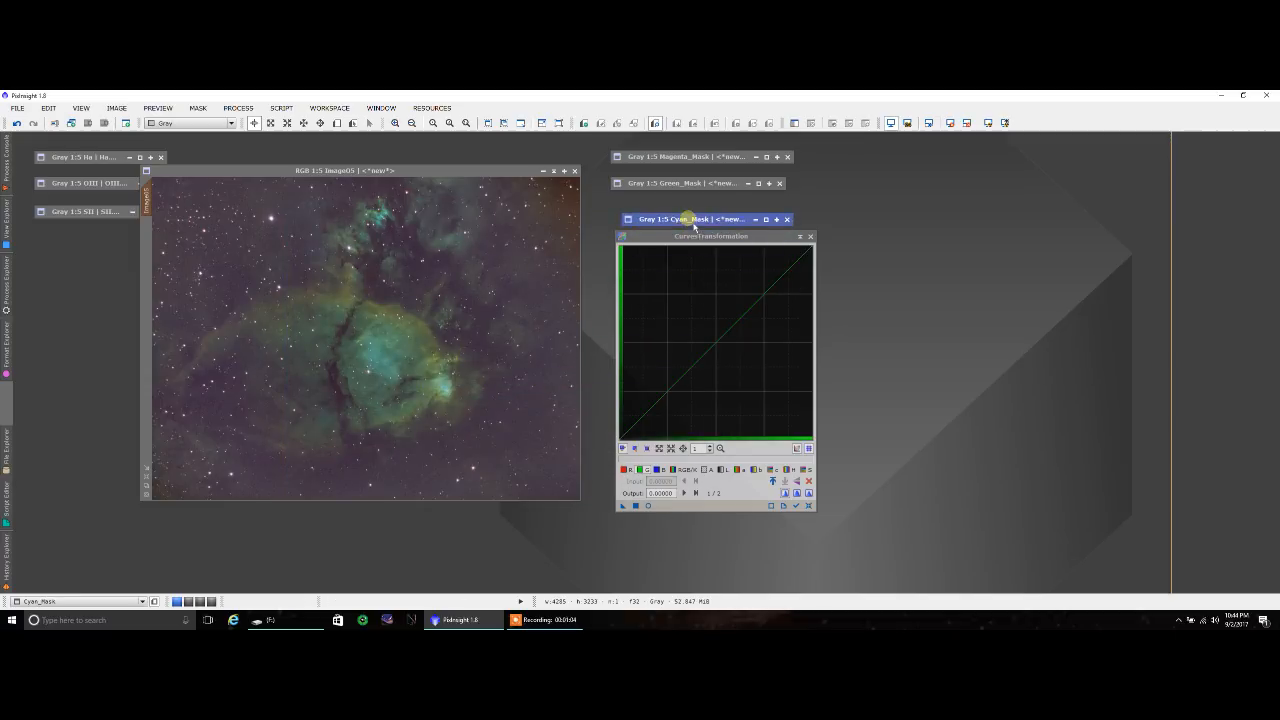
click(360, 170)
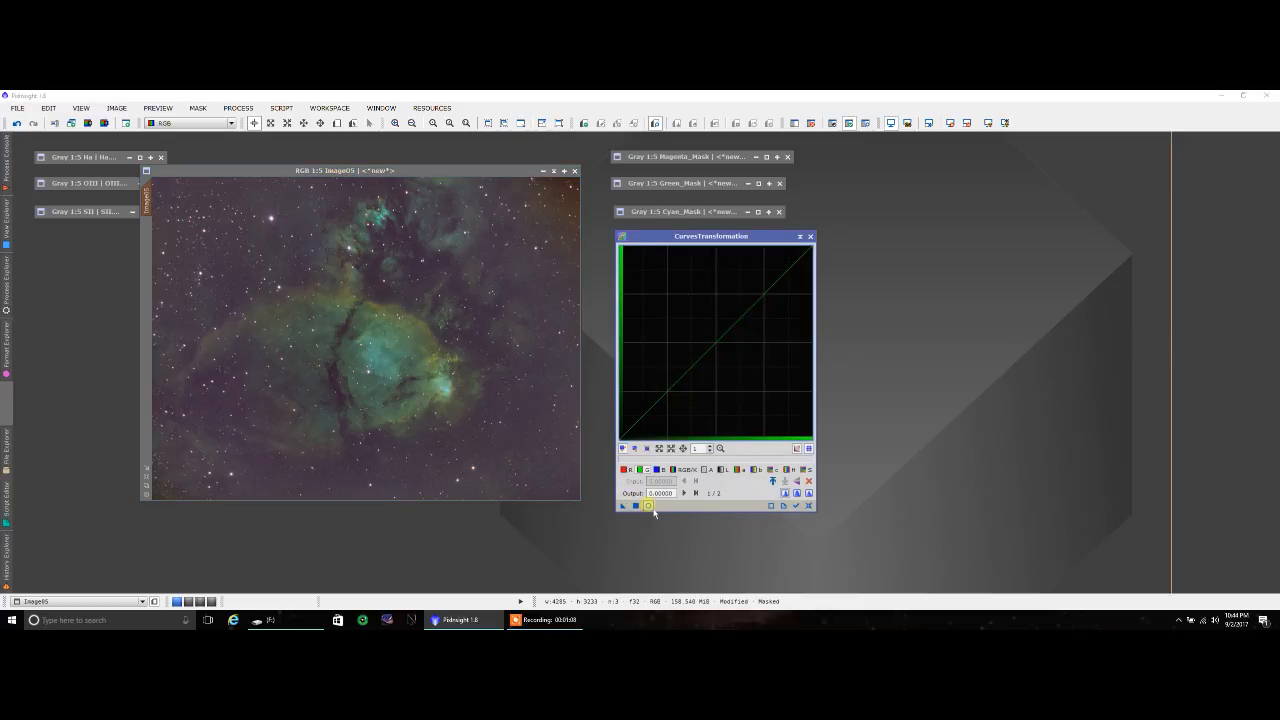
Step: Open the real-time preview and raise the blue curve steeply
click(647, 506)
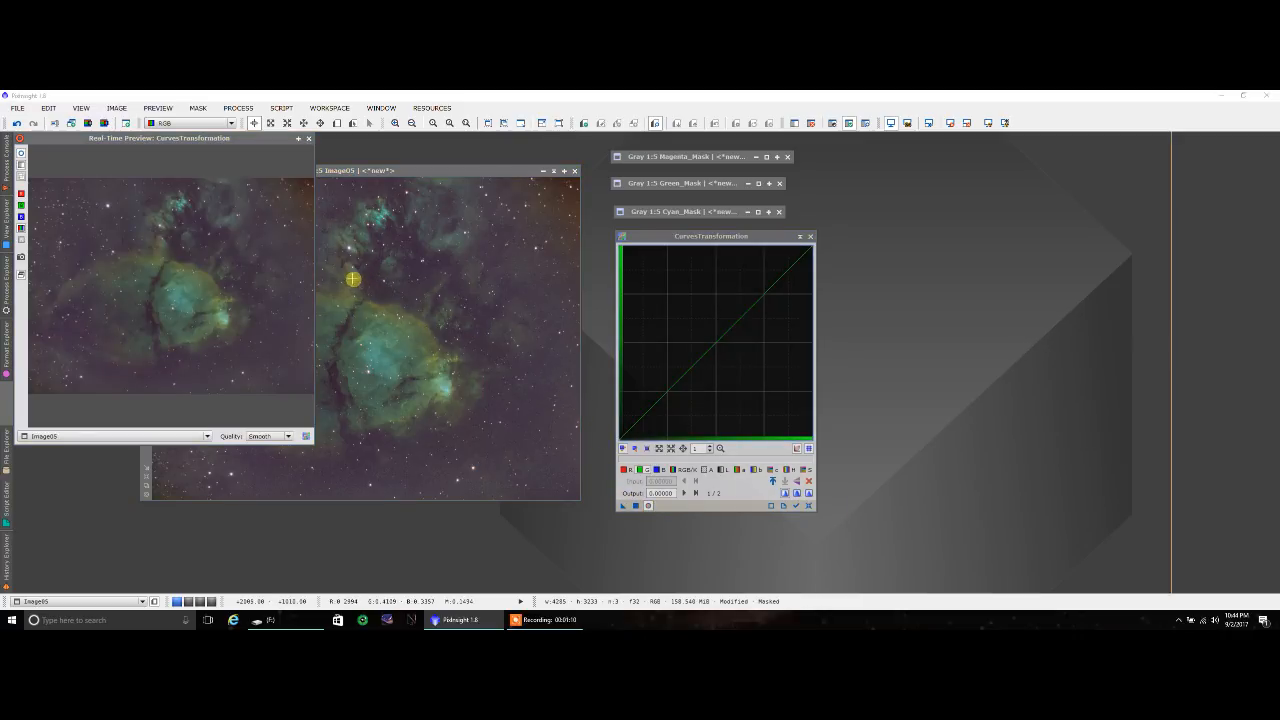
drag(158, 138, 218, 176)
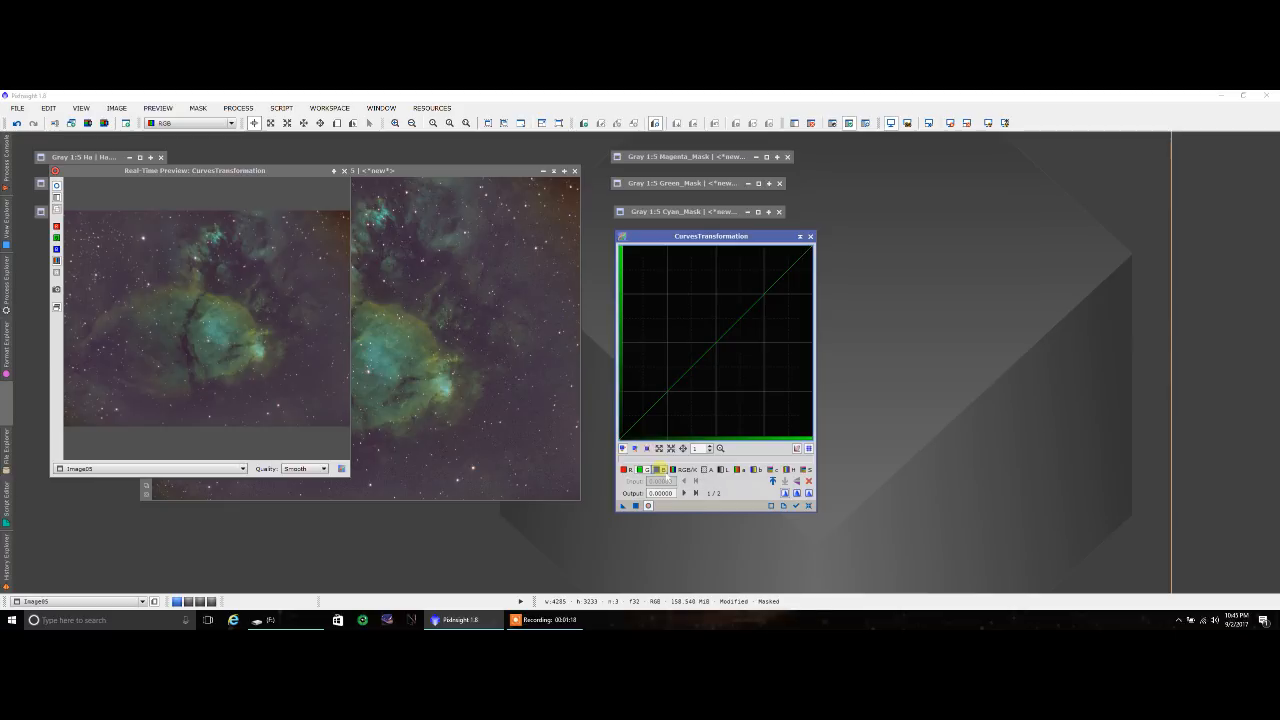
click(700, 356)
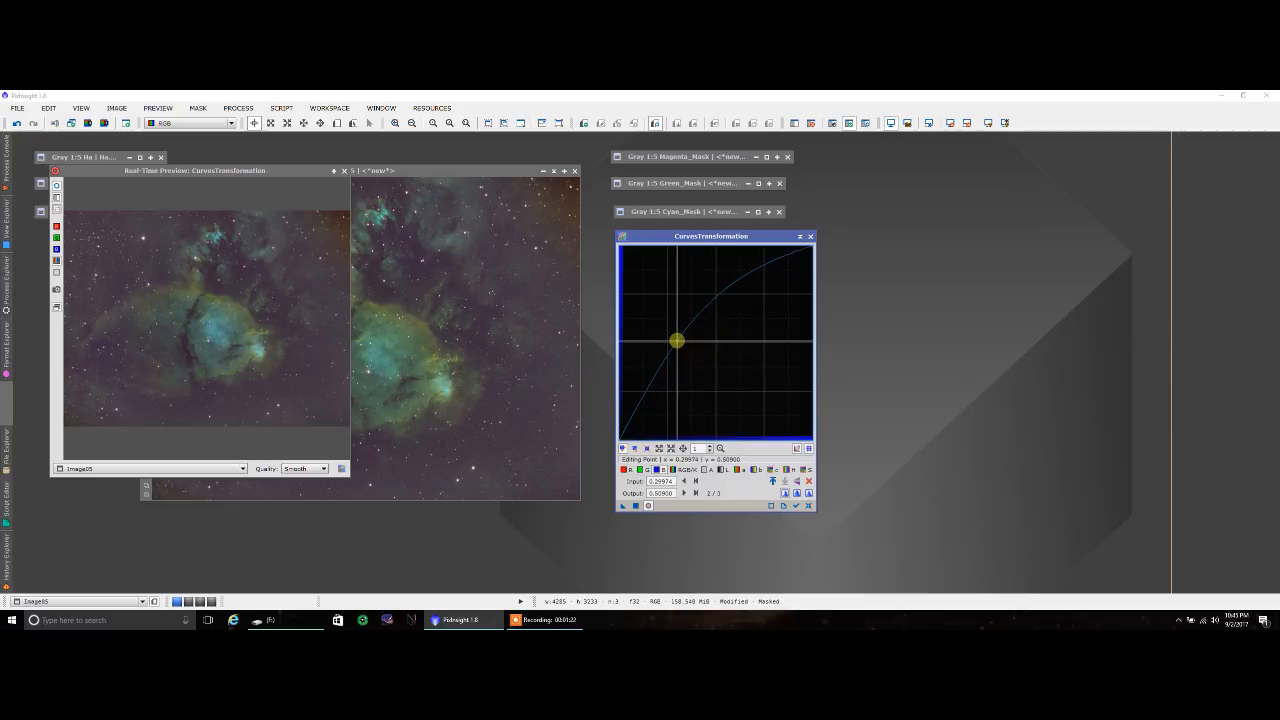
drag(675, 342, 660, 328)
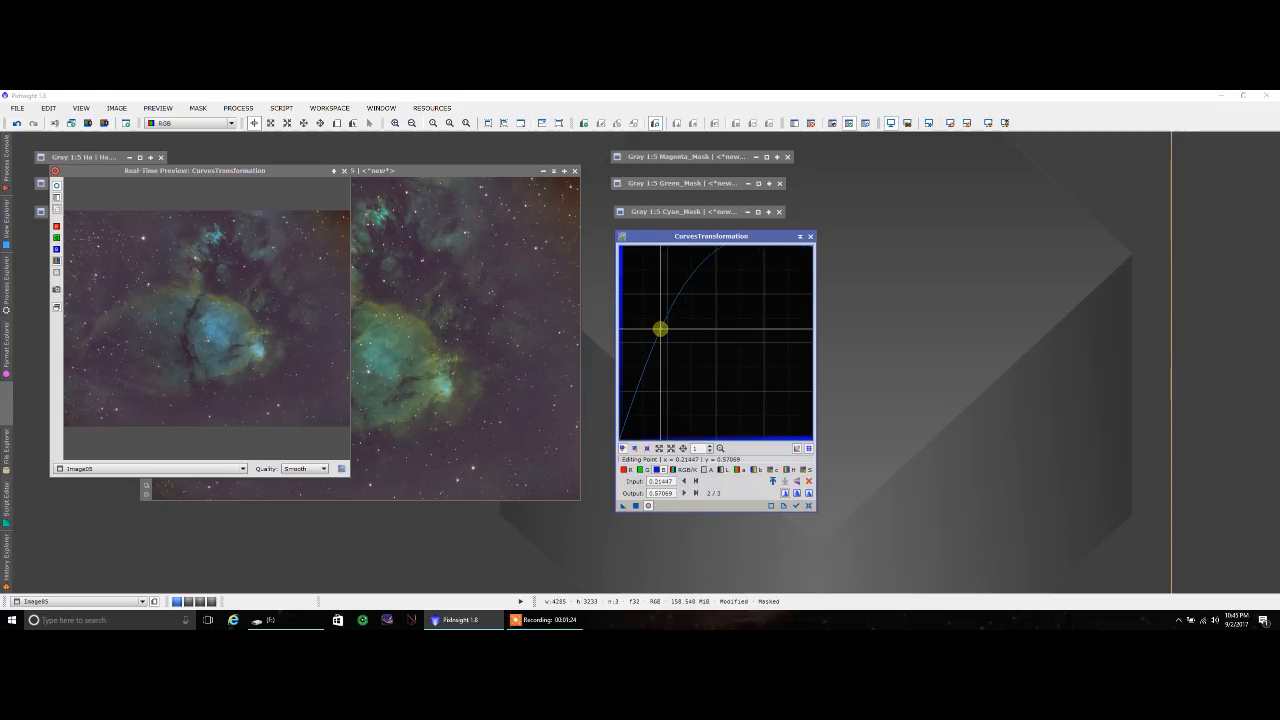
drag(660, 328, 655, 326)
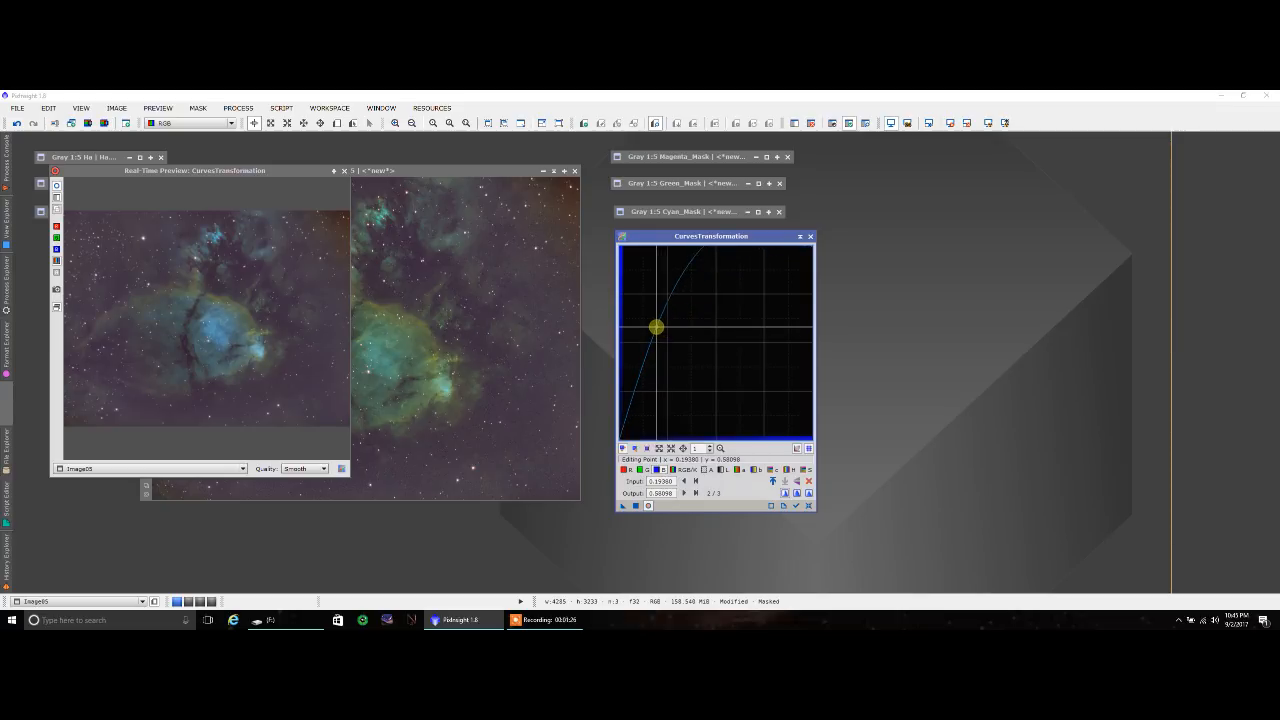
drag(655, 327, 651, 320)
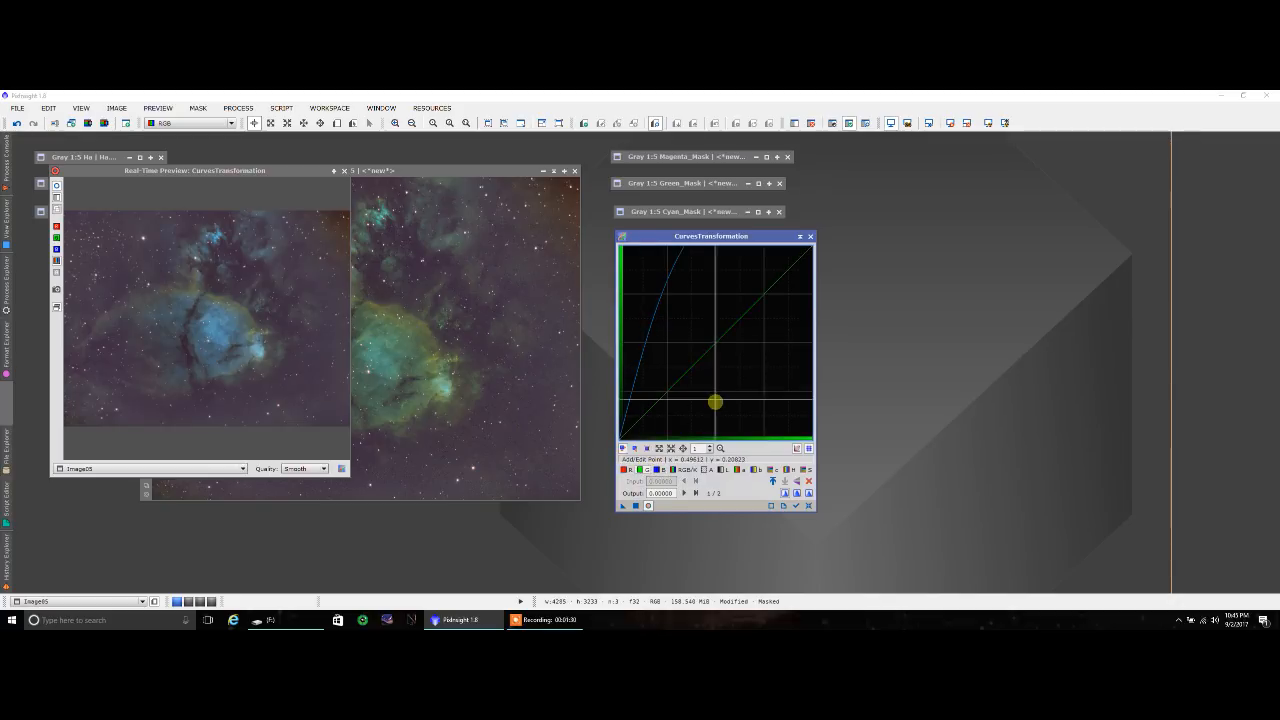
Step: Pull the green curve down slightly and lift the red curve a little
drag(715, 402, 705, 362)
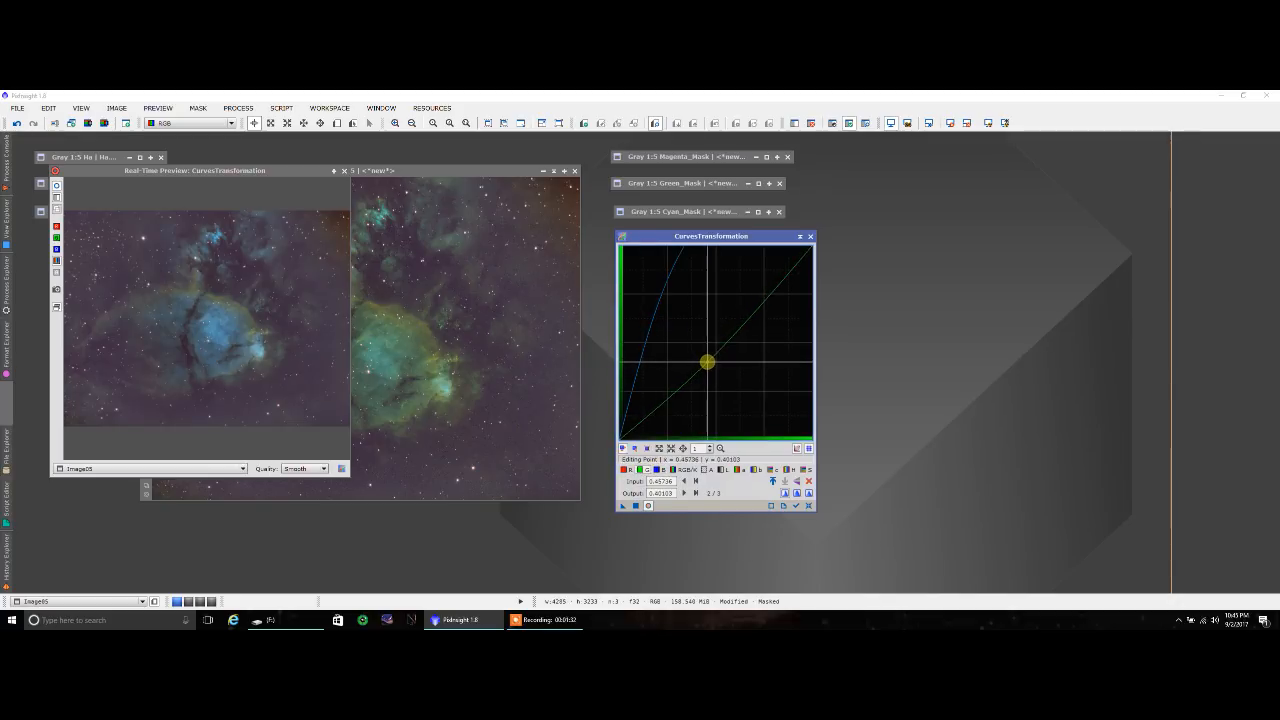
drag(705, 362, 625, 437)
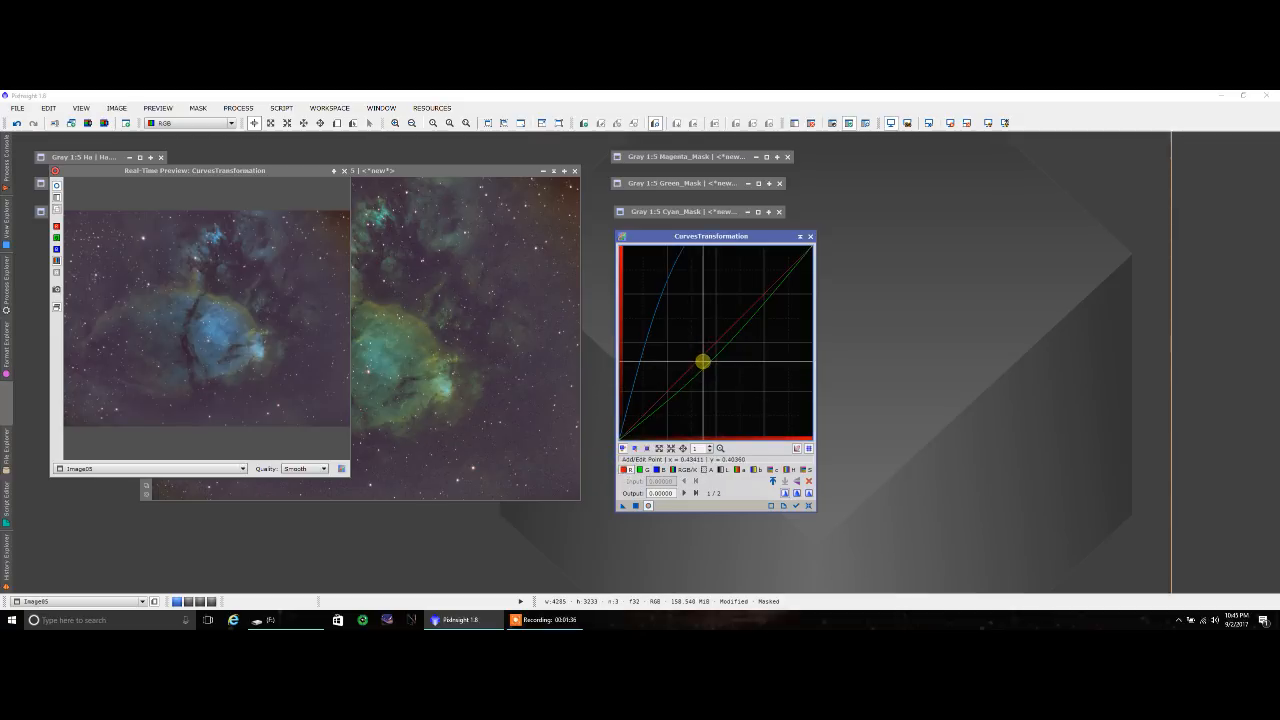
drag(703, 361, 697, 355)
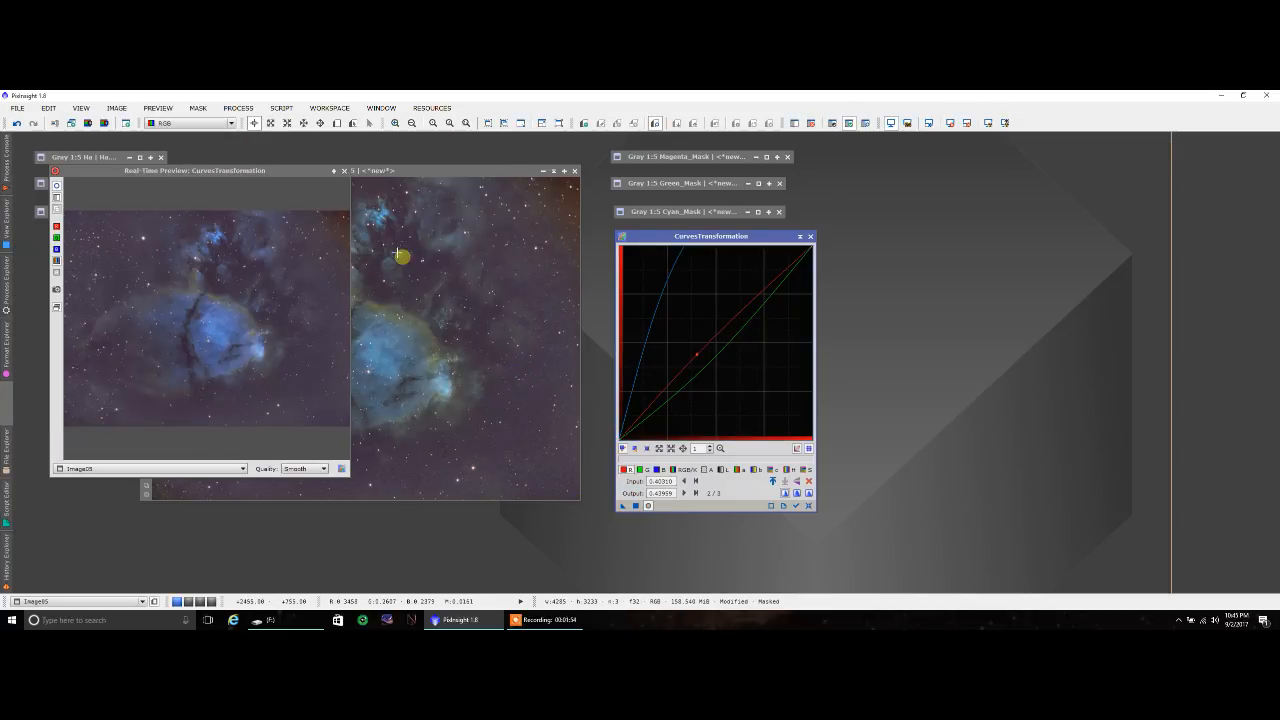
mouse_move(350, 178)
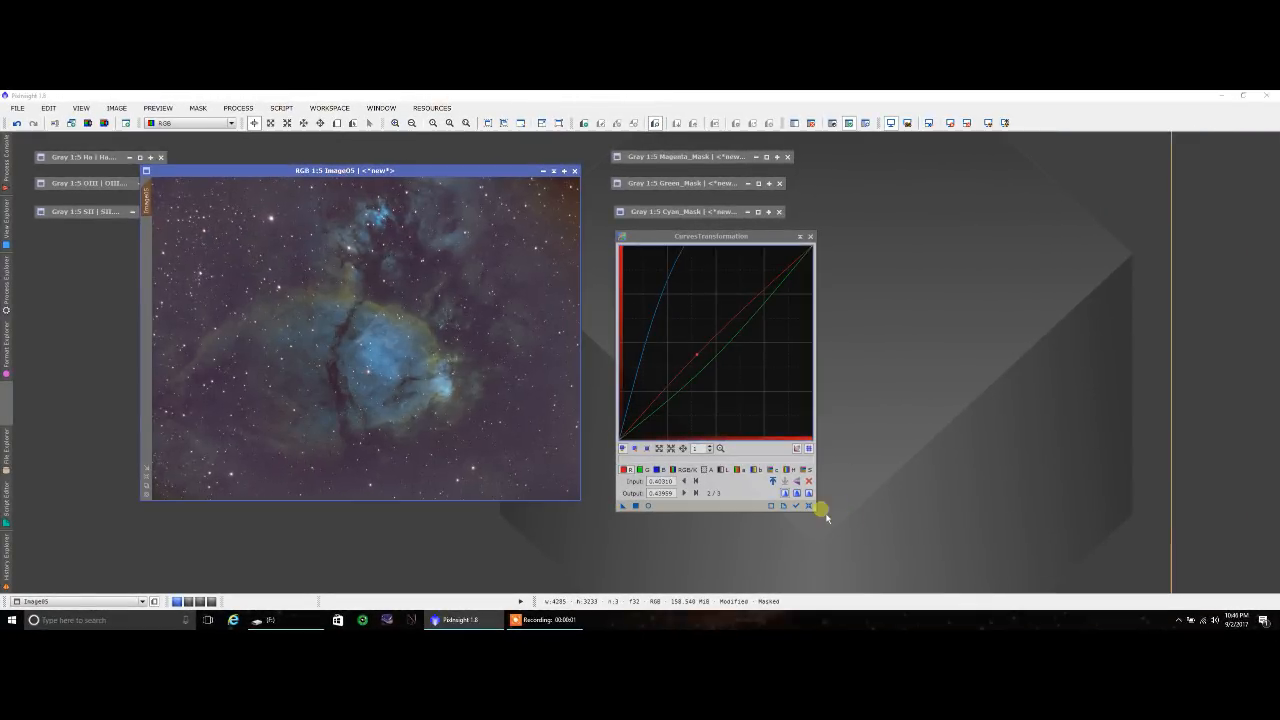
mouse_move(810, 505)
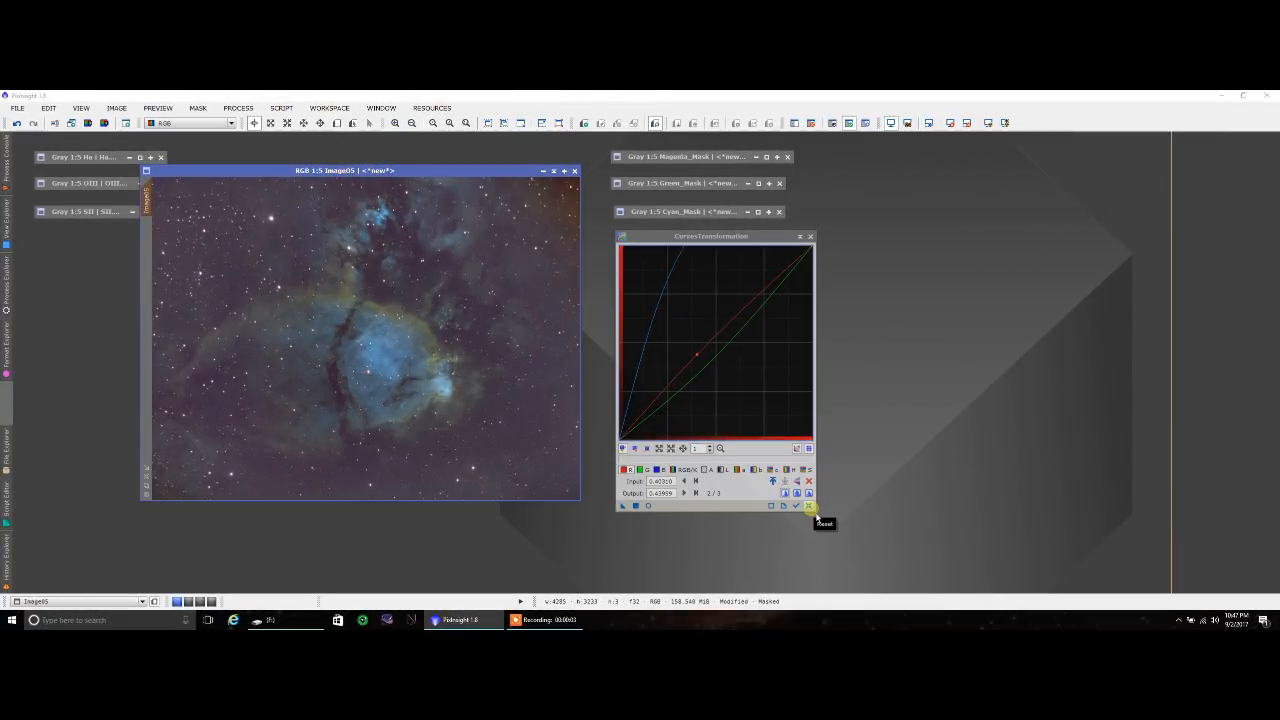
Step: Reset the curves to a straight line and launch the ColorMask script
click(808, 506)
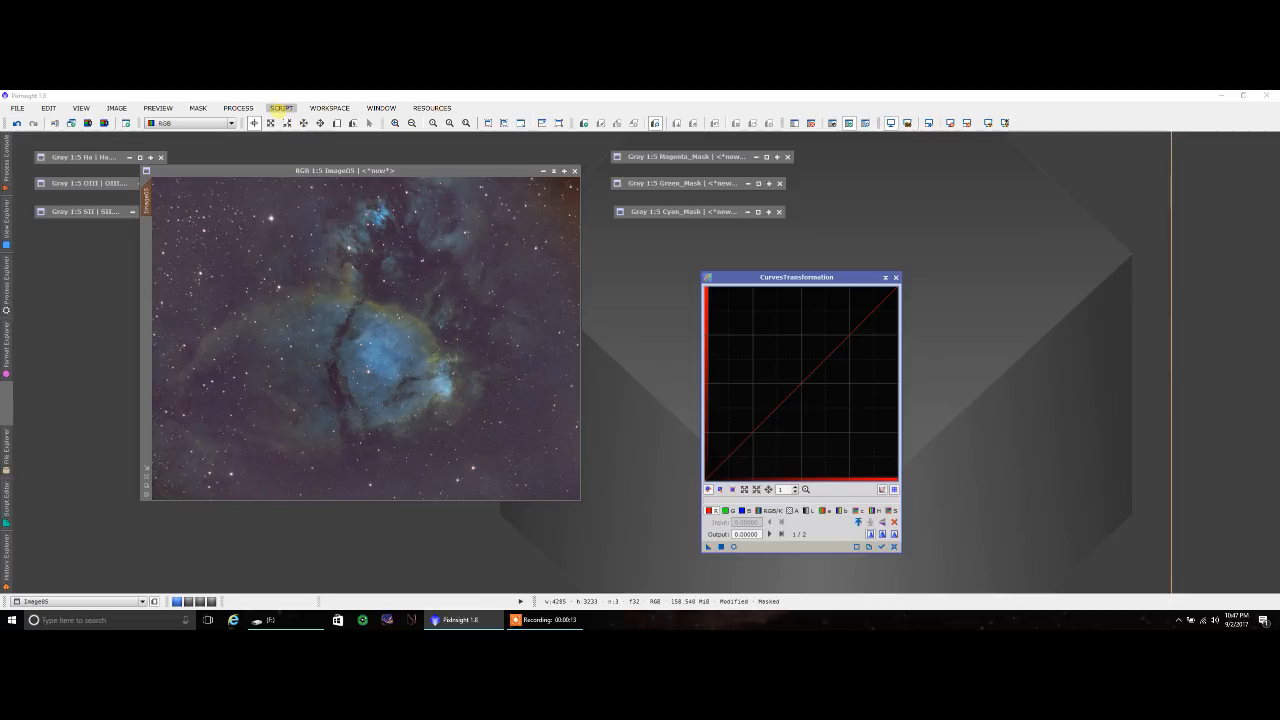
click(282, 108)
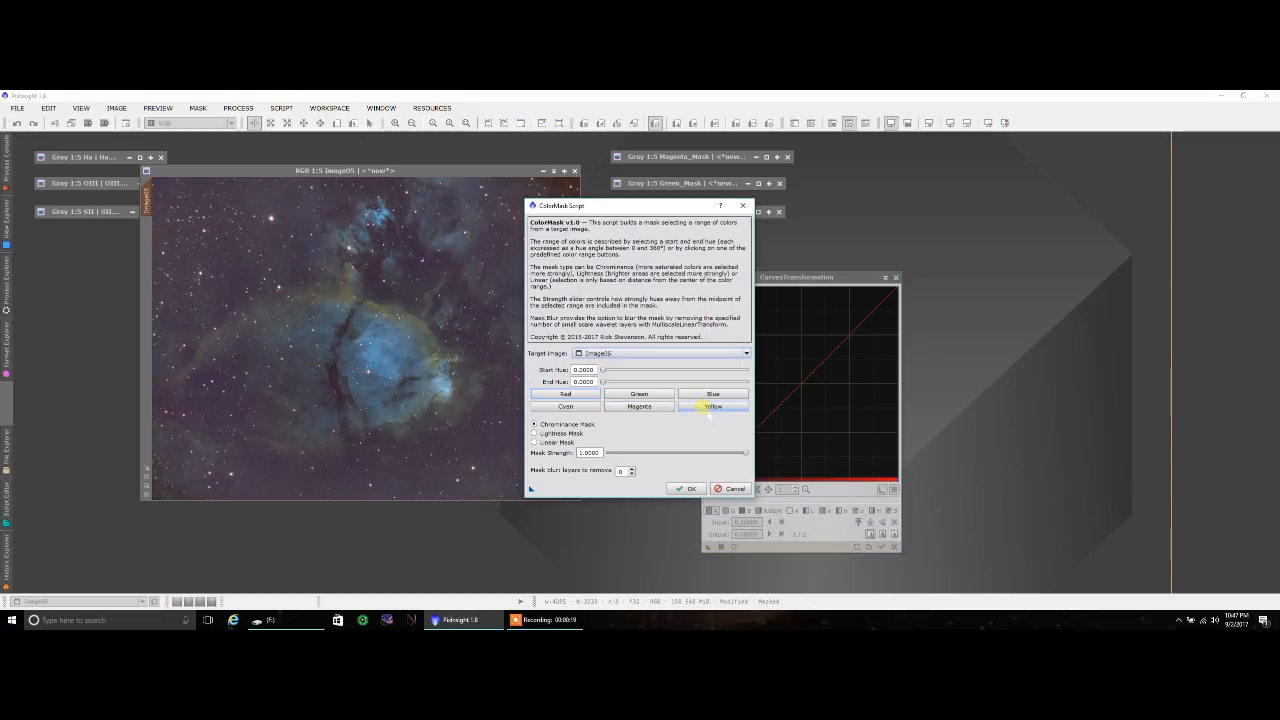
Step: Generate a blurred Yellow hue-range mask, Image05_cmY, with ColorMask
click(712, 406)
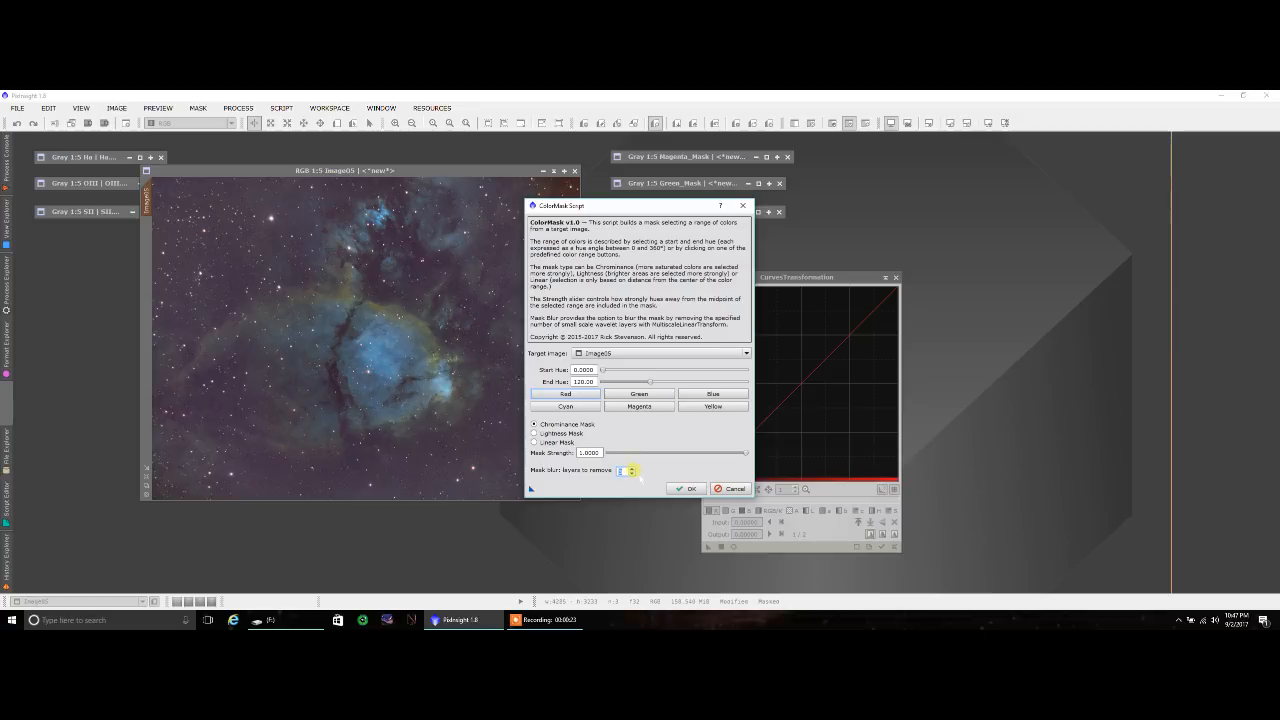
click(685, 488)
text(Yellow_Mask)
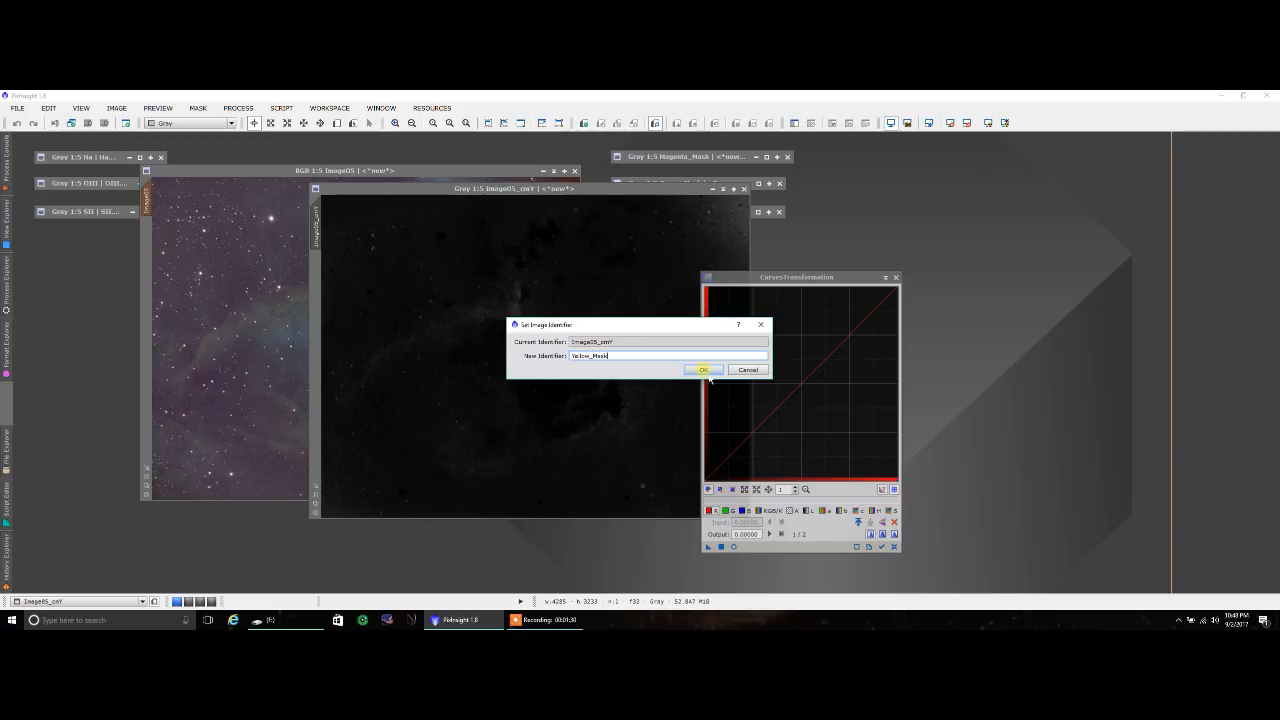
Step: Confirm the Yellow_Mask name, minimise it, and reopen the real-time curves preview
click(703, 369)
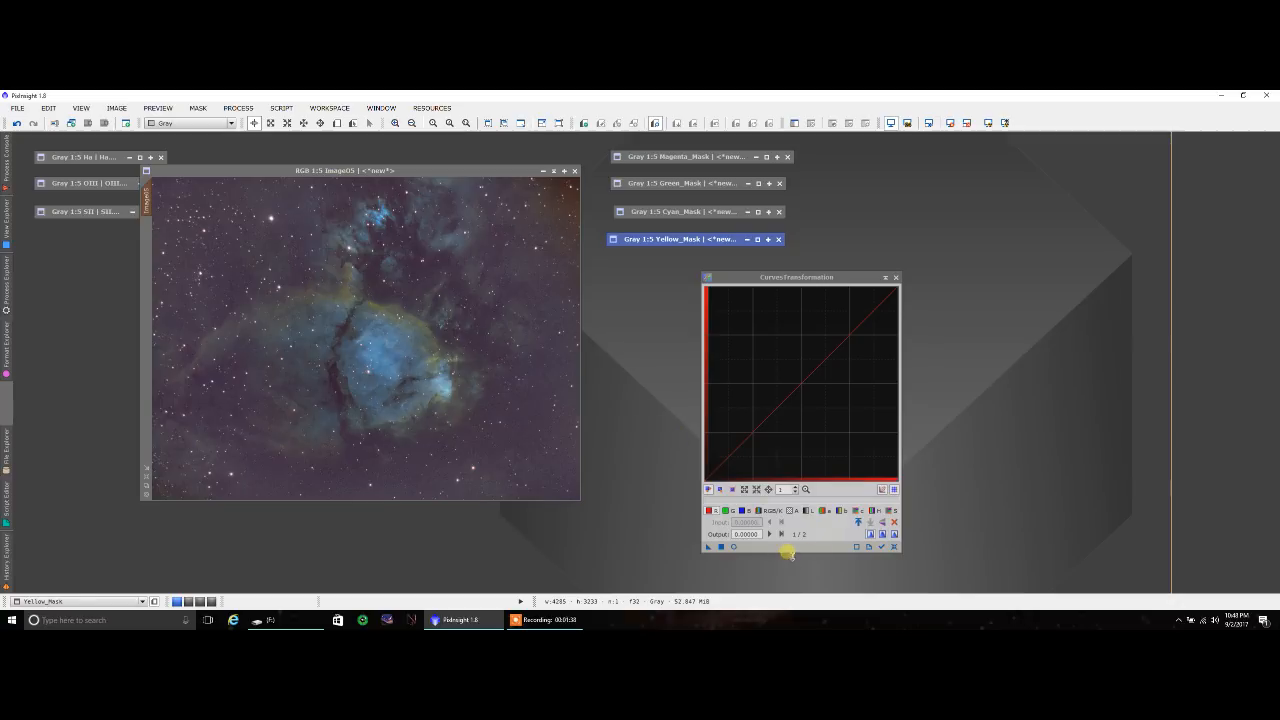
click(735, 472)
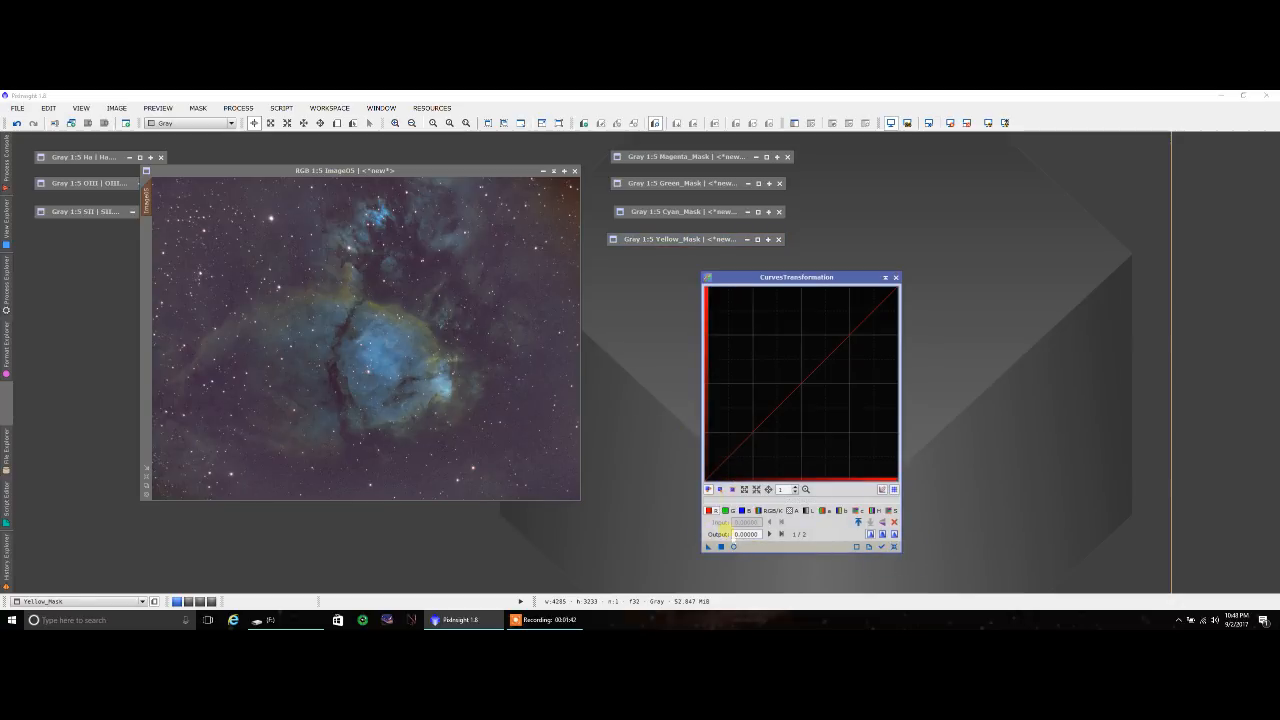
click(736, 386)
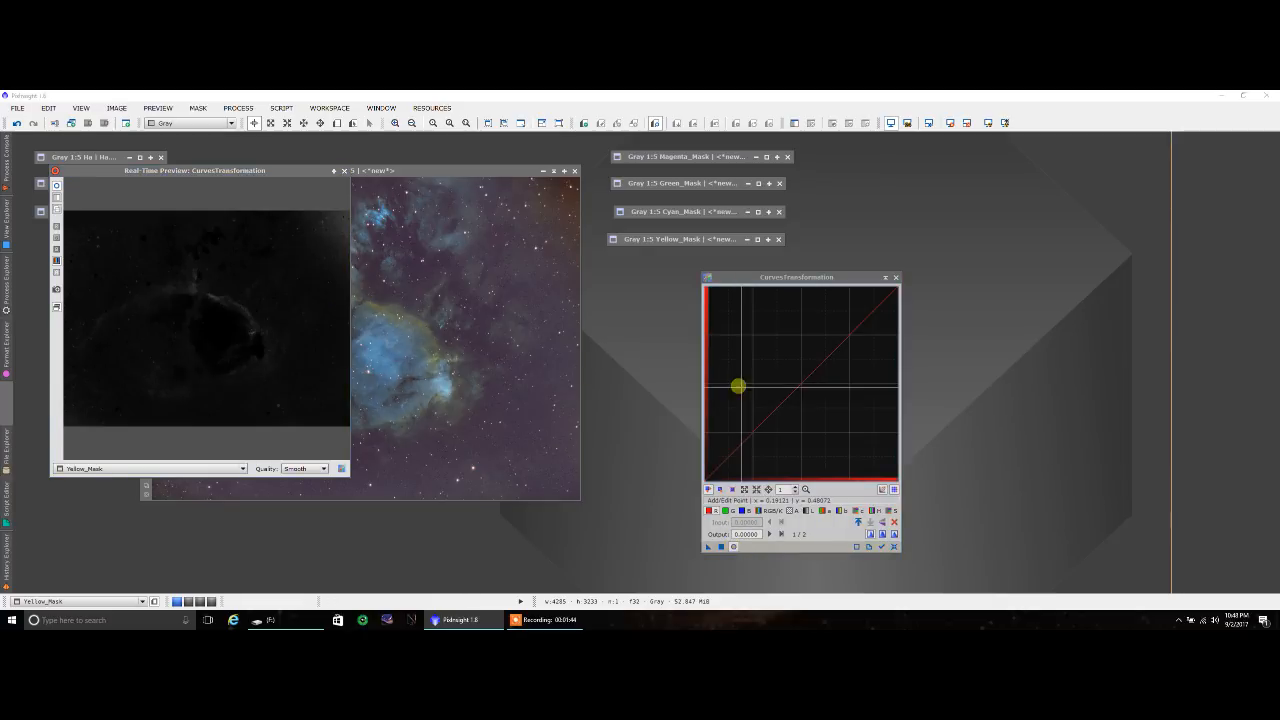
drag(737, 388, 805, 388)
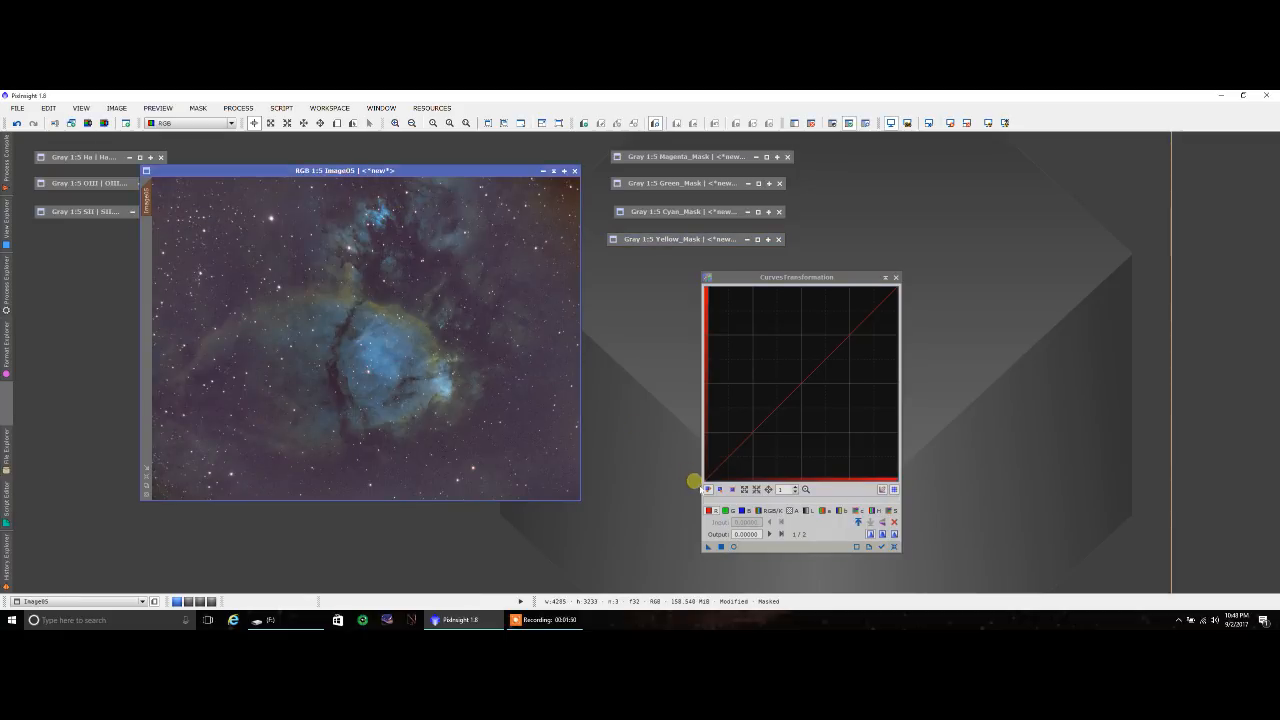
Step: Drag the red curve's midtones far upward to turn the nebula edges gold
drag(694, 481, 778, 410)
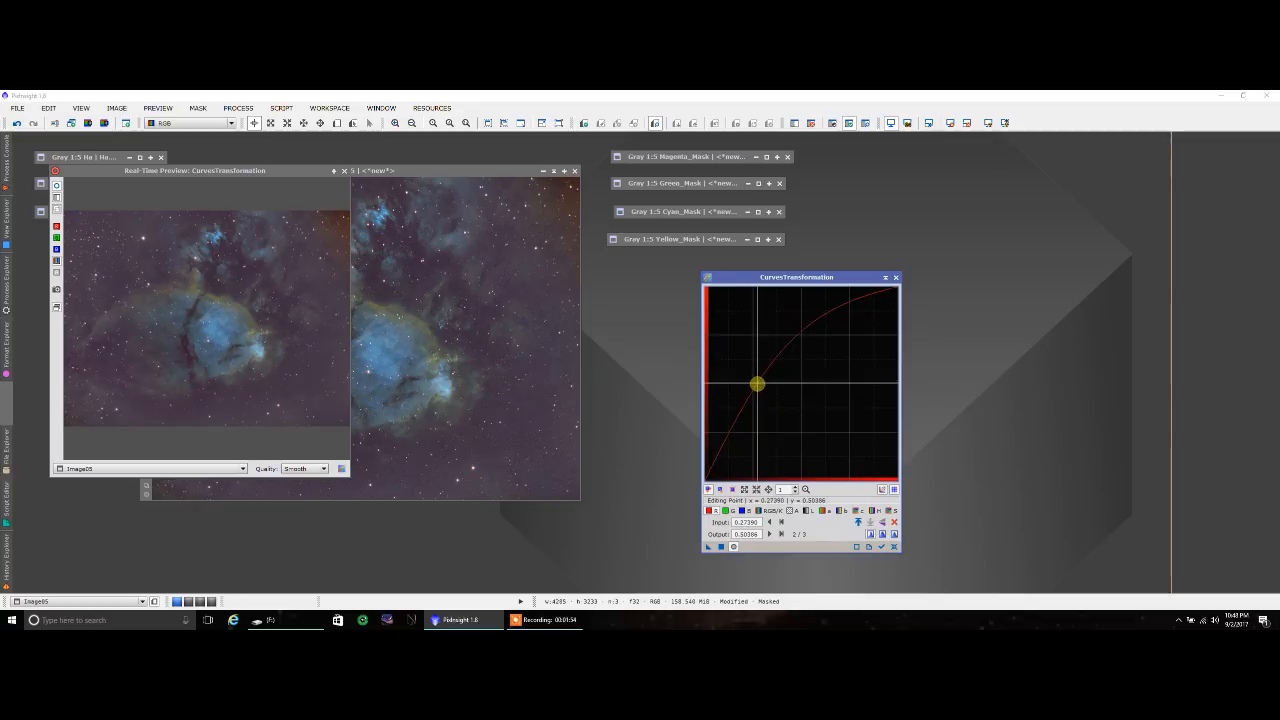
drag(757, 384, 730, 368)
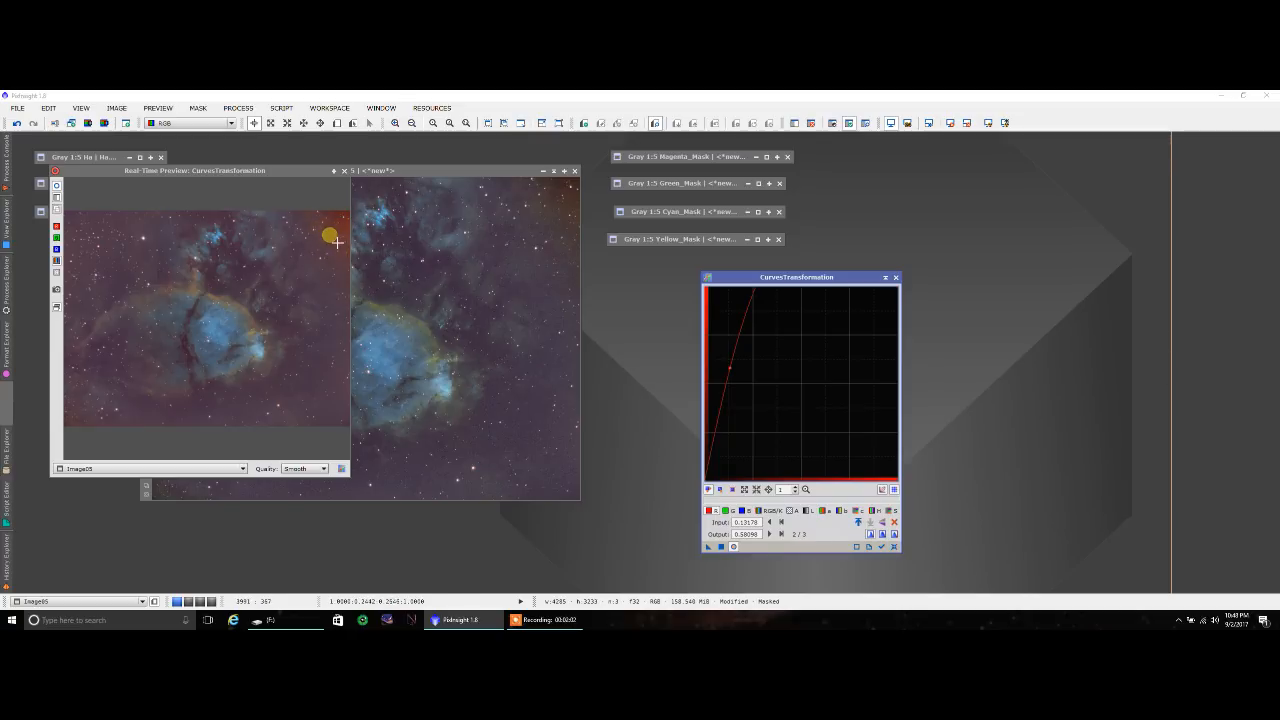
mouse_move(516, 226)
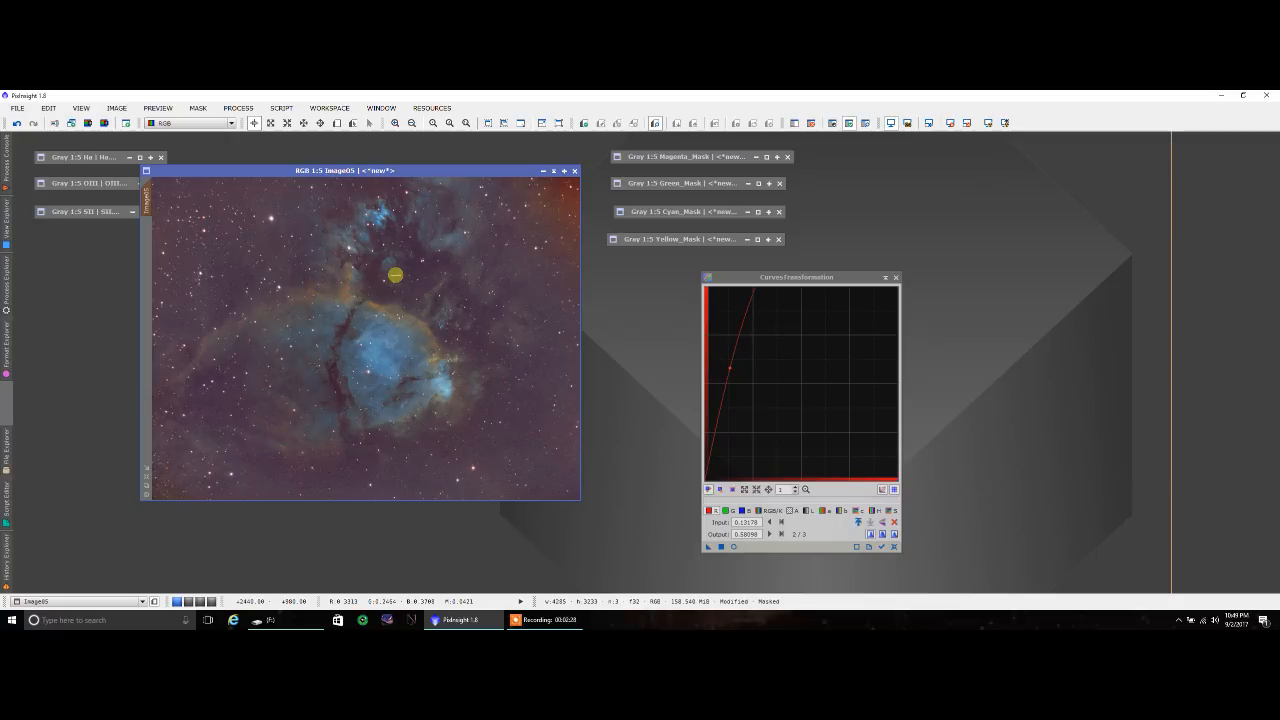
mouse_move(351, 308)
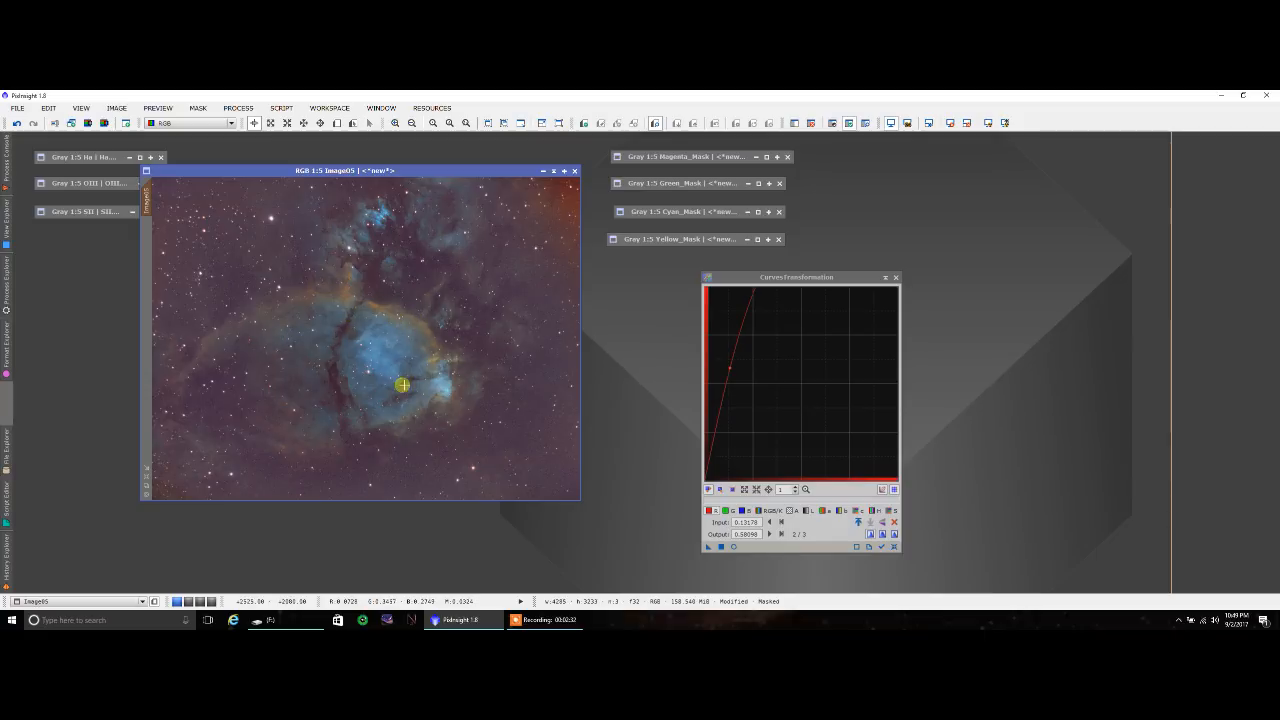
mouse_move(314, 337)
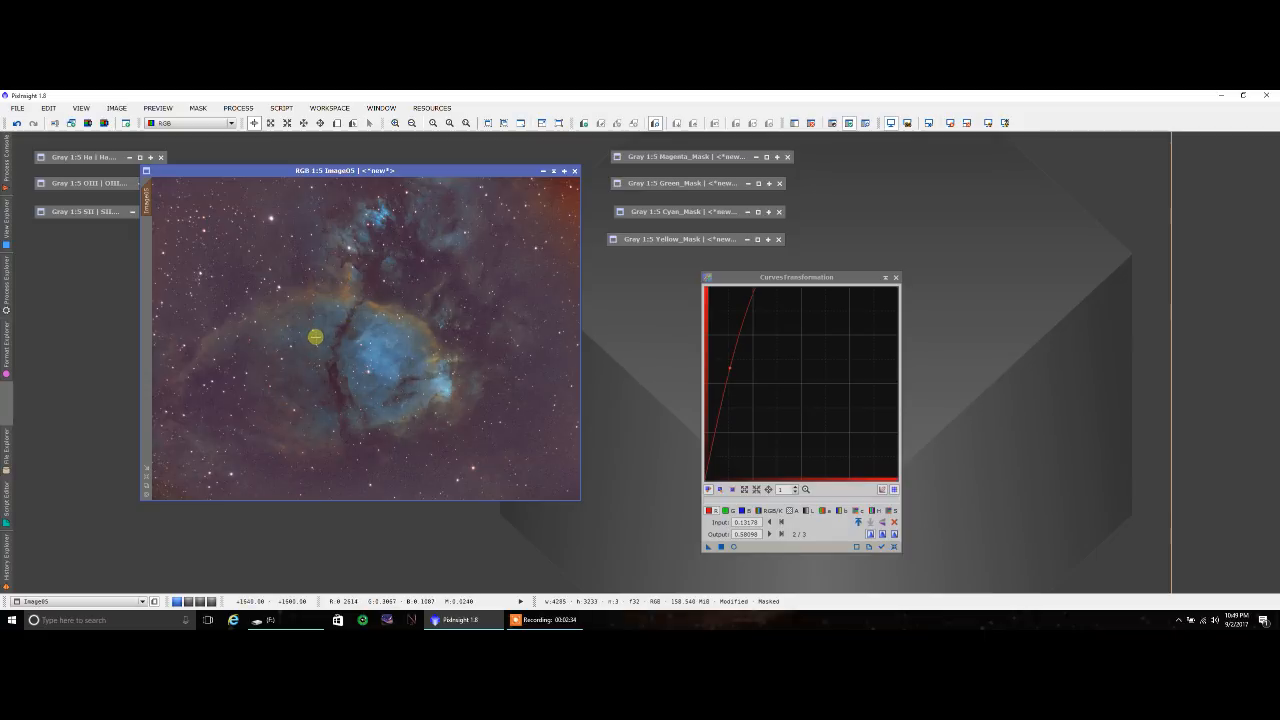